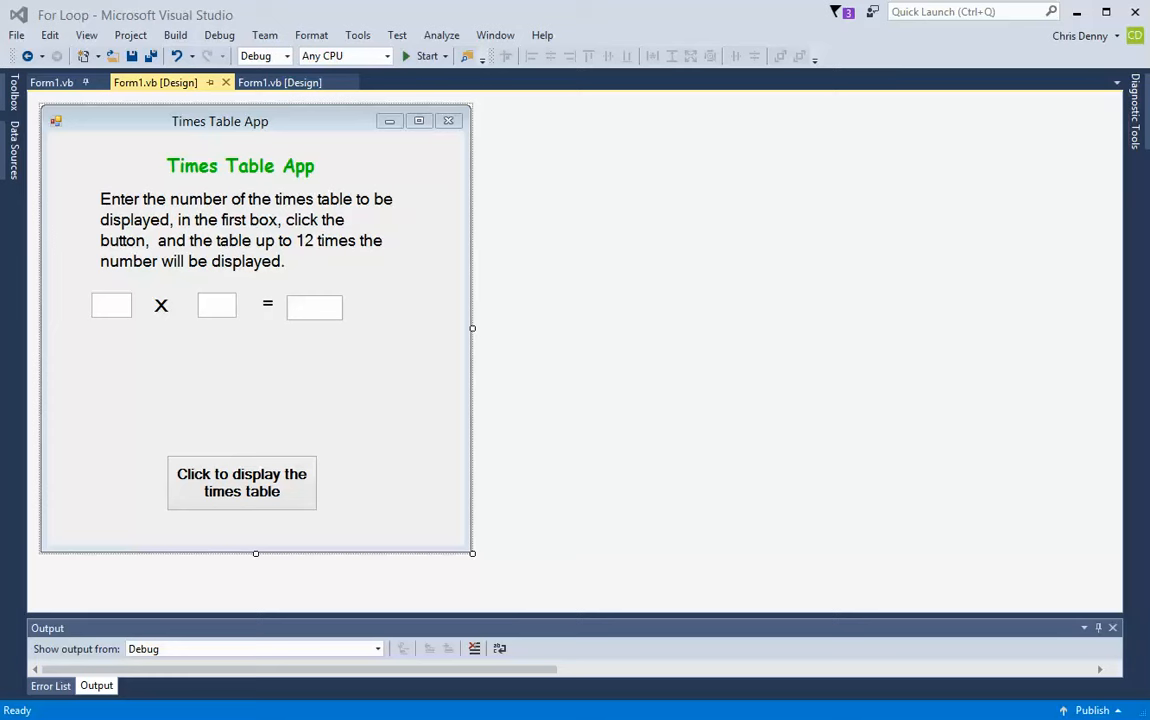
pyautogui.moveTo(410, 318)
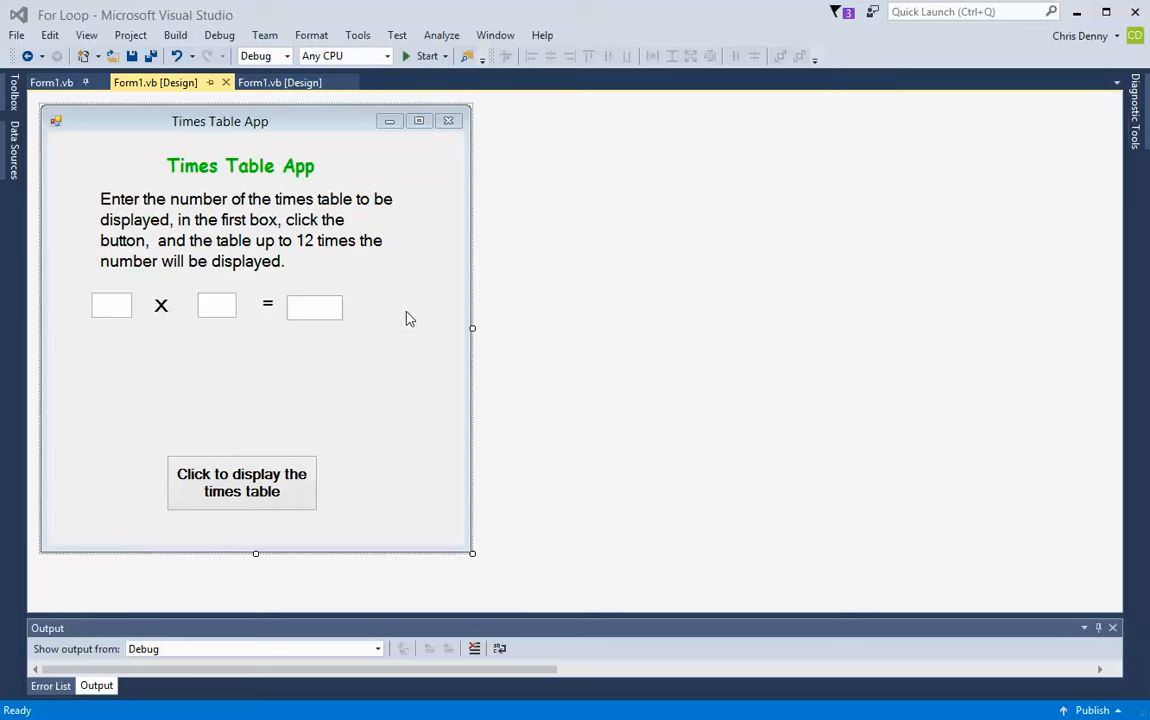
pyautogui.moveTo(344, 122)
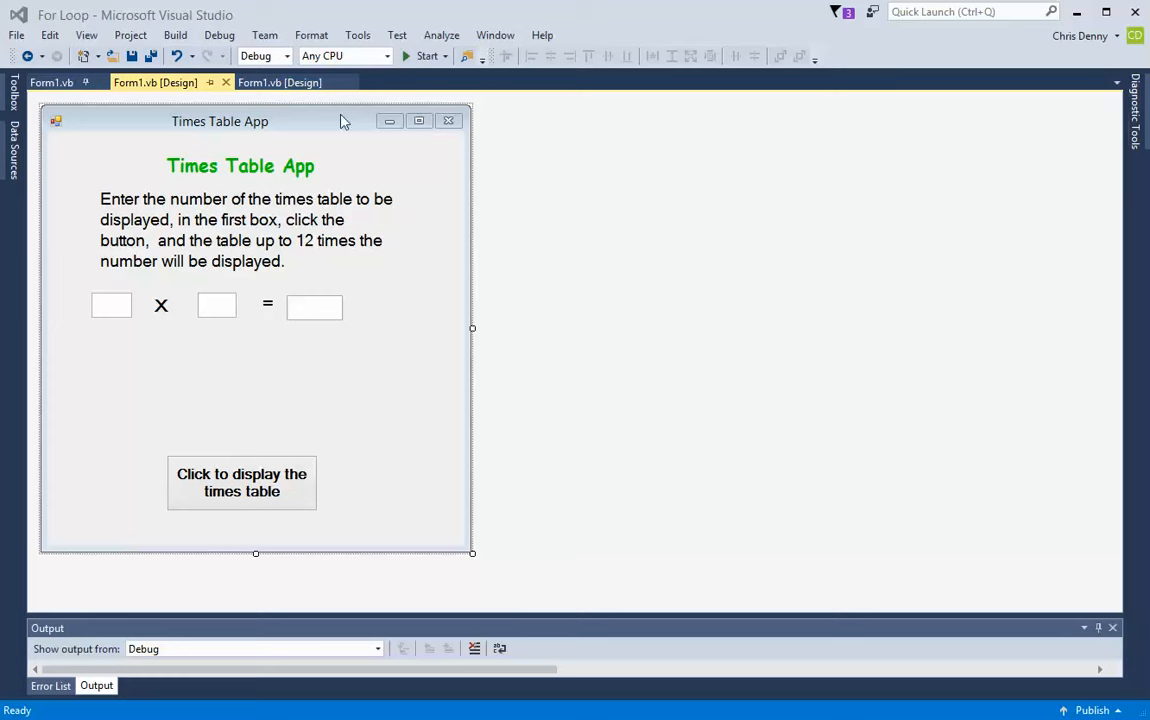
pyautogui.moveTo(306, 188)
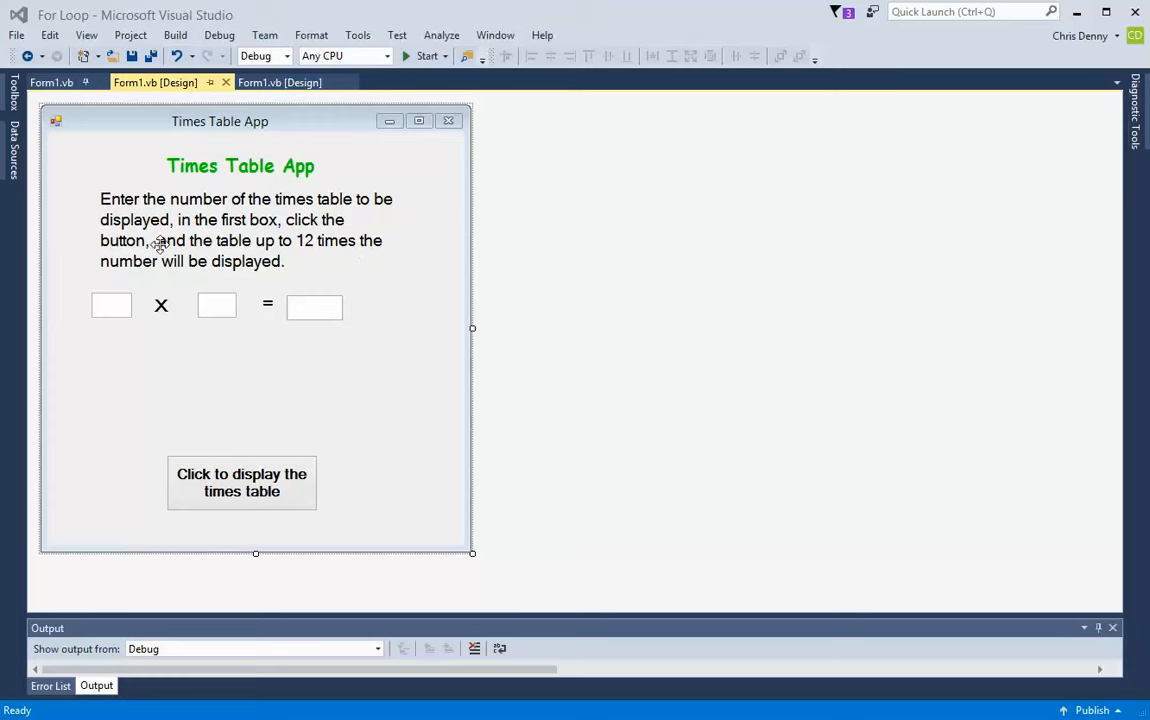
pyautogui.moveTo(228, 198)
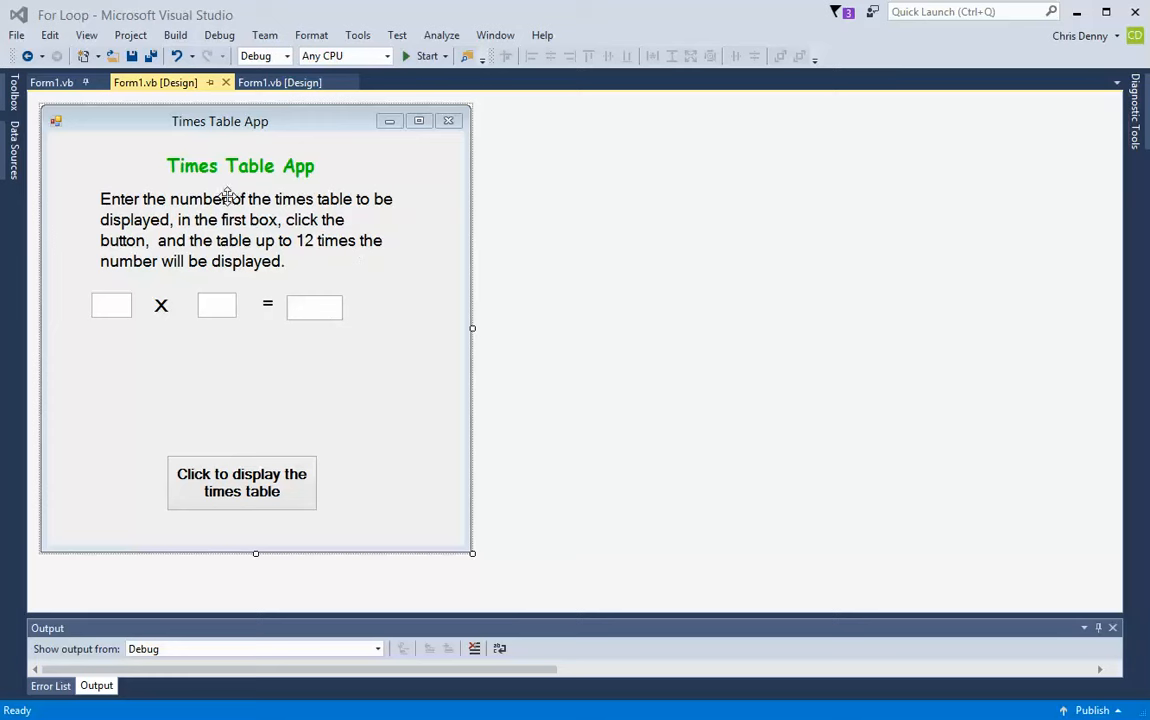
pyautogui.moveTo(112, 198)
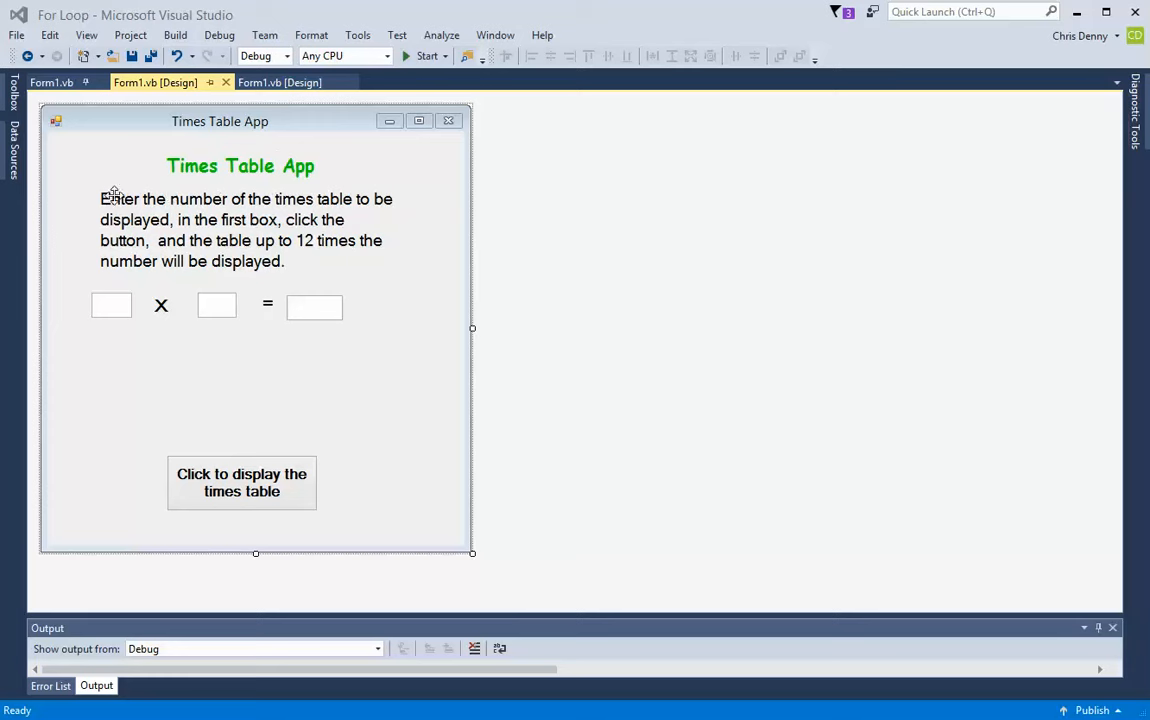
pyautogui.moveTo(280, 200)
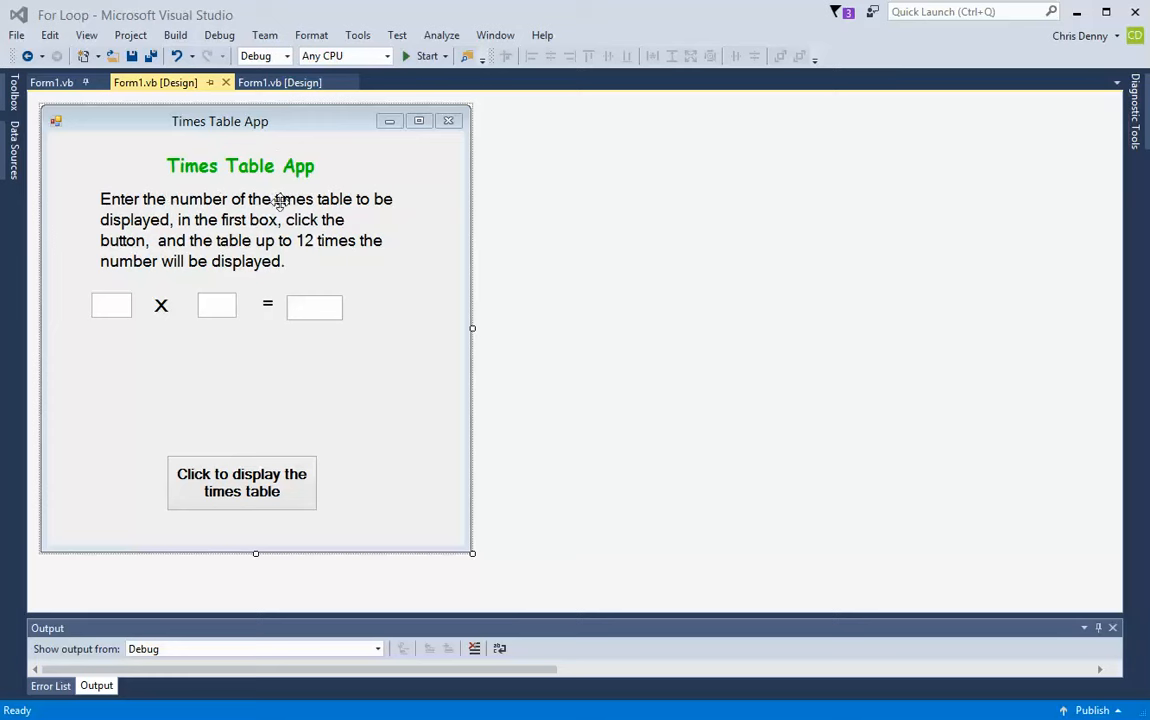
pyautogui.moveTo(372, 322)
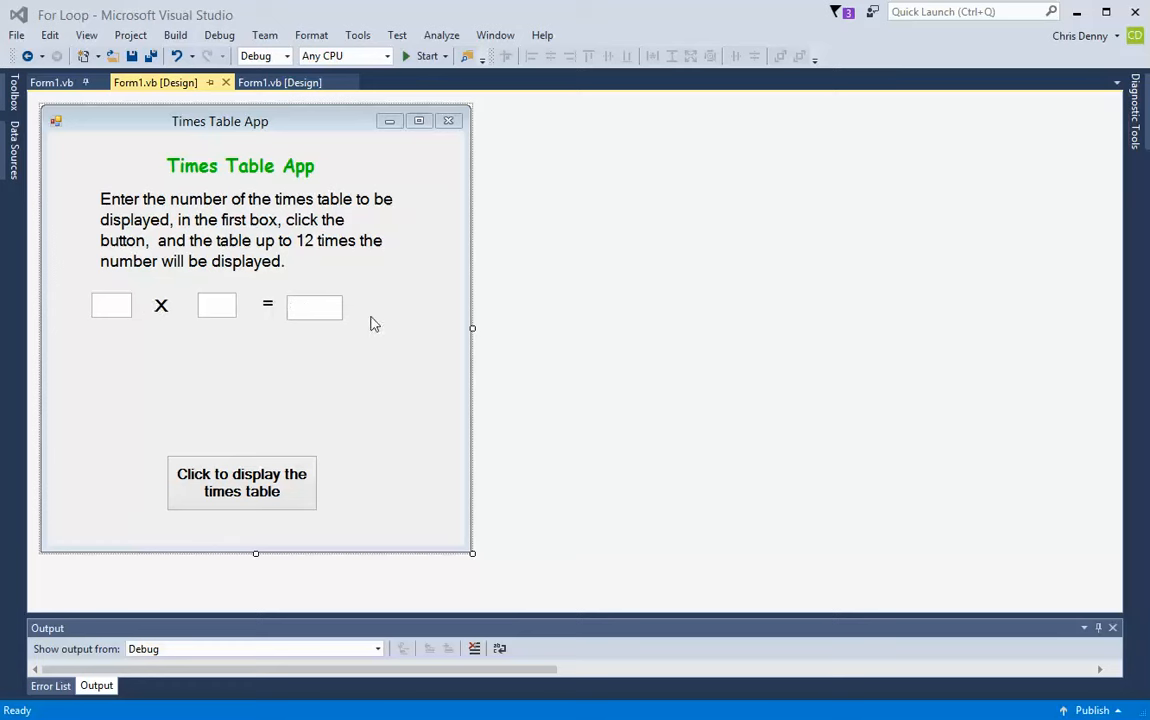
pyautogui.moveTo(108, 312)
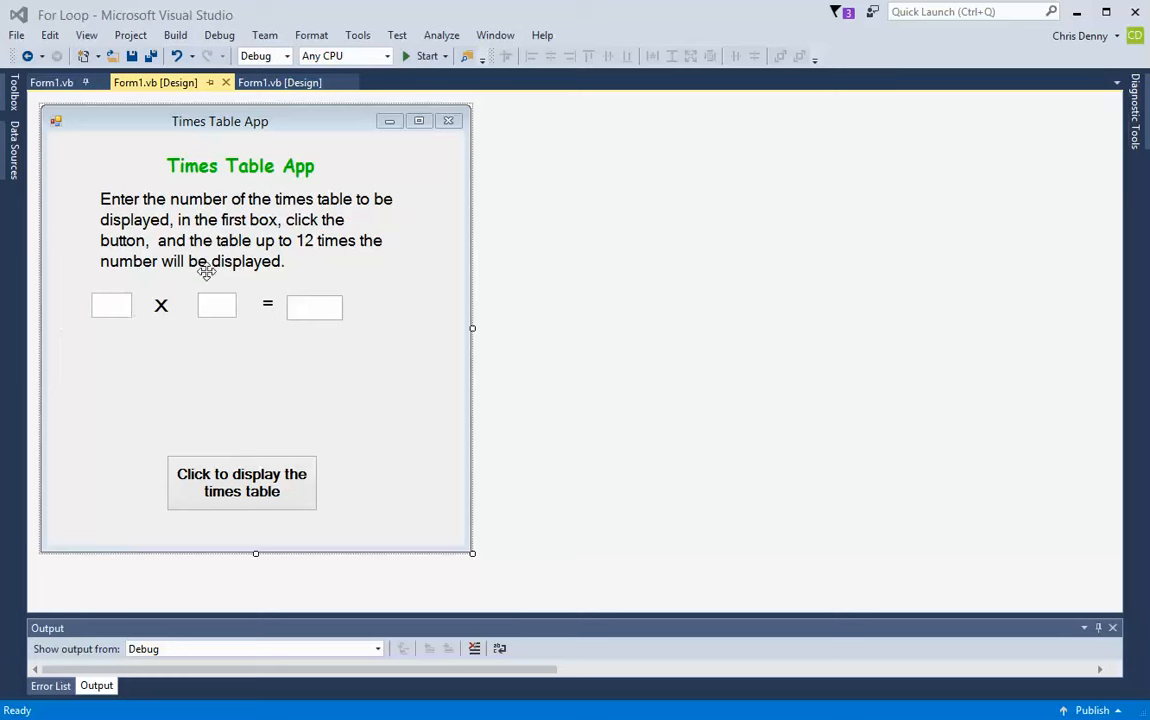
pyautogui.moveTo(196, 376)
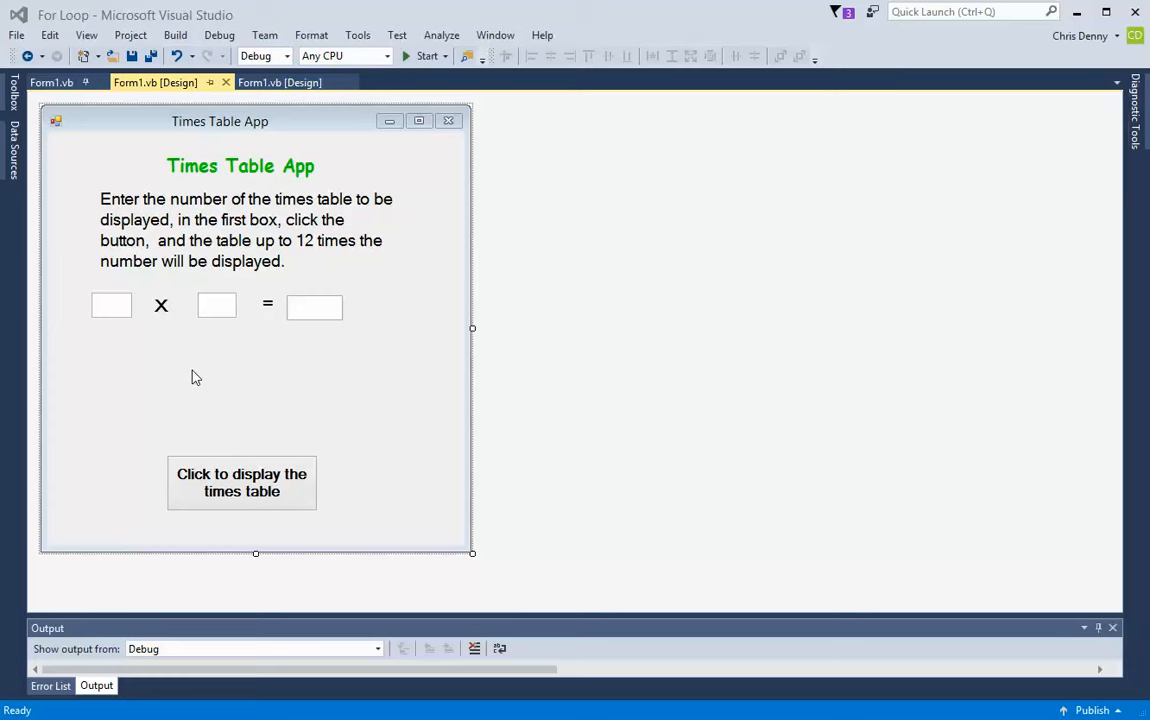
pyautogui.moveTo(332, 260)
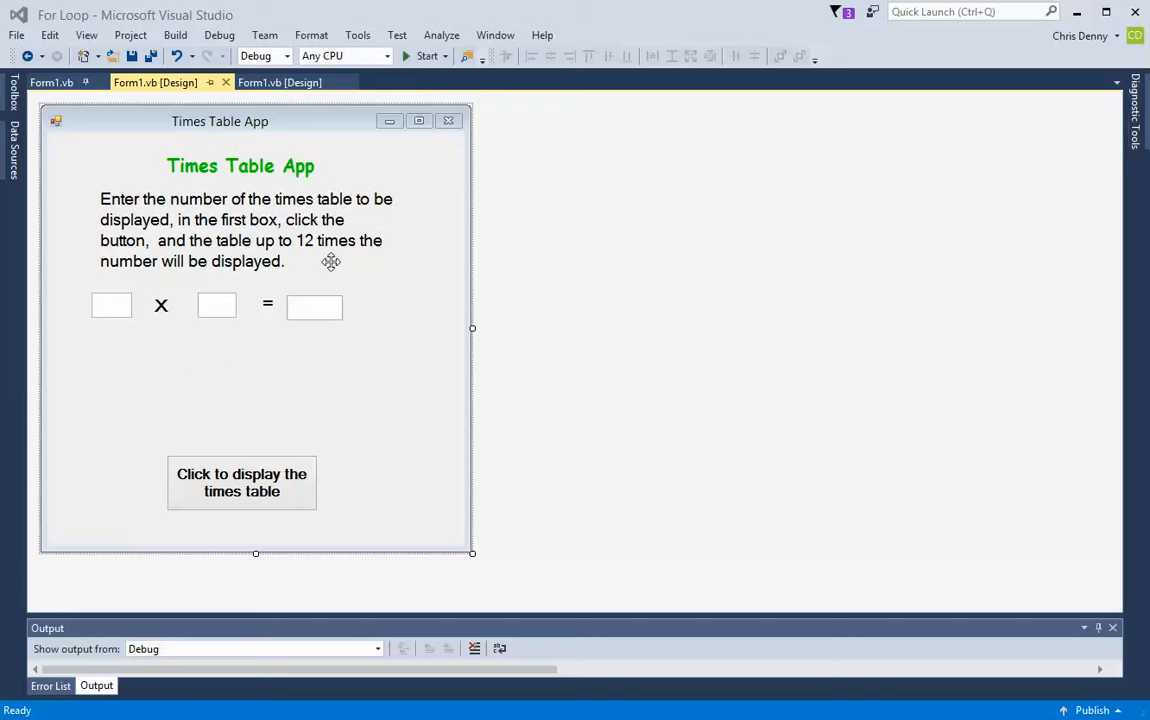
pyautogui.moveTo(368, 328)
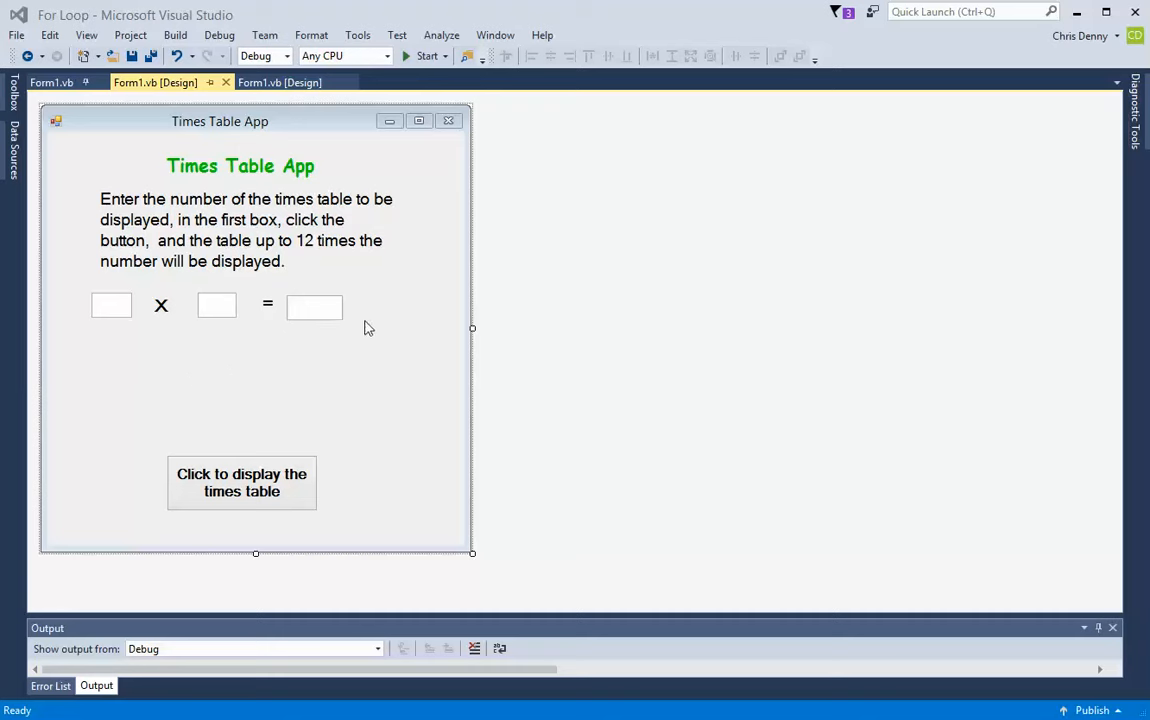
pyautogui.moveTo(348, 348)
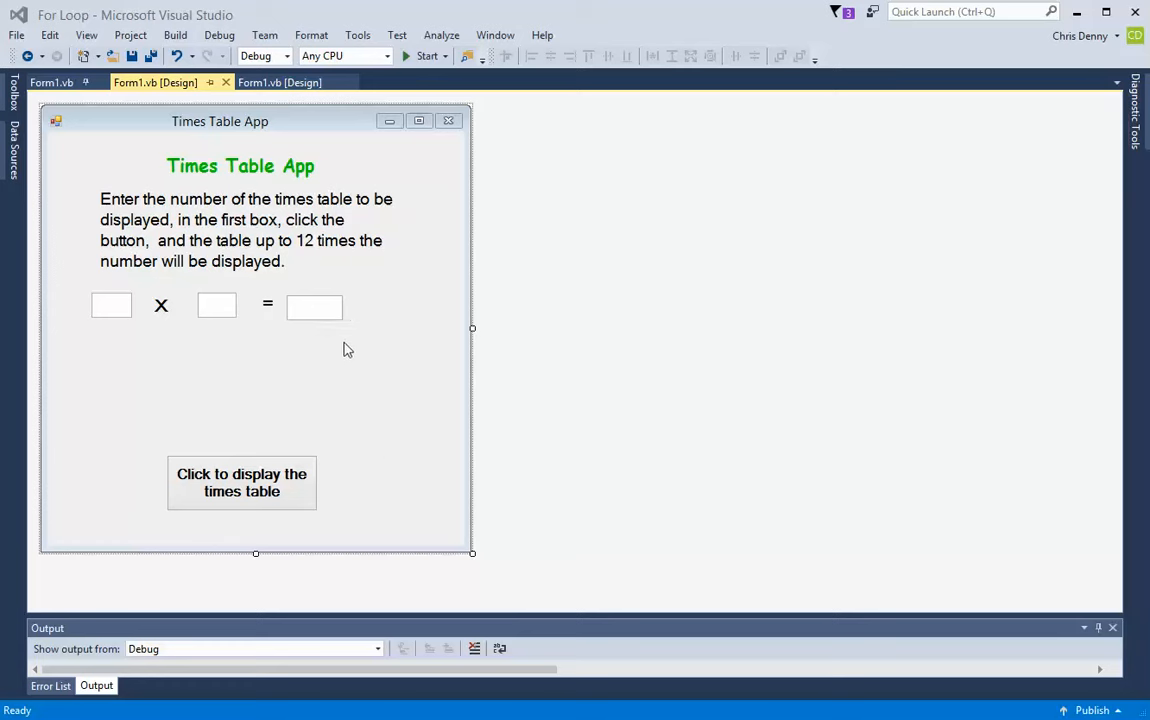
pyautogui.moveTo(364, 464)
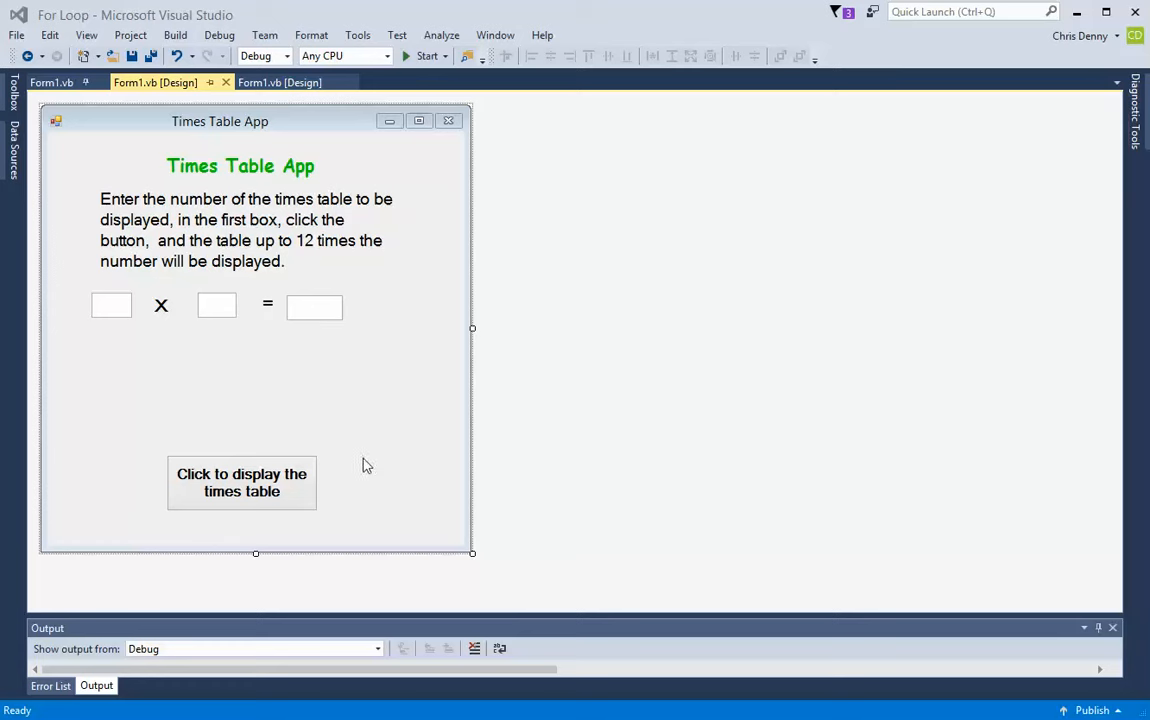
pyautogui.moveTo(332, 544)
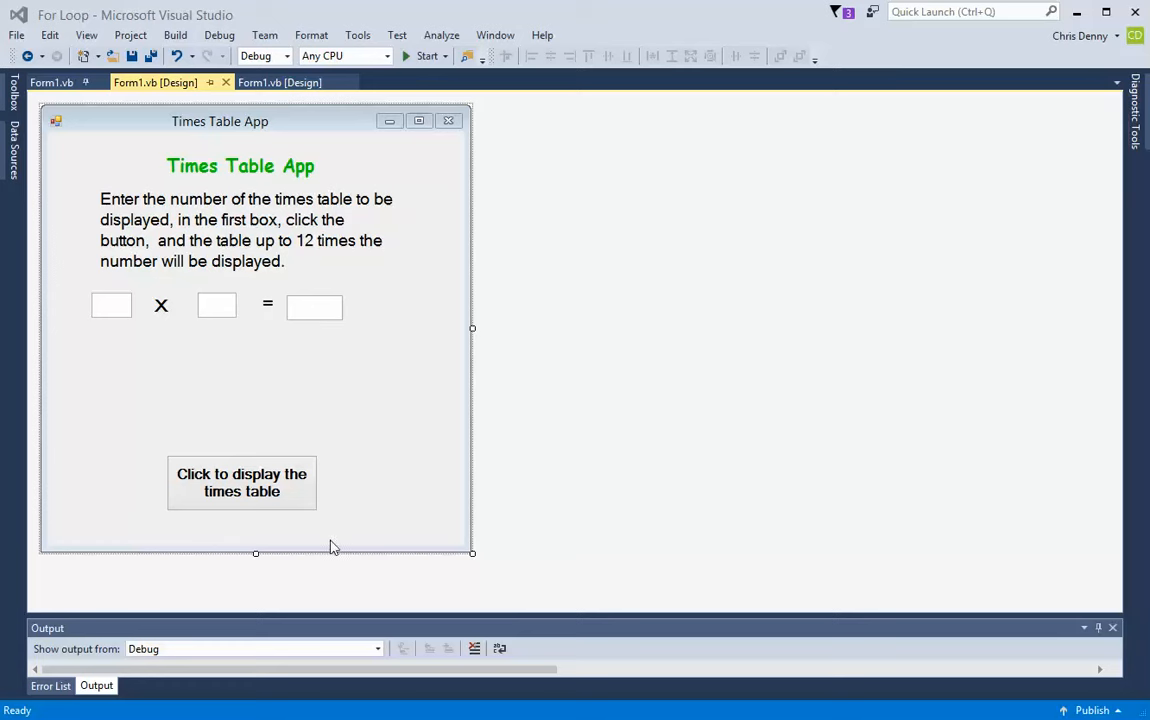
pyautogui.moveTo(156, 444)
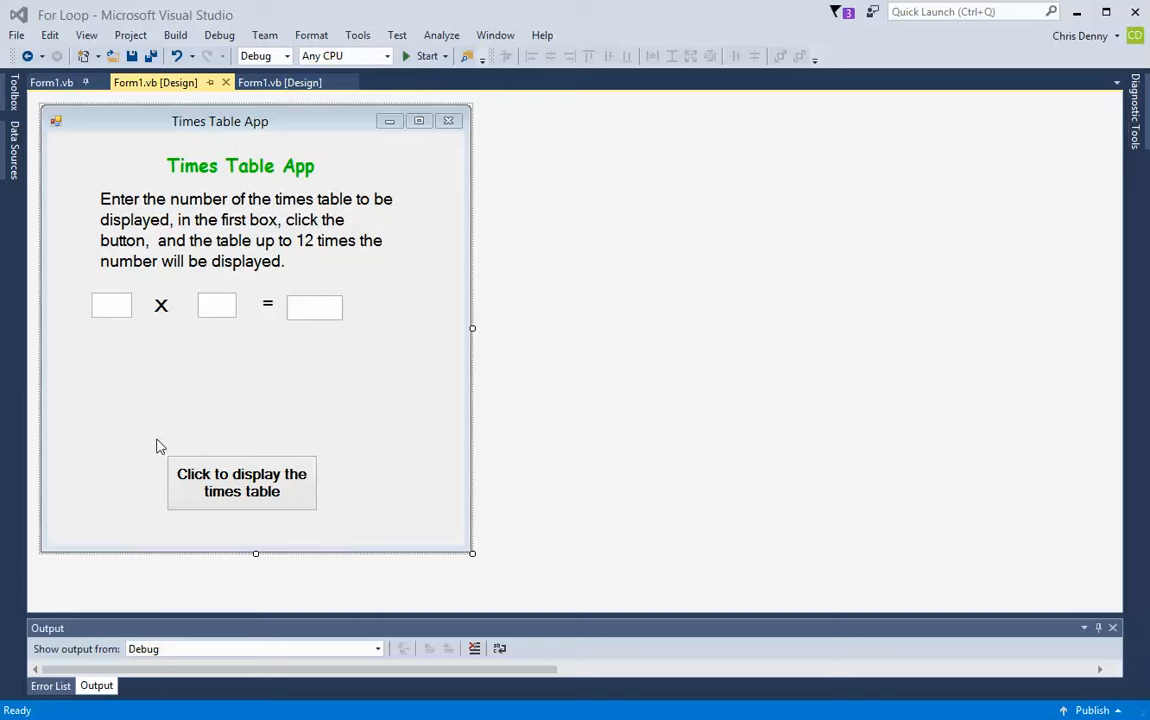
pyautogui.moveTo(294, 544)
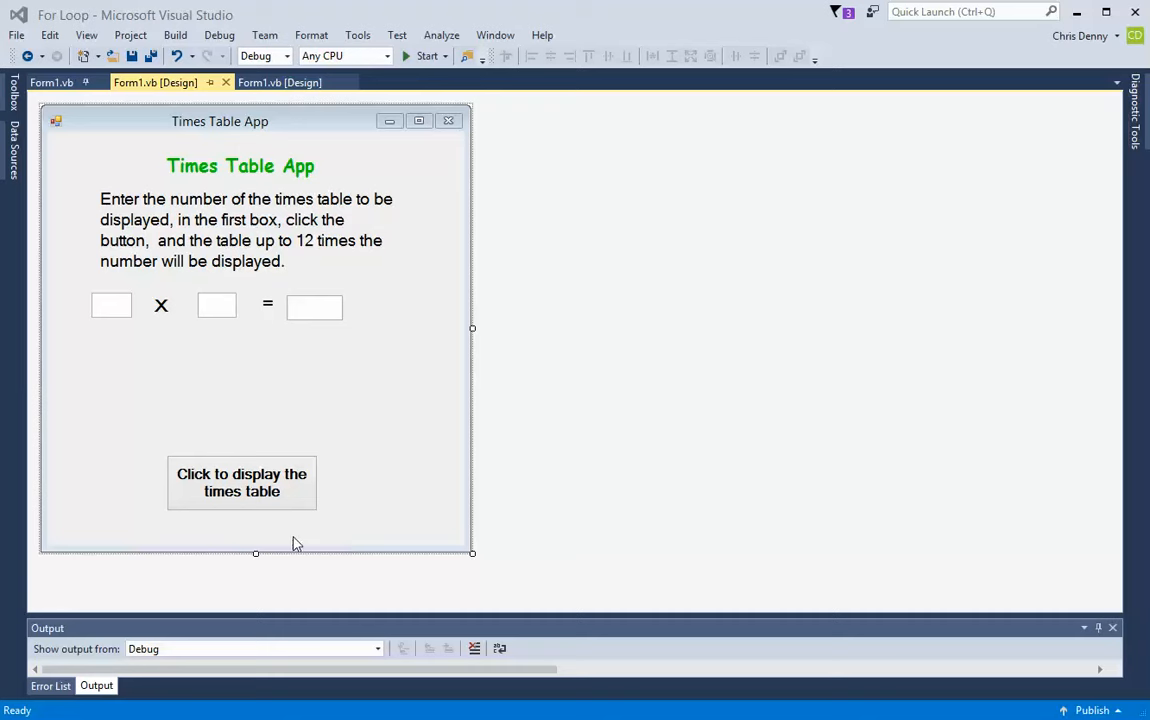
pyautogui.moveTo(92, 532)
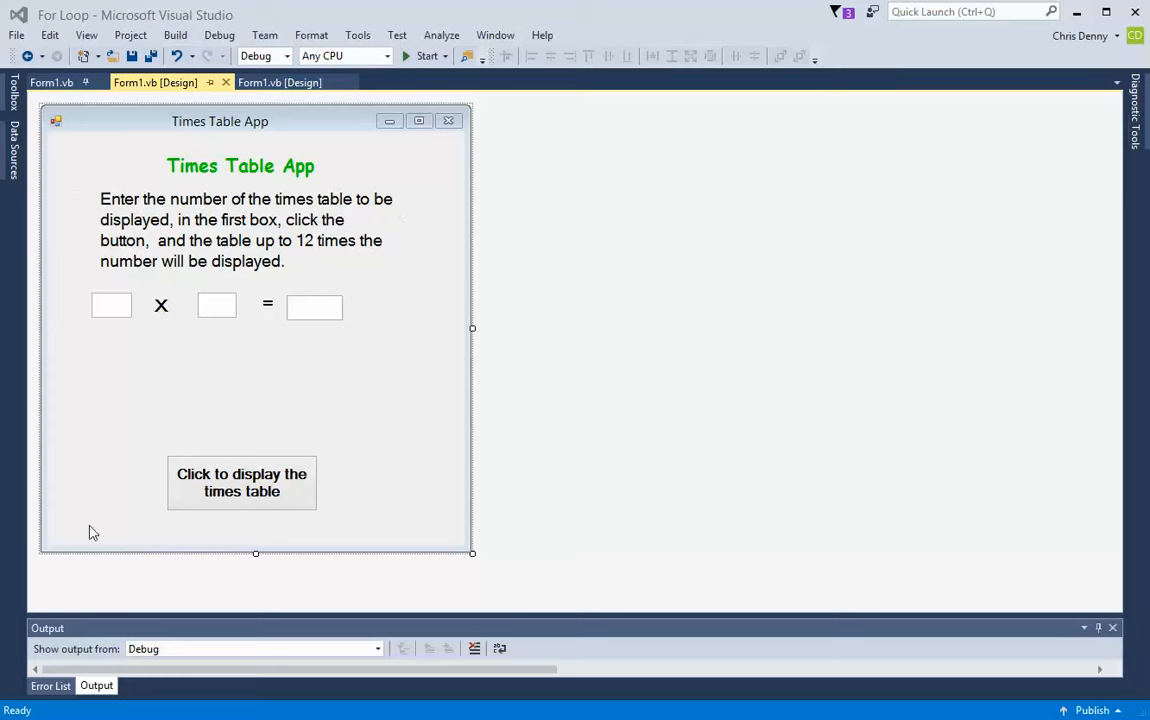
pyautogui.moveTo(468, 264)
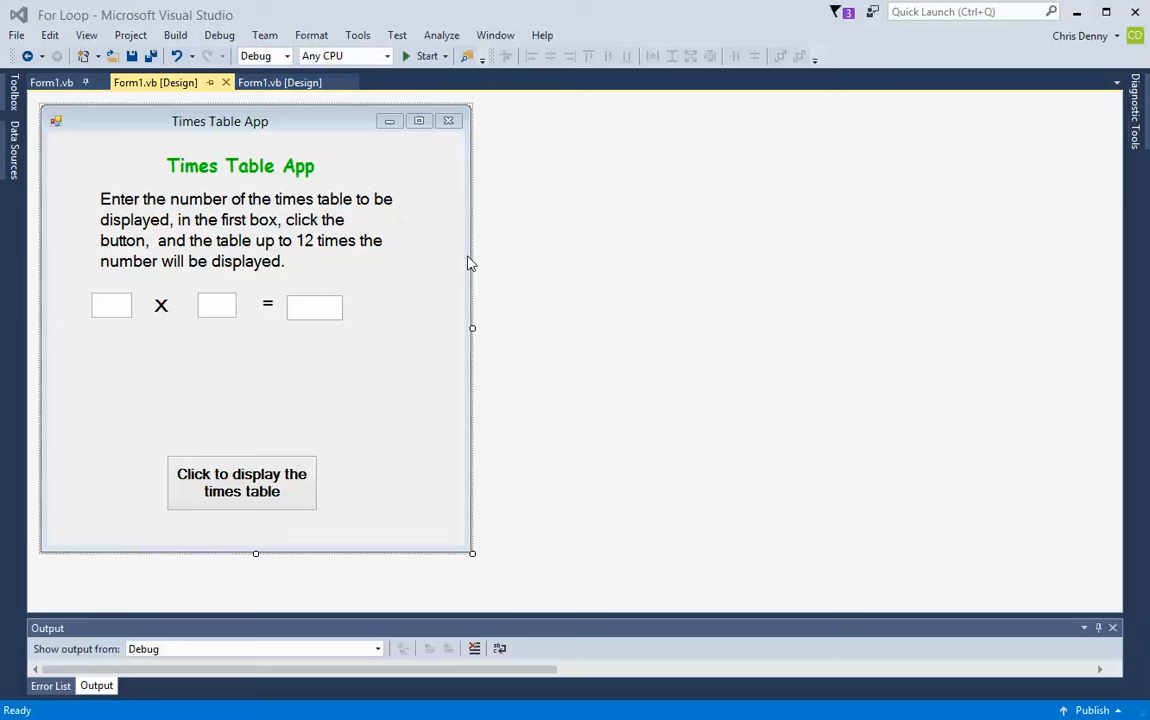
pyautogui.moveTo(338, 572)
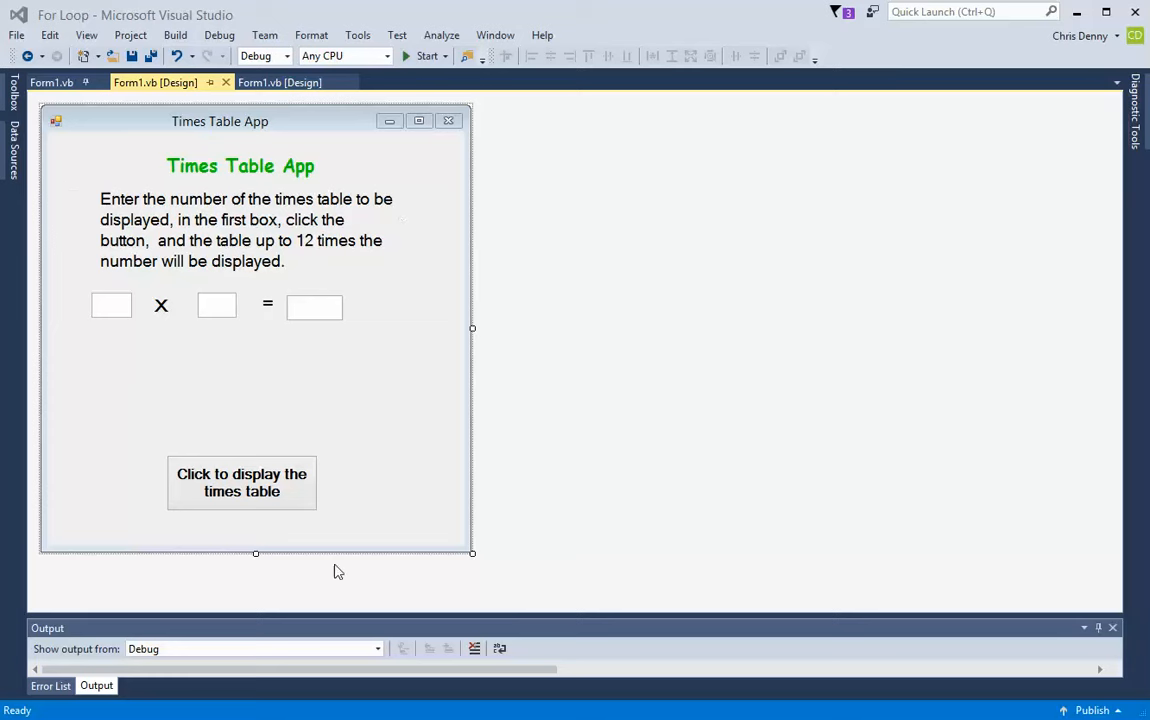
pyautogui.moveTo(466, 190)
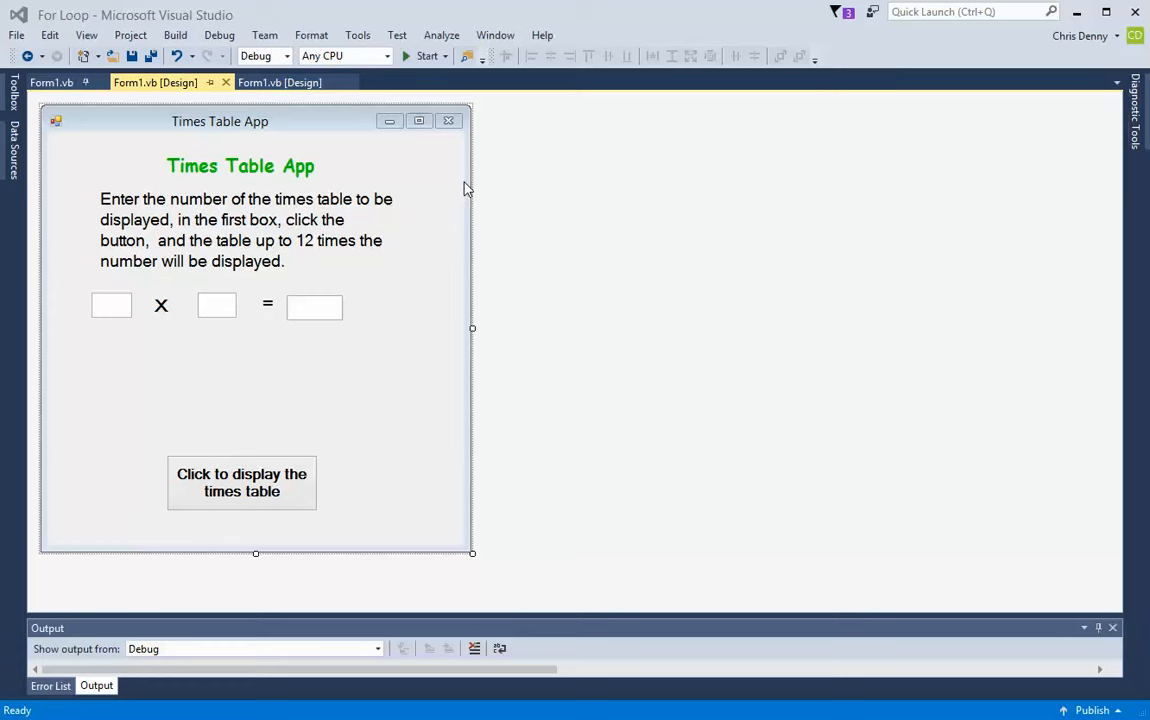
pyautogui.moveTo(390, 148)
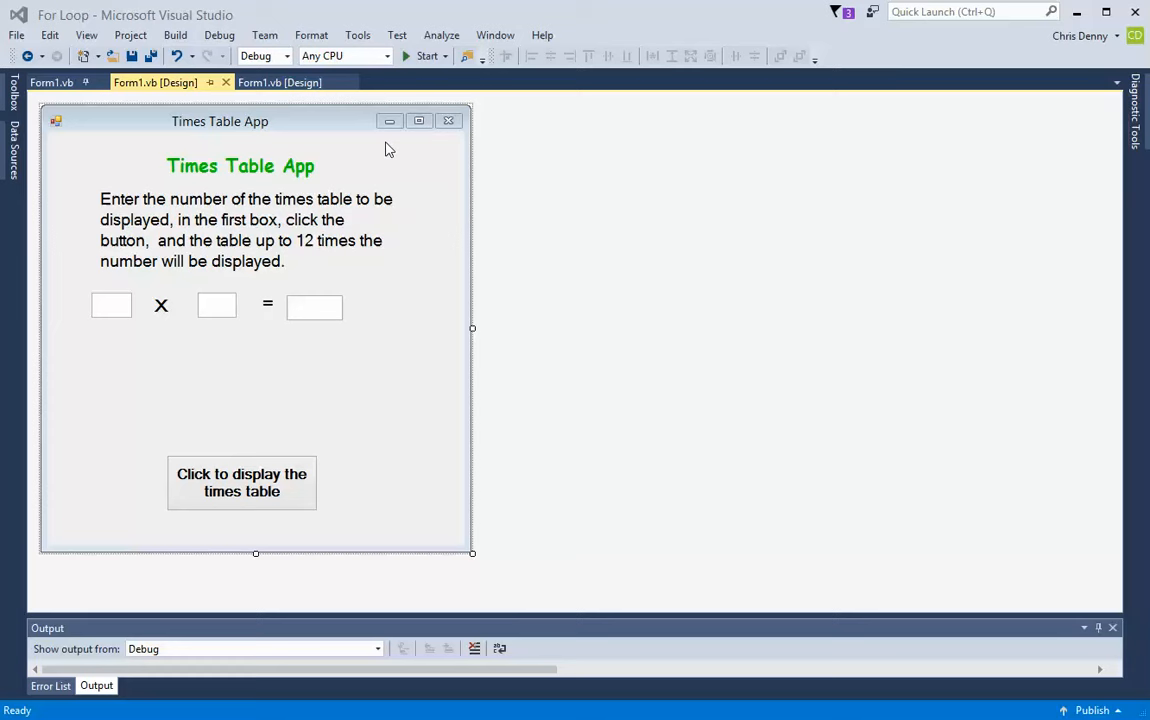
pyautogui.moveTo(64, 330)
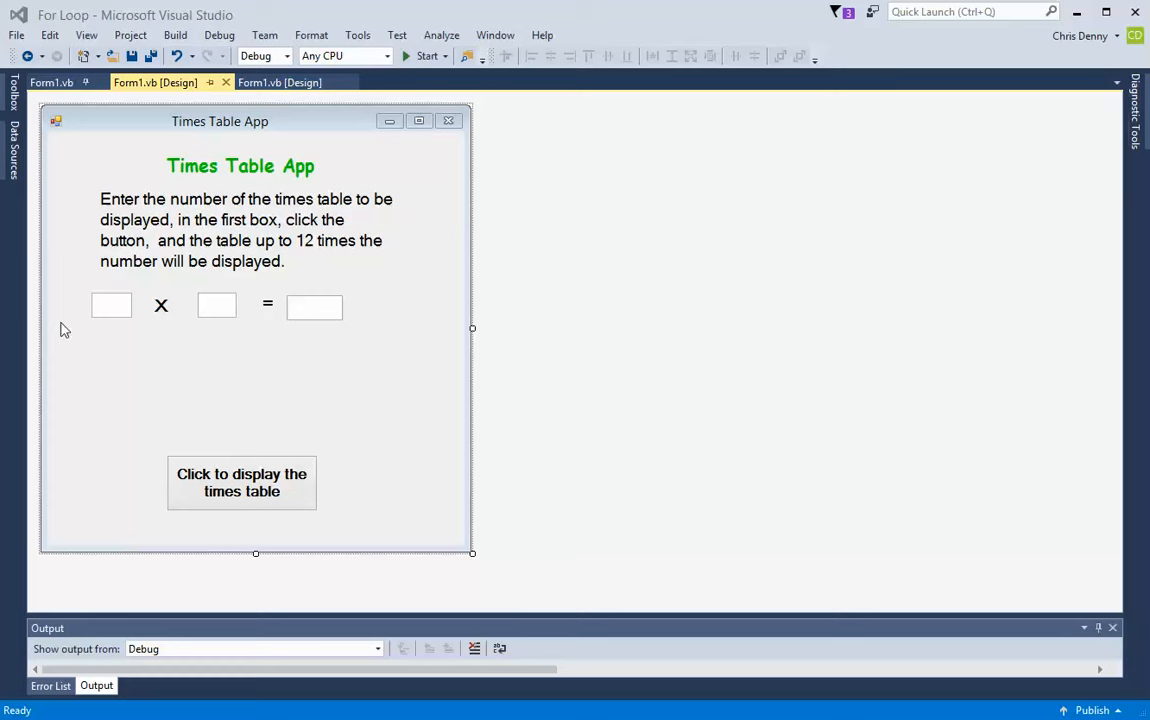
pyautogui.moveTo(168, 136)
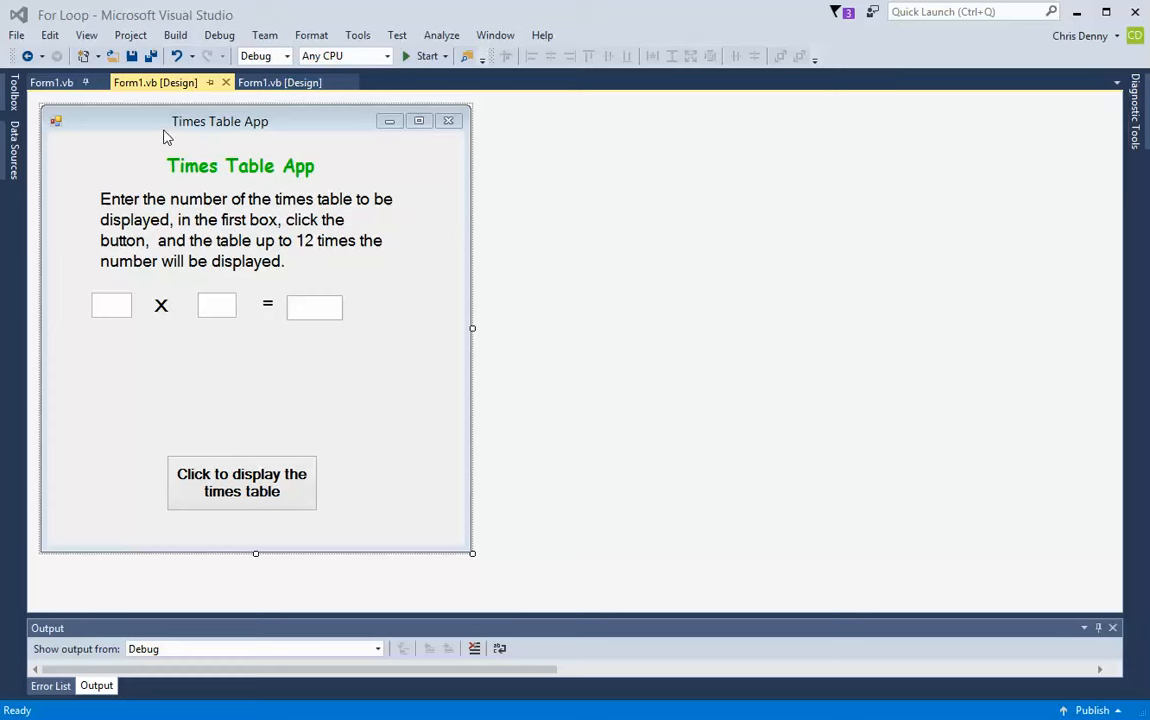
pyautogui.moveTo(378, 404)
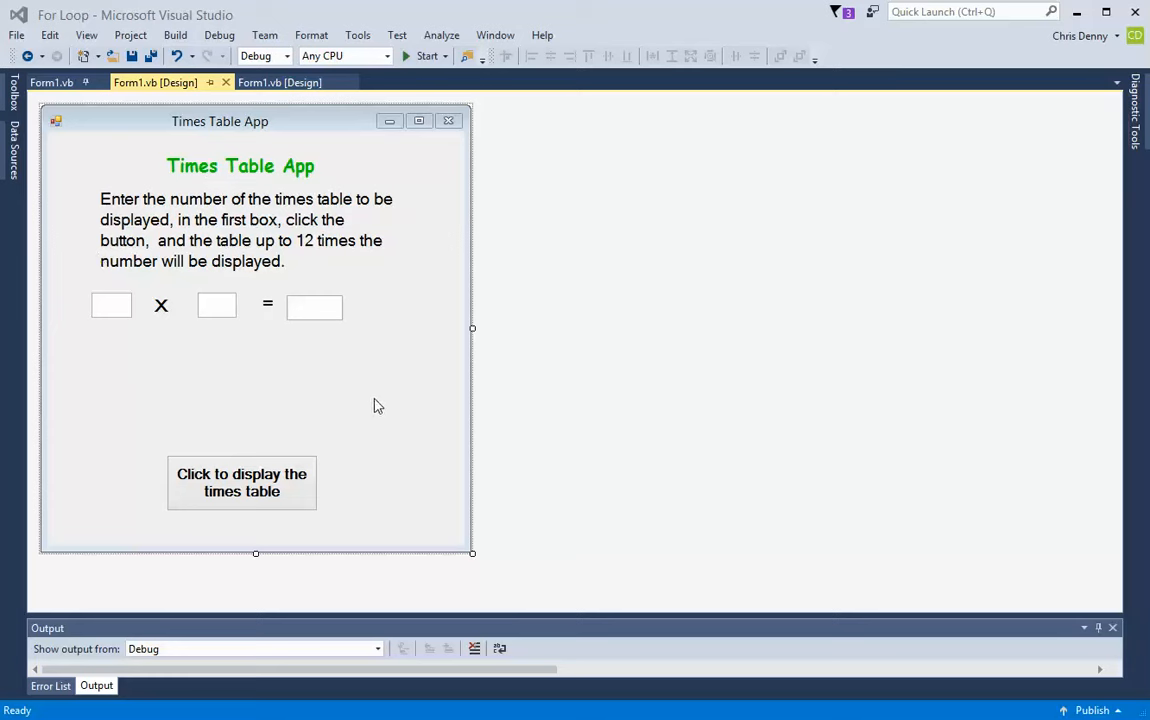
# Select the second number box and the answer box on the Times Table form
pyautogui.click(112, 304)
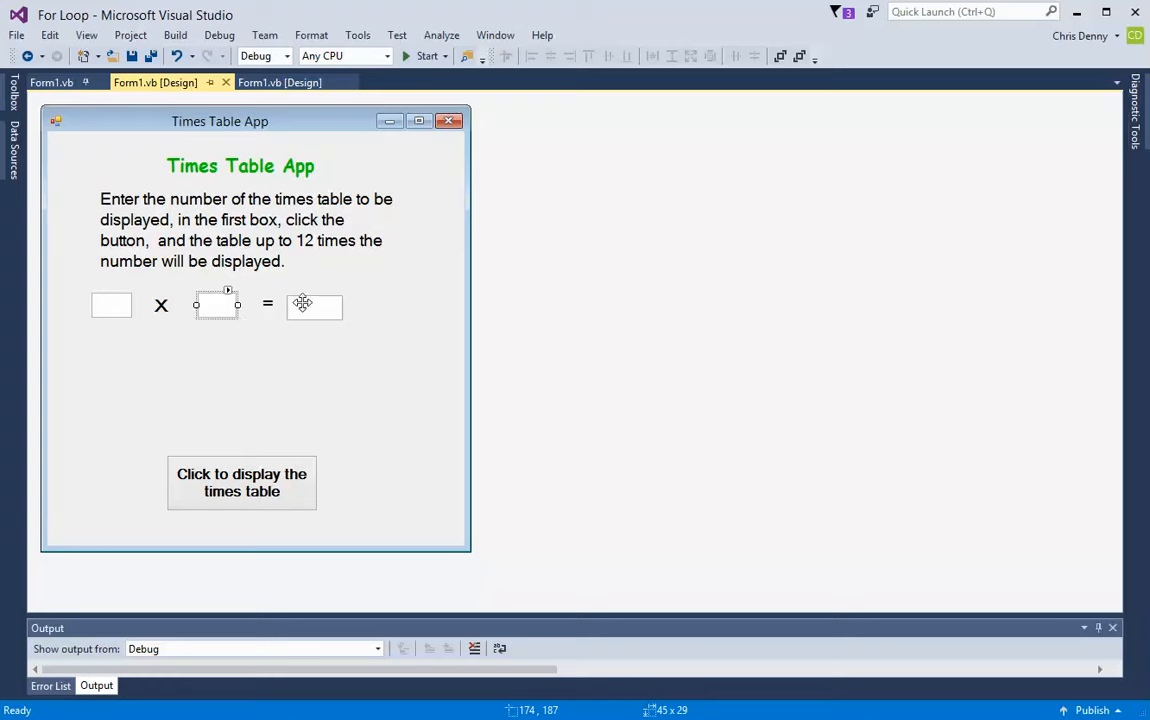
pyautogui.click(314, 304)
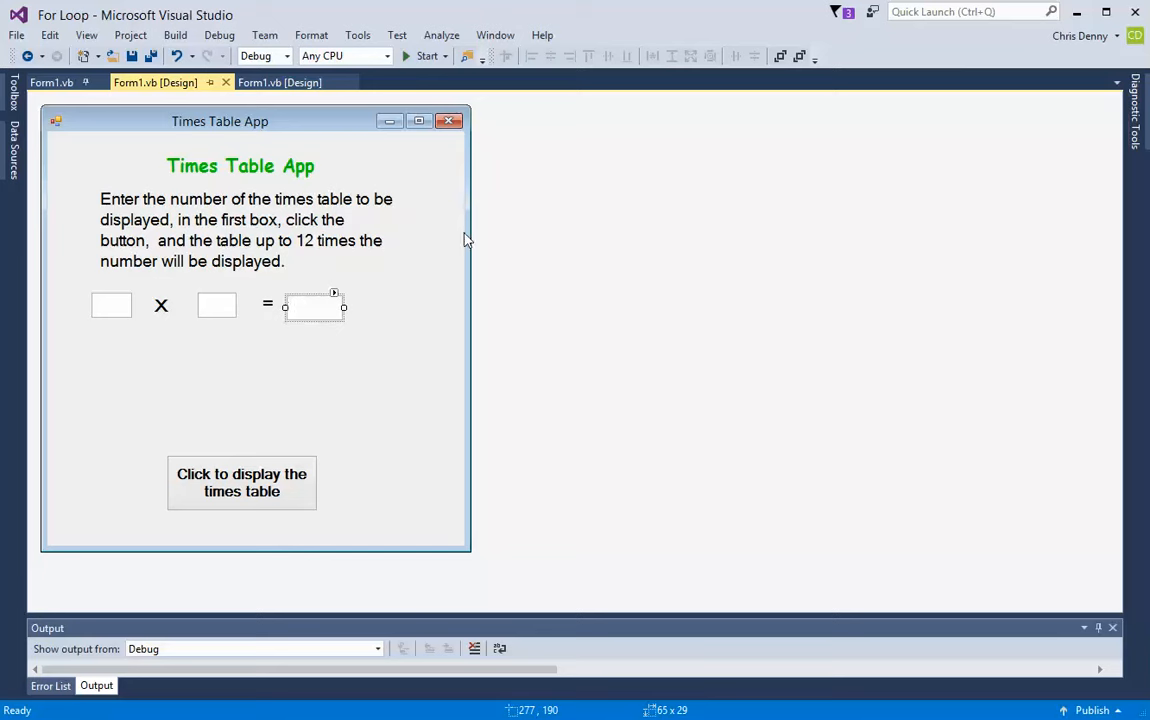
pyautogui.moveTo(264, 482)
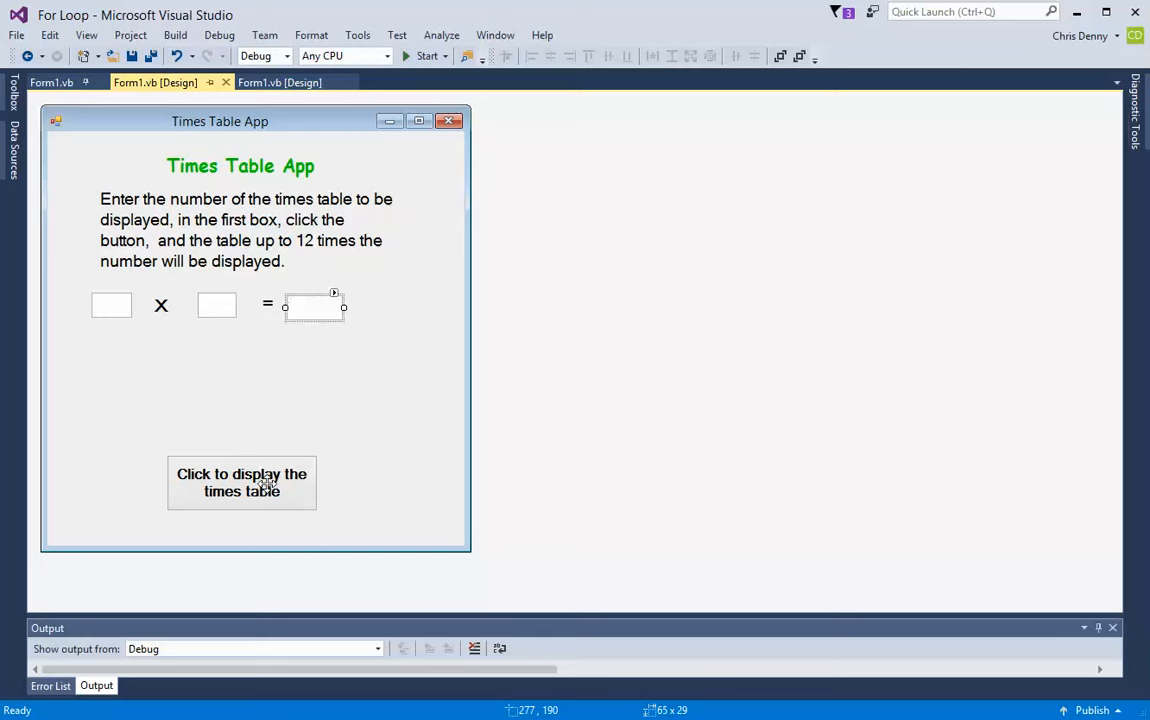
pyautogui.moveTo(266, 476)
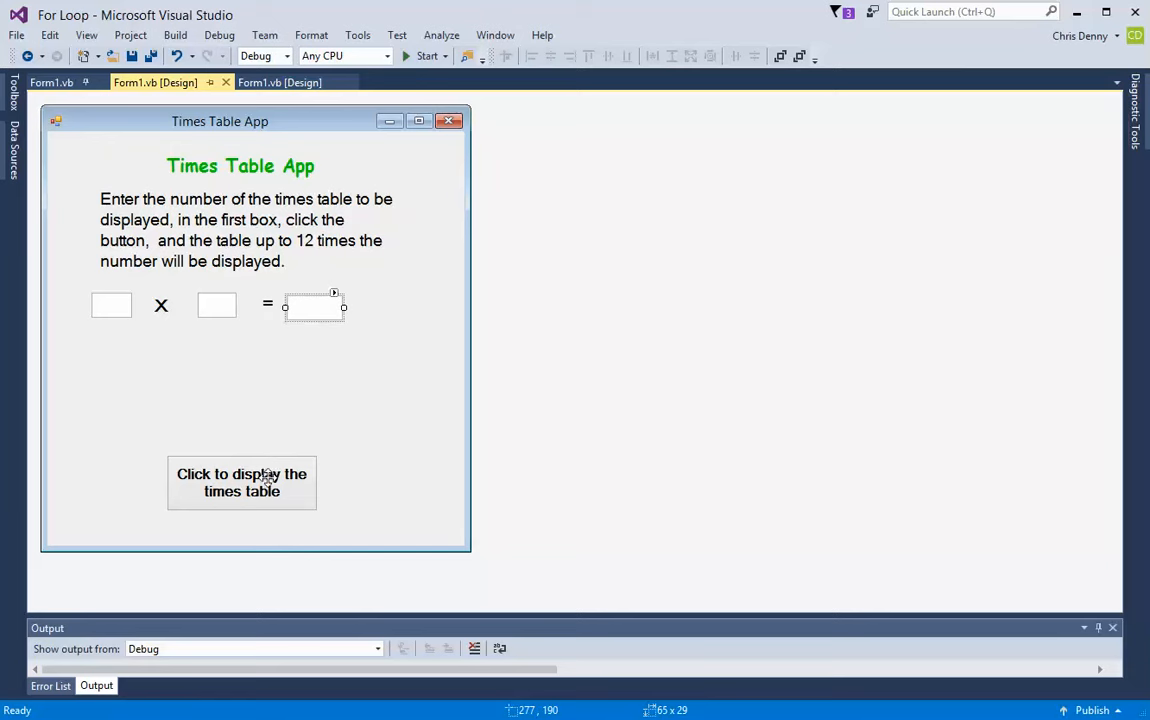
pyautogui.moveTo(226, 482)
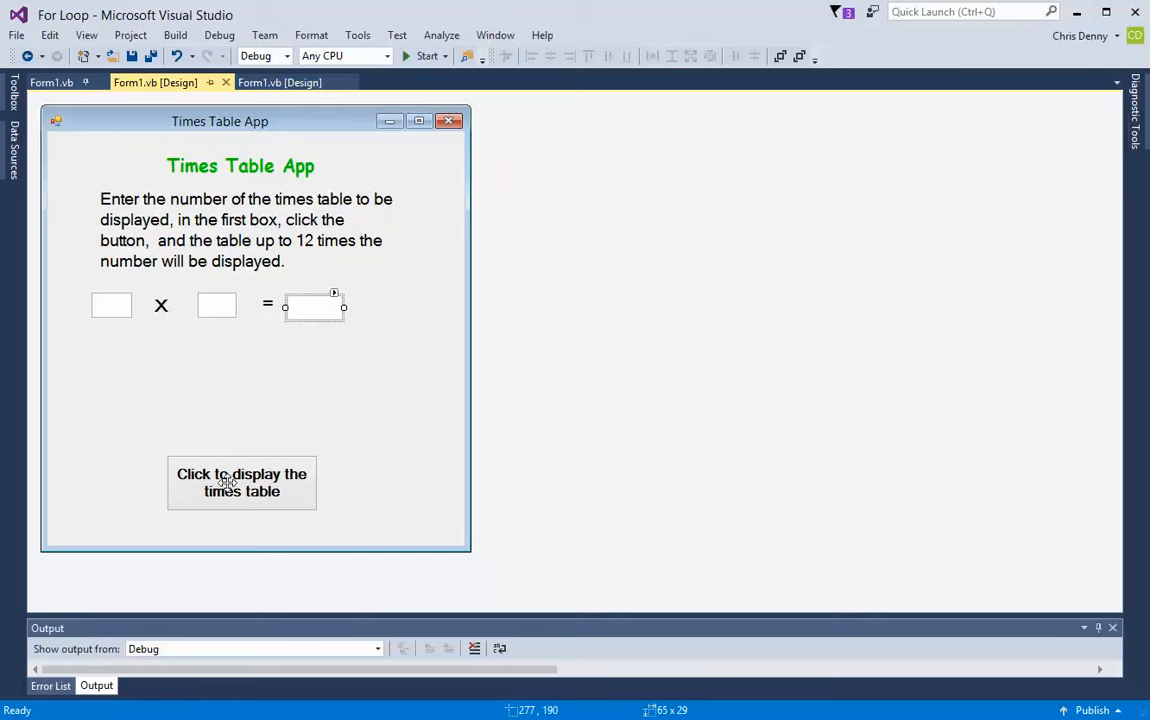
pyautogui.moveTo(234, 484)
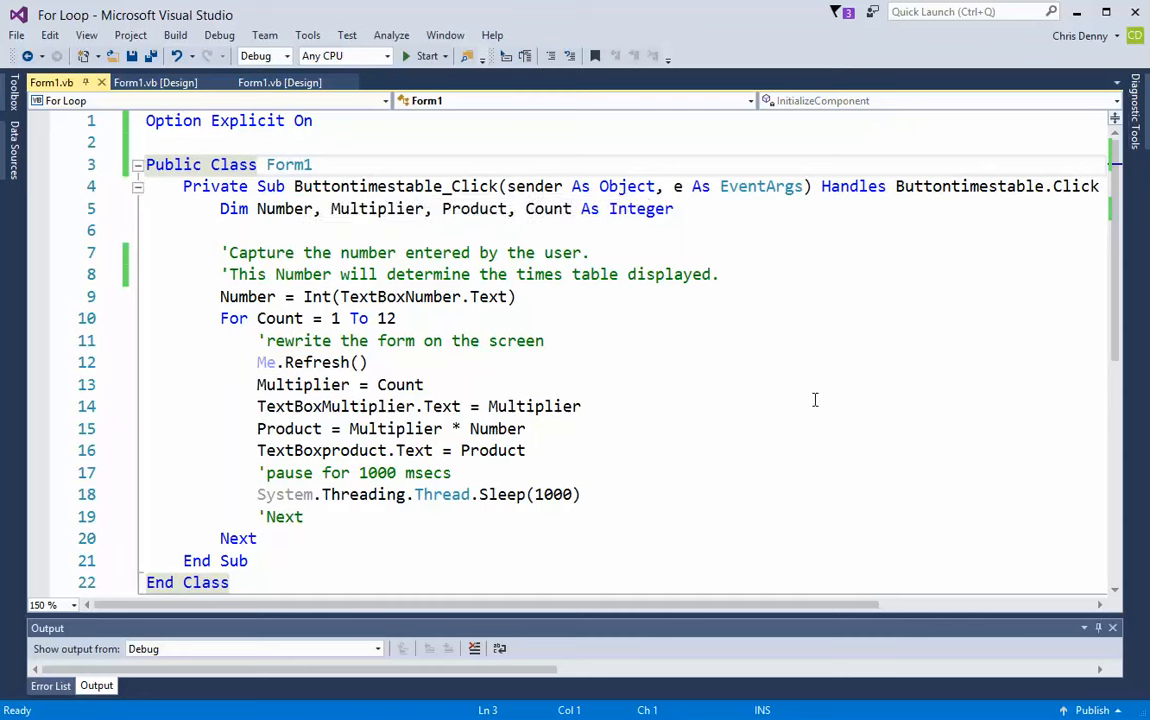
pyautogui.moveTo(824, 396)
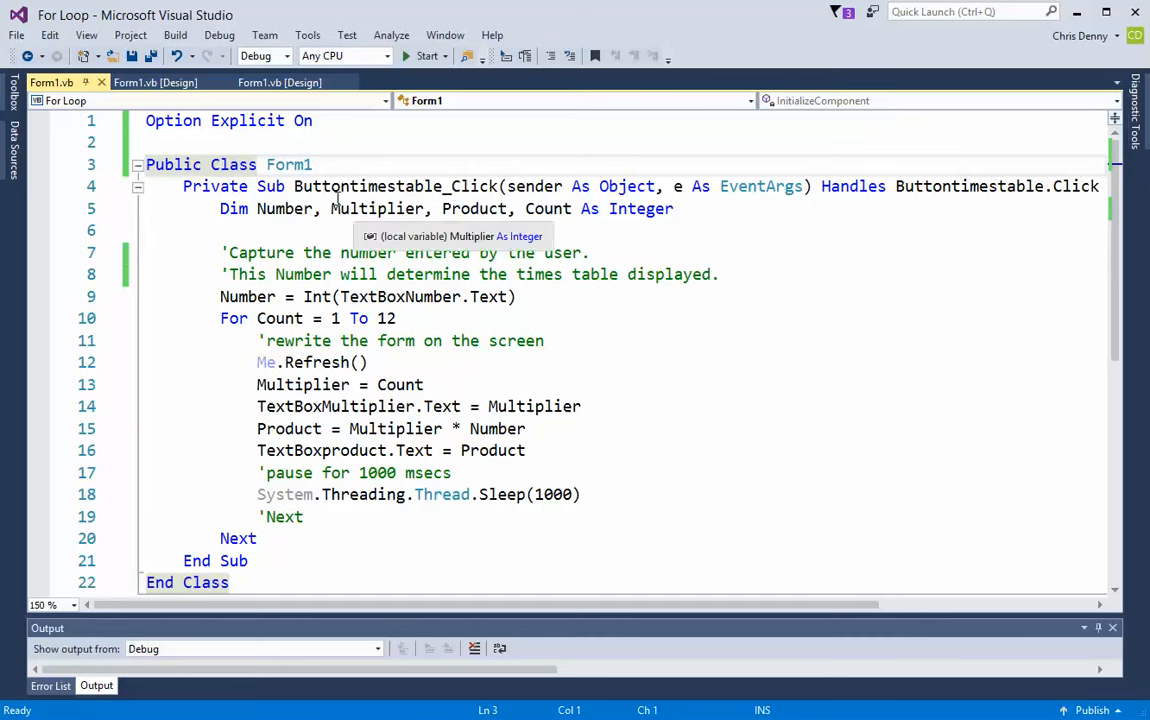
pyautogui.moveTo(656, 210)
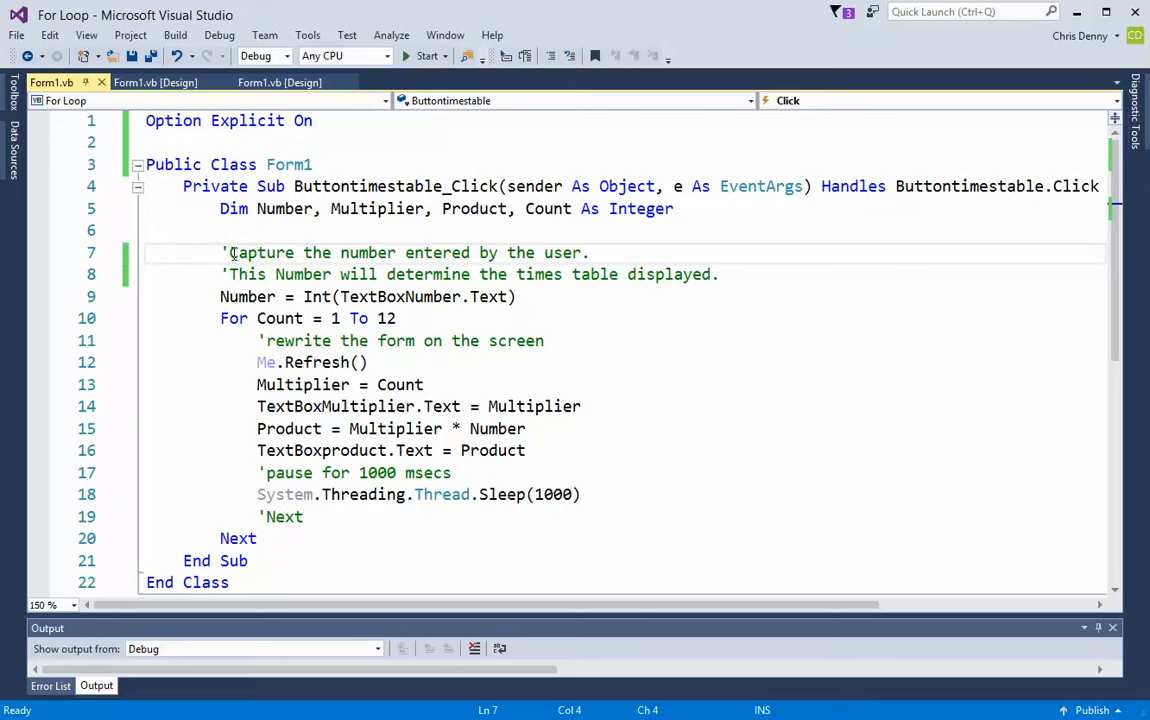
pyautogui.moveTo(376, 236)
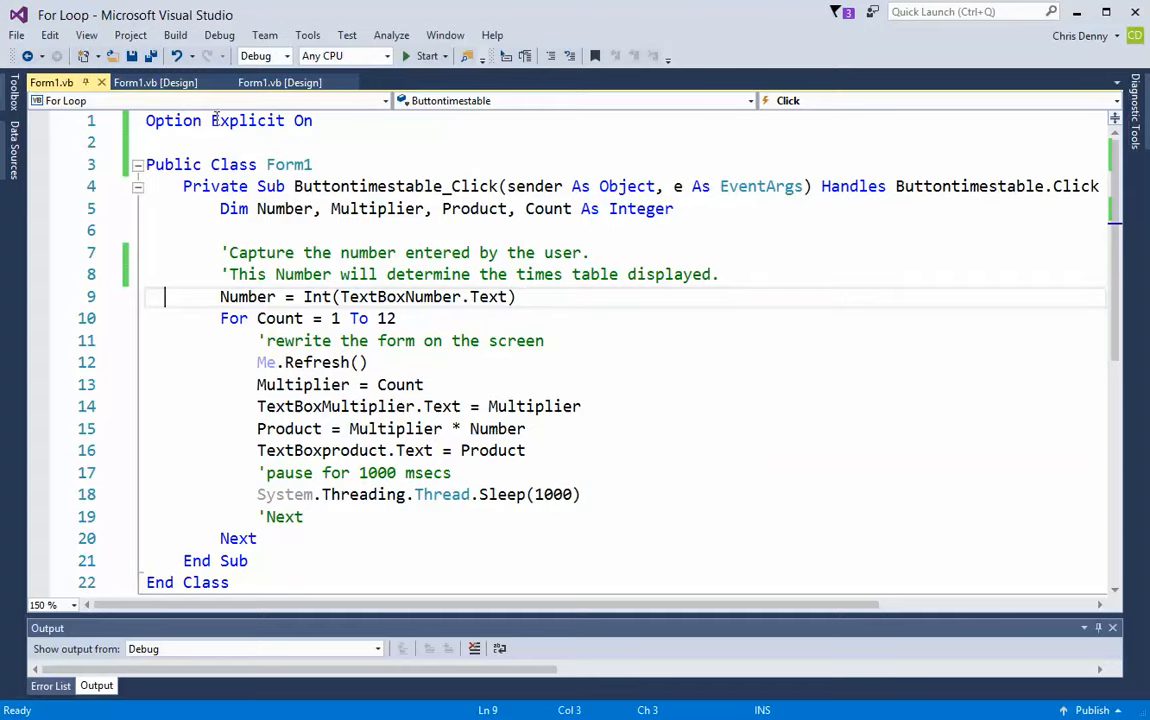
# Show the Times Table App form in the Form1.vb designer view
pyautogui.click(156, 100)
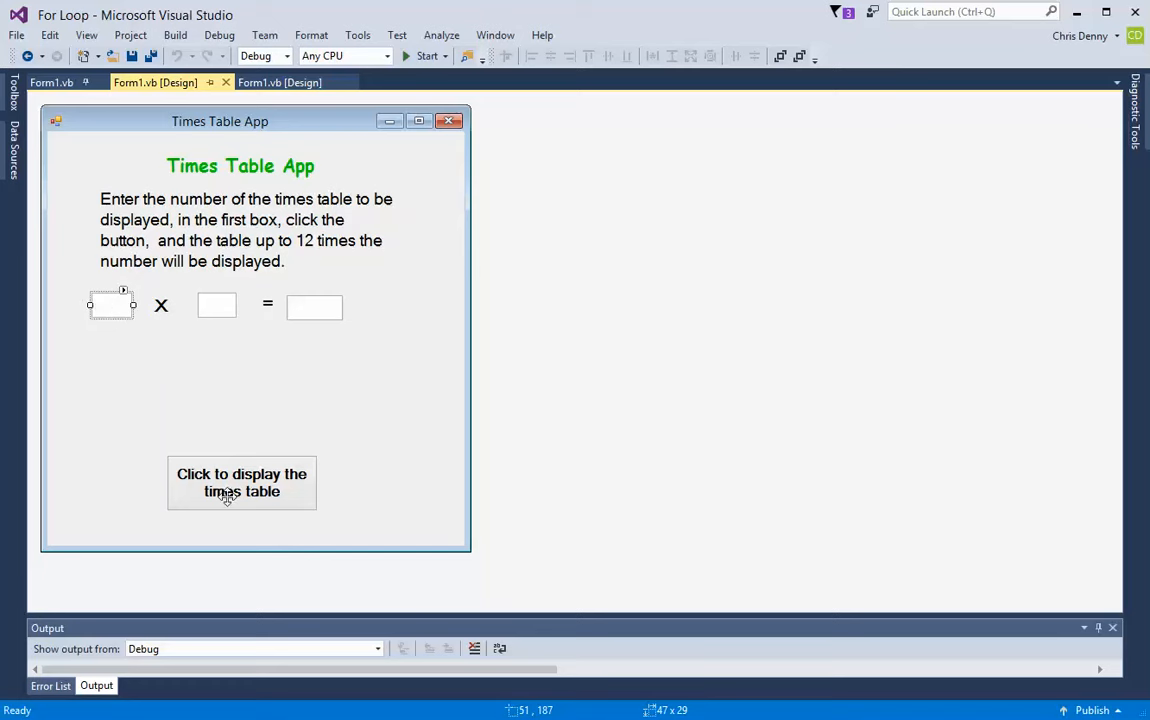
pyautogui.moveTo(116, 300)
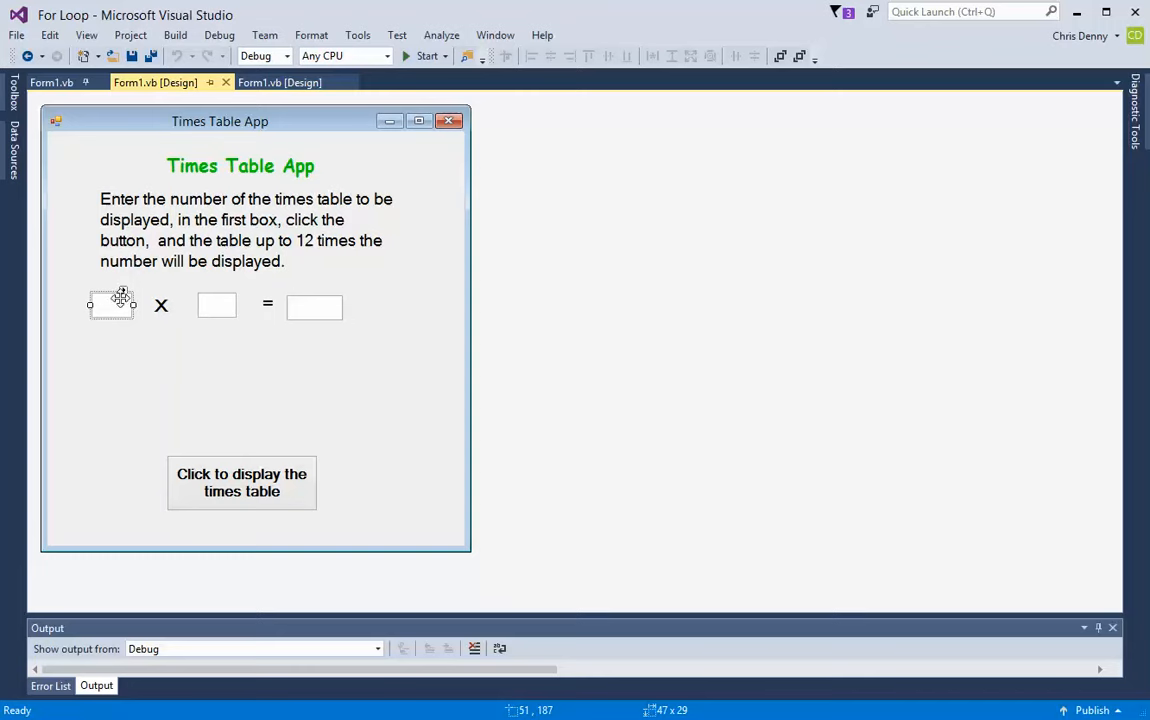
pyautogui.moveTo(56, 80)
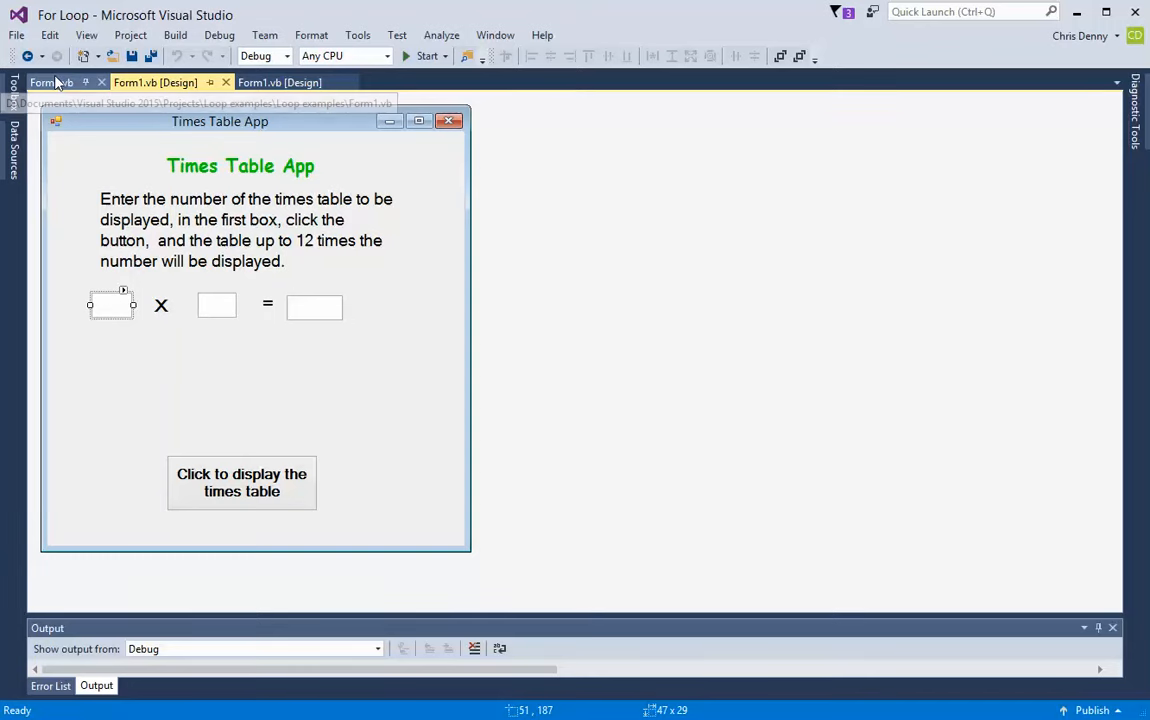
# Show the Buttontimestable_Click code where Number is read from the first box
pyautogui.click(58, 82)
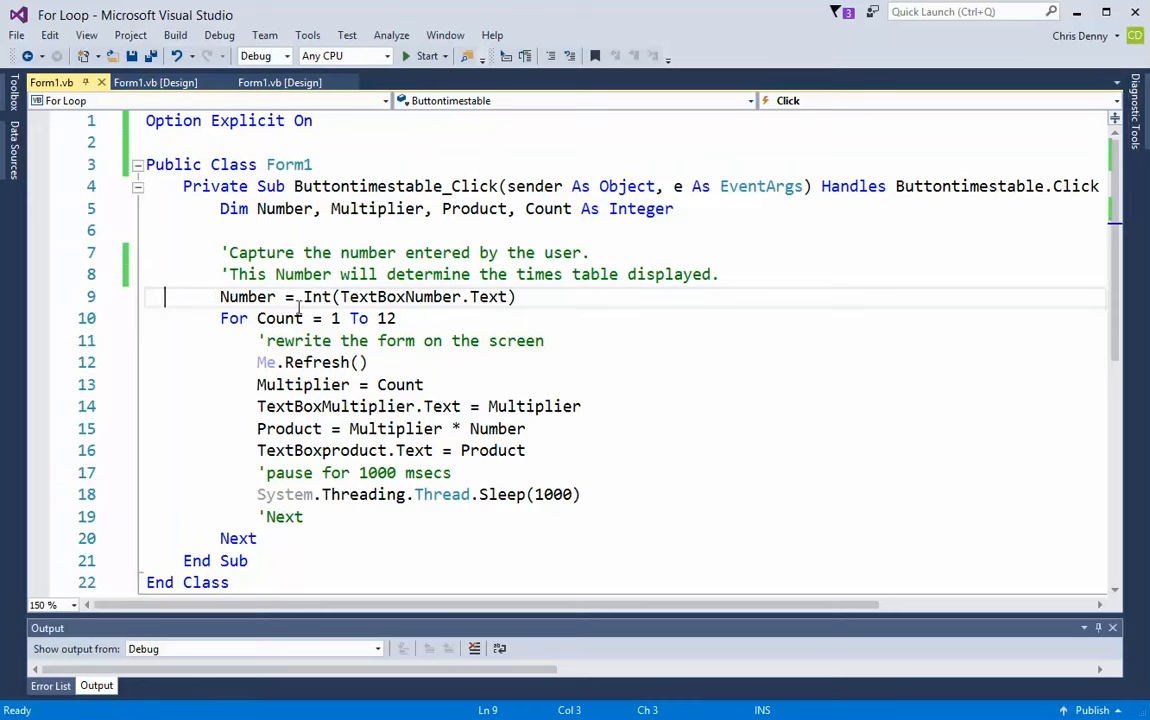
pyautogui.moveTo(440, 296)
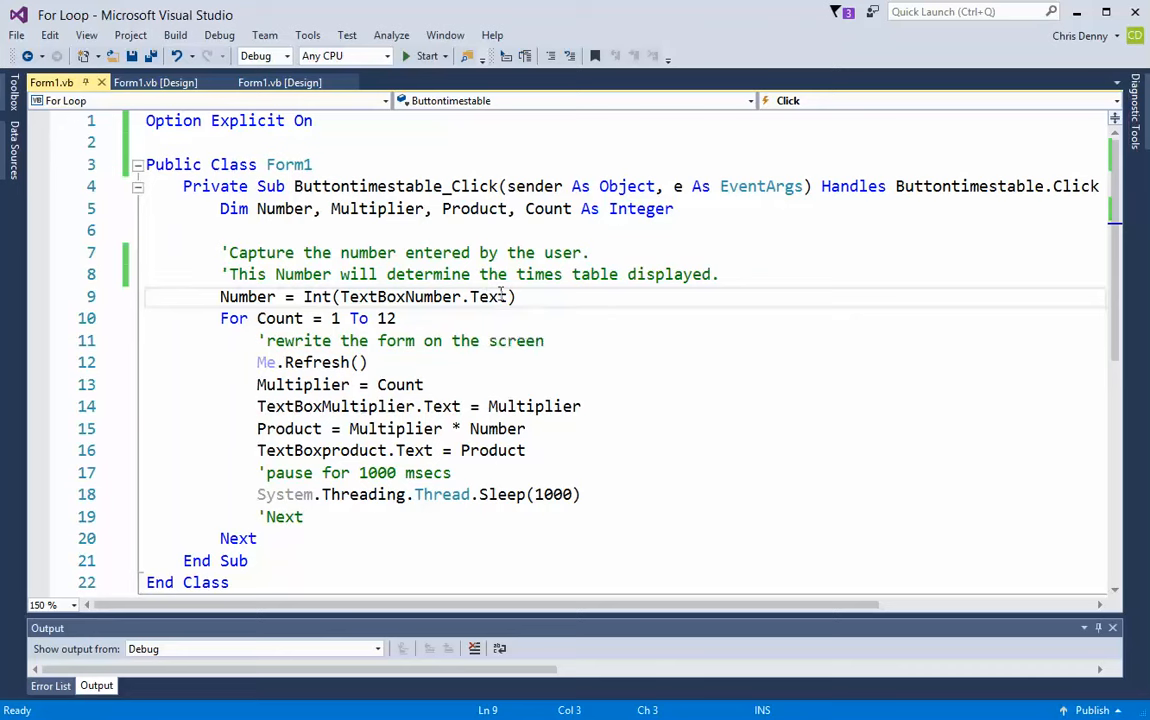
pyautogui.moveTo(498, 296)
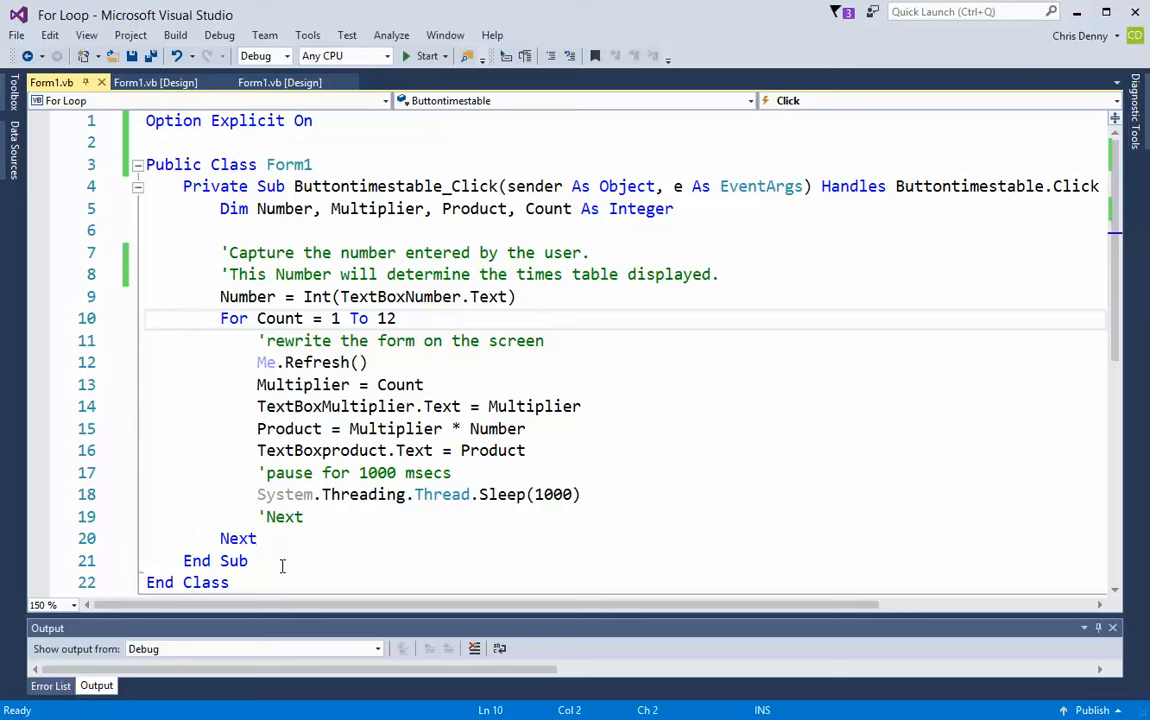
pyautogui.moveTo(390, 318)
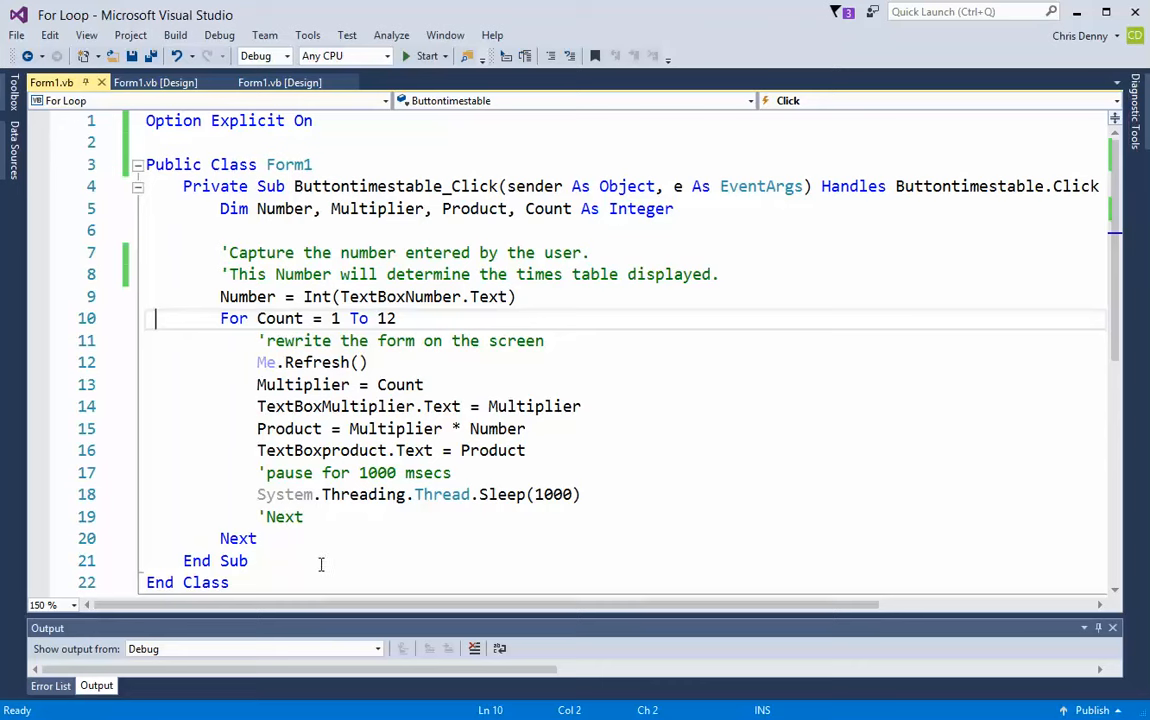
pyautogui.moveTo(196, 346)
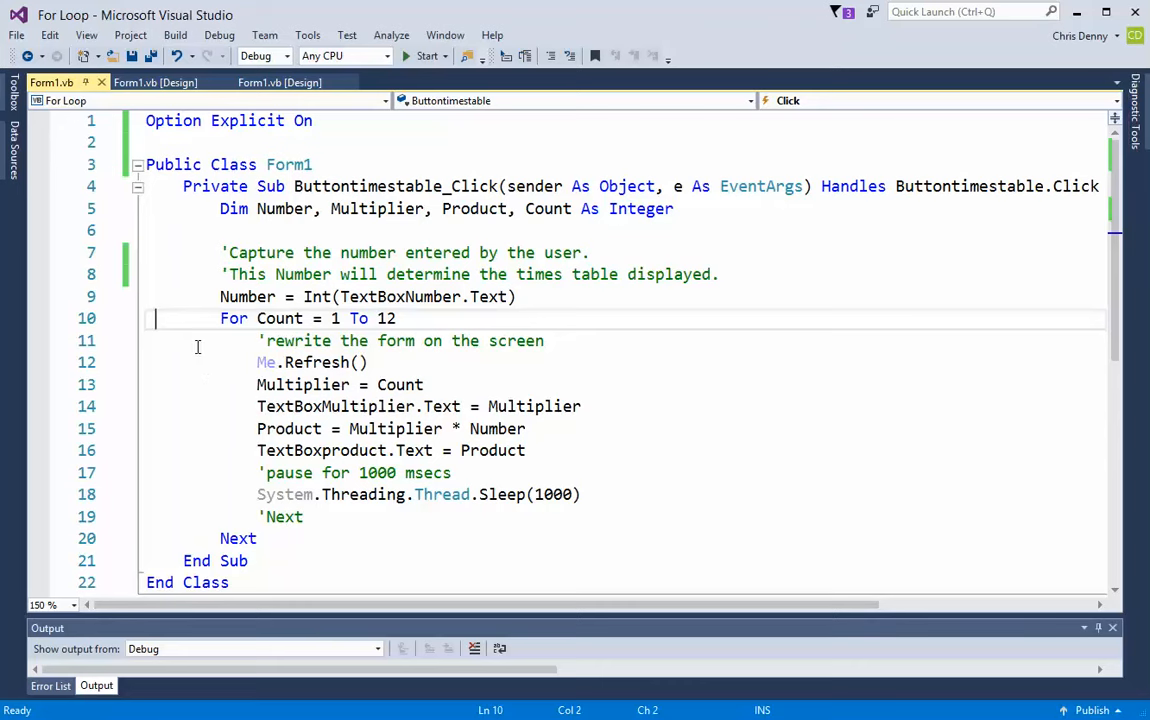
pyautogui.moveTo(202, 340)
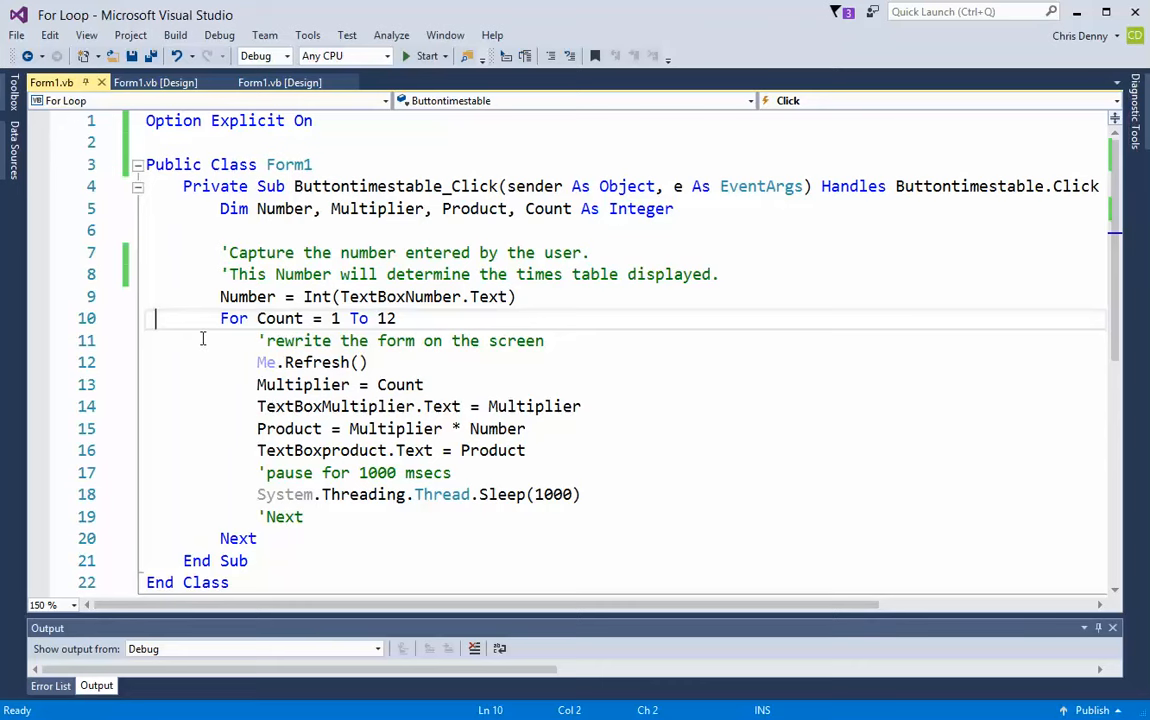
pyautogui.click(262, 340)
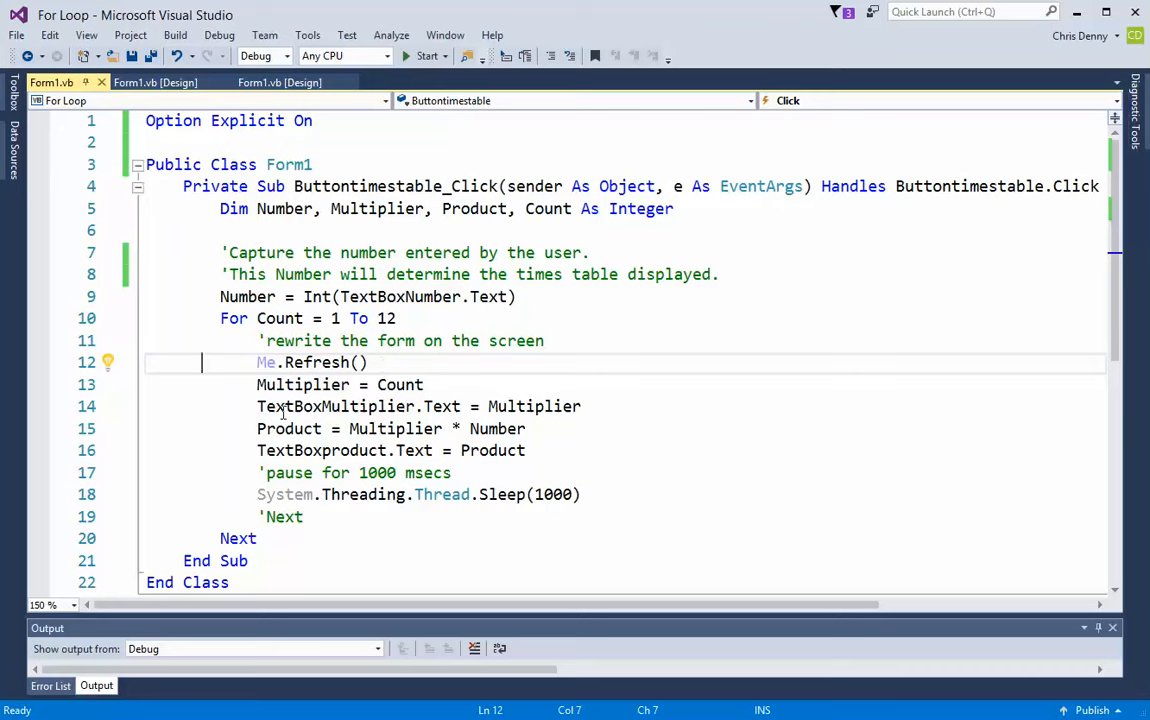
pyautogui.moveTo(552, 468)
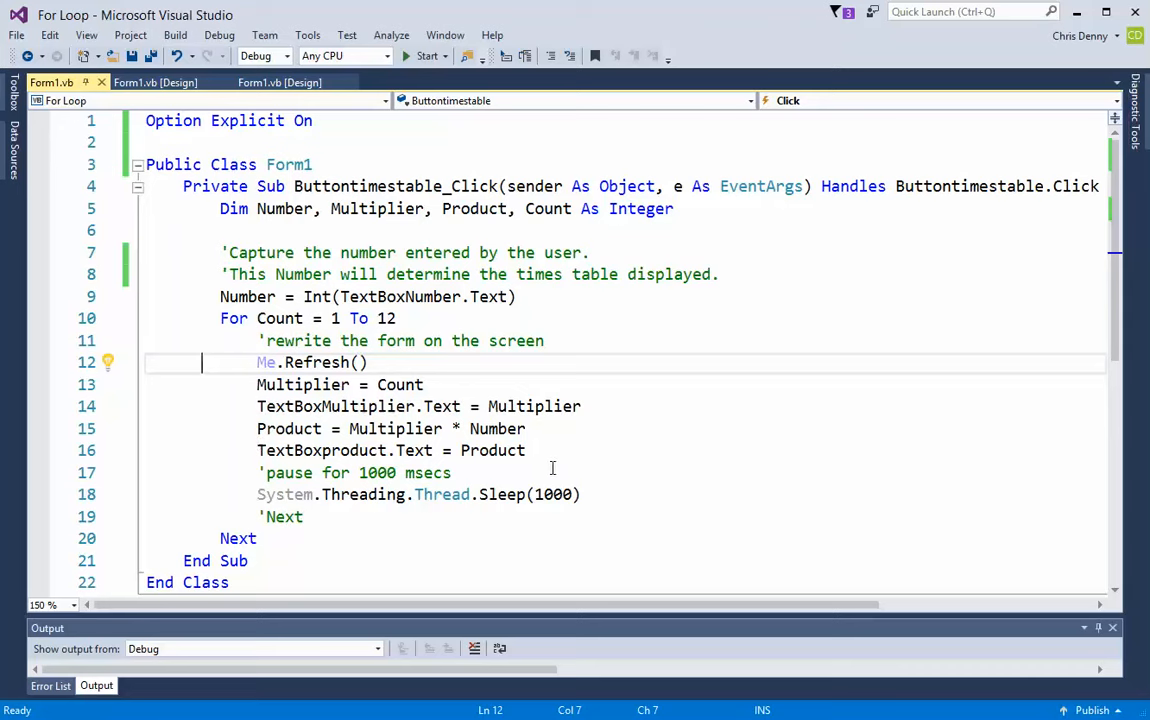
pyautogui.moveTo(396, 362)
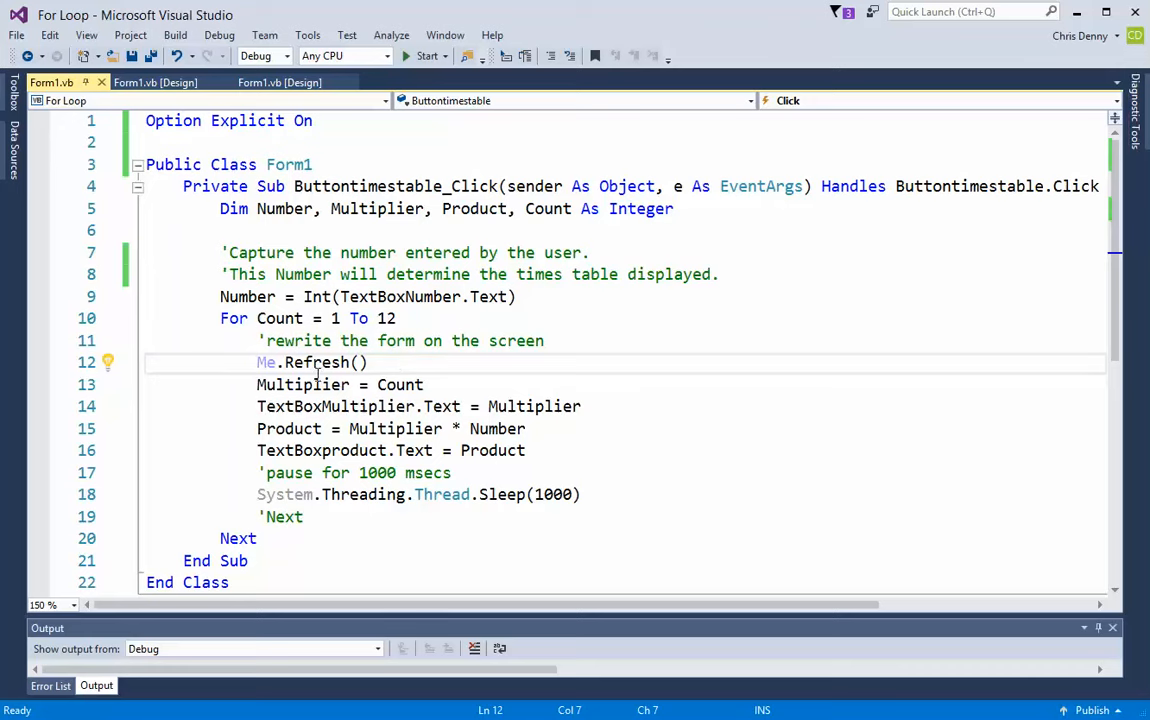
pyautogui.moveTo(182, 388)
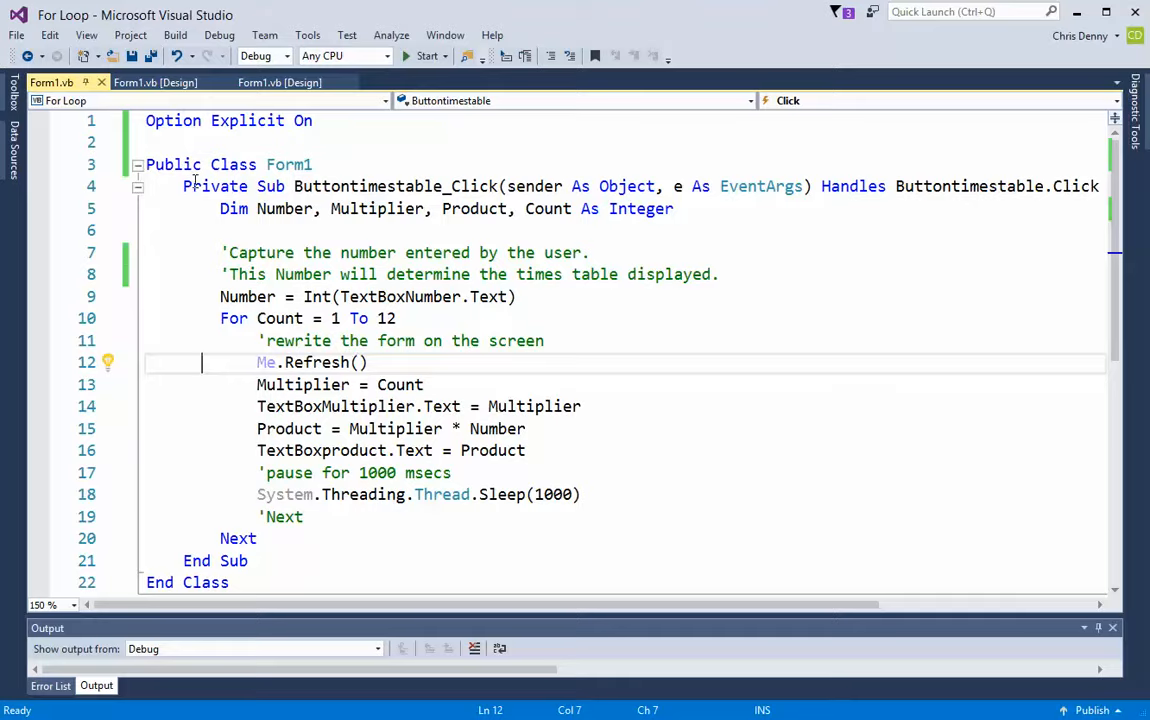
pyautogui.click(150, 100)
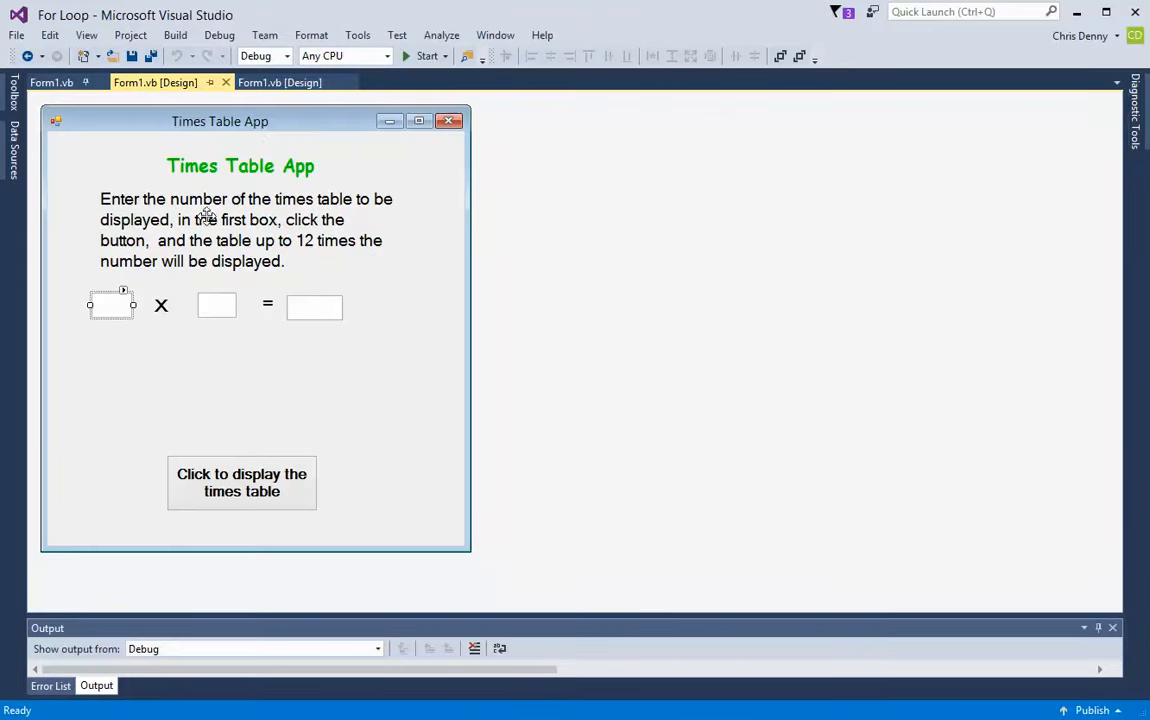
pyautogui.moveTo(288, 330)
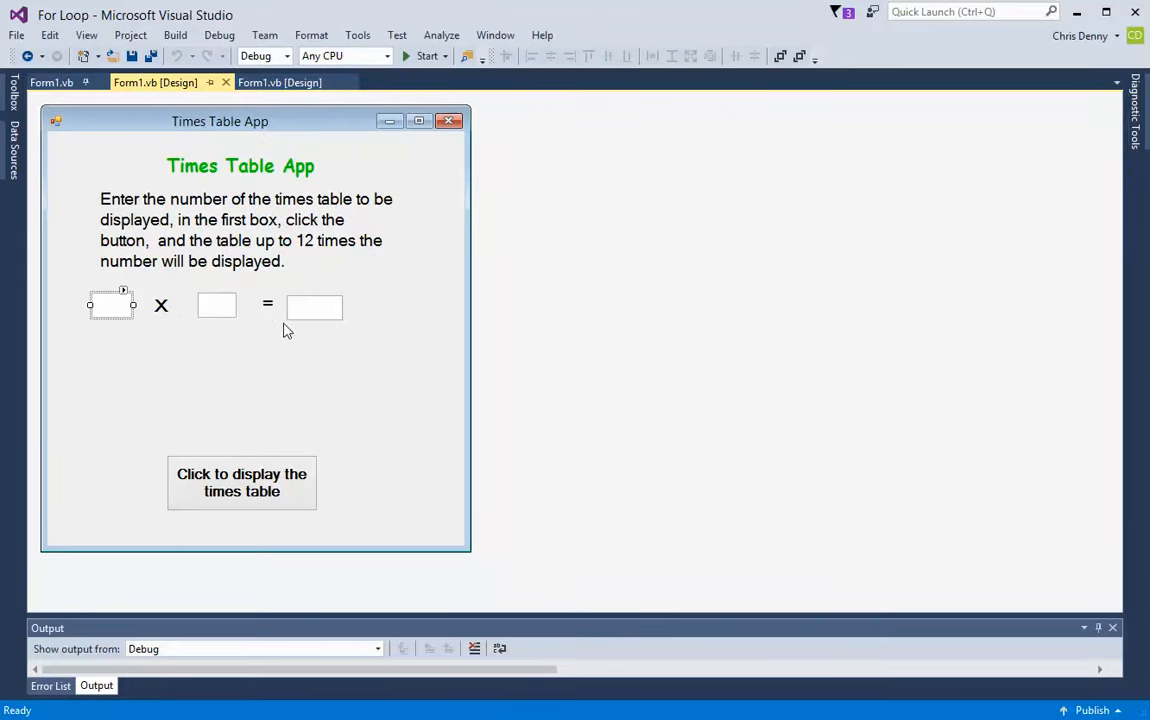
pyautogui.moveTo(320, 332)
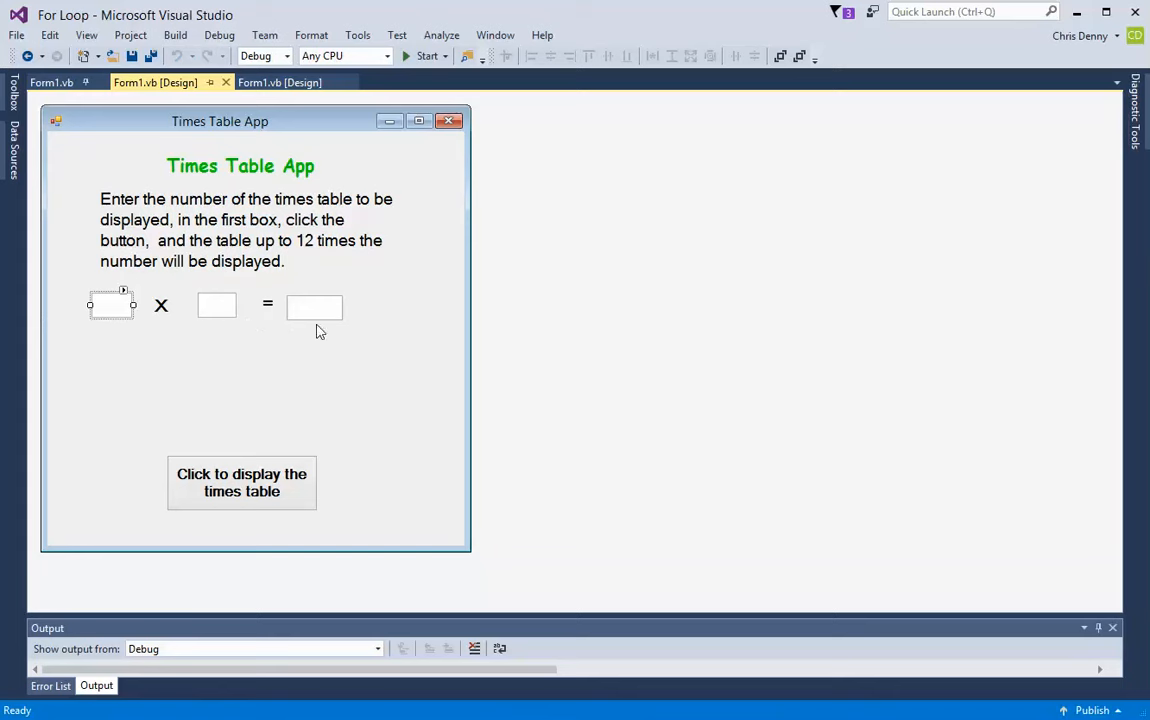
pyautogui.moveTo(32, 300)
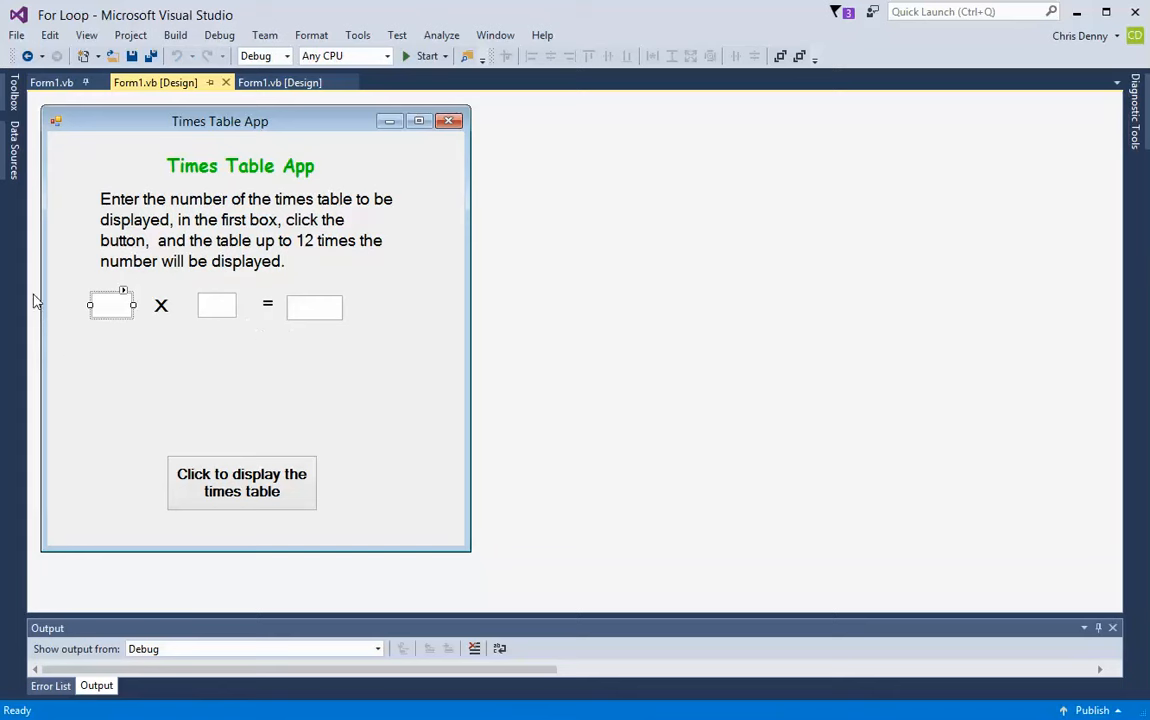
pyautogui.moveTo(252, 360)
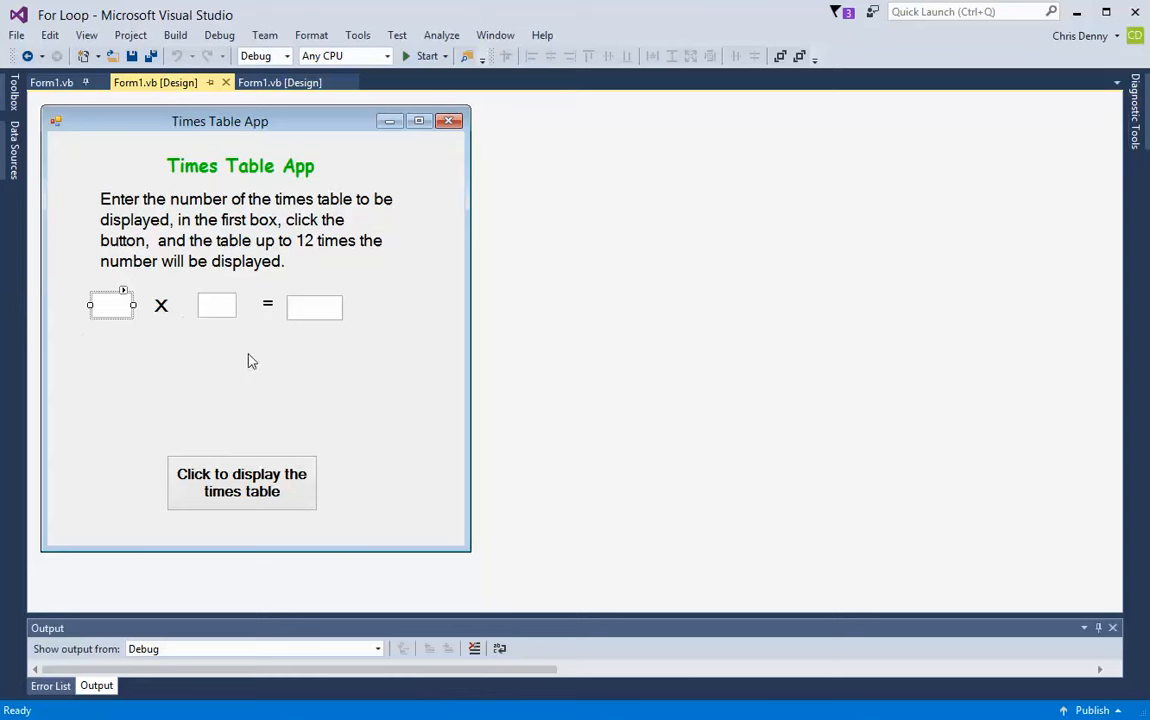
pyautogui.moveTo(252, 360)
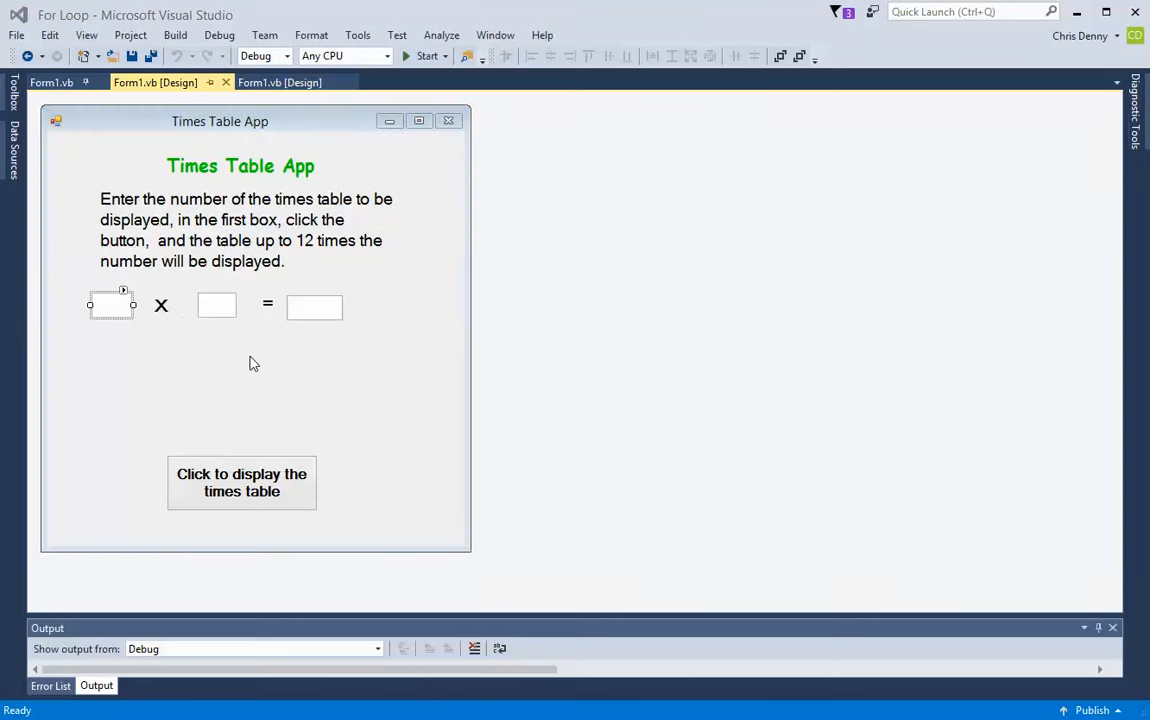
pyautogui.click(54, 82)
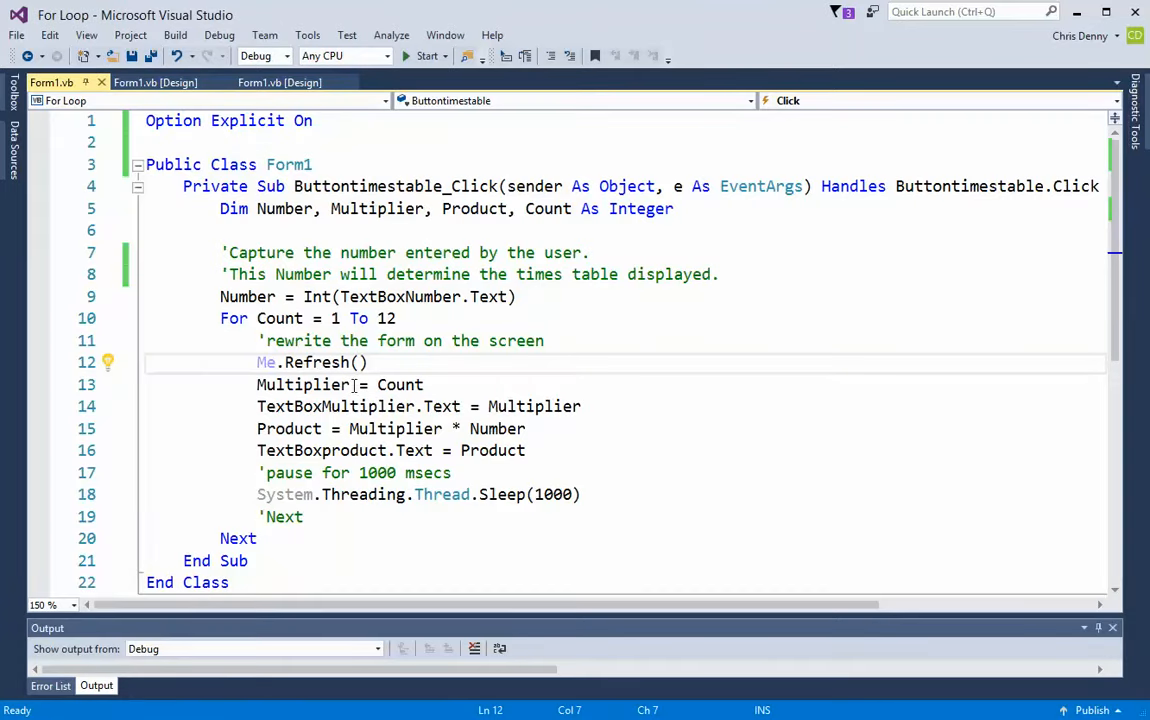
# Point out the Me.Refresh and Multiplier = Count lines, then the multiplier box on the form
pyautogui.click(244, 384)
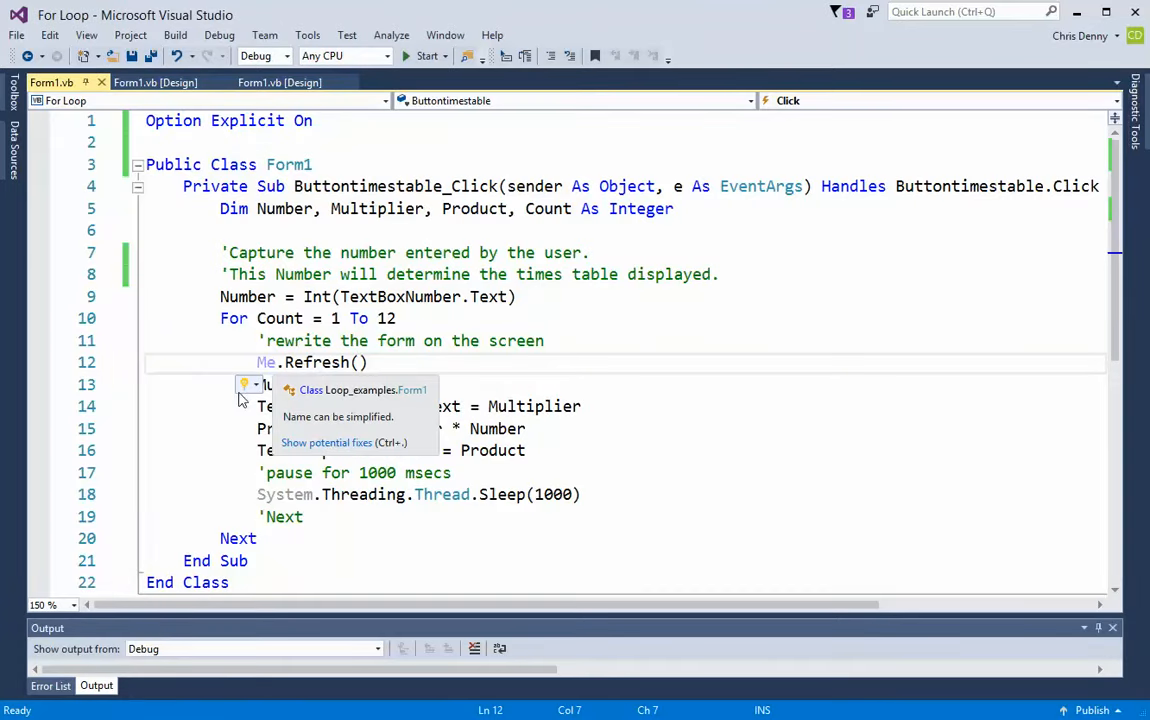
pyautogui.click(420, 384)
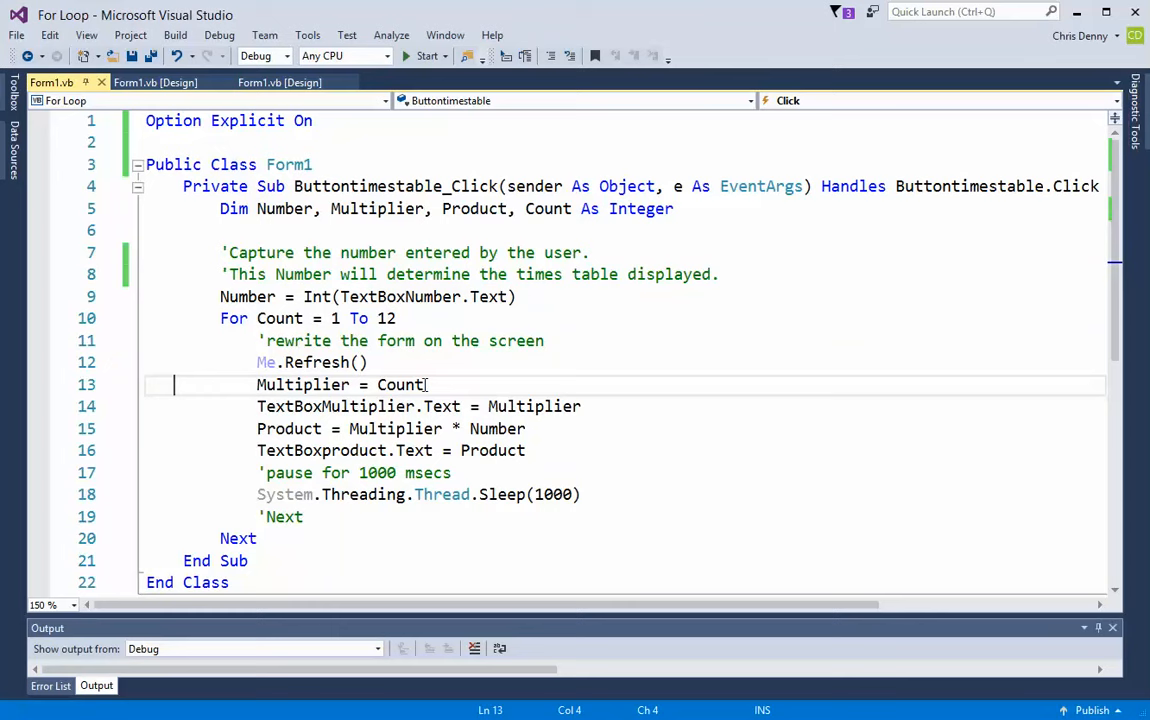
pyautogui.moveTo(280, 318)
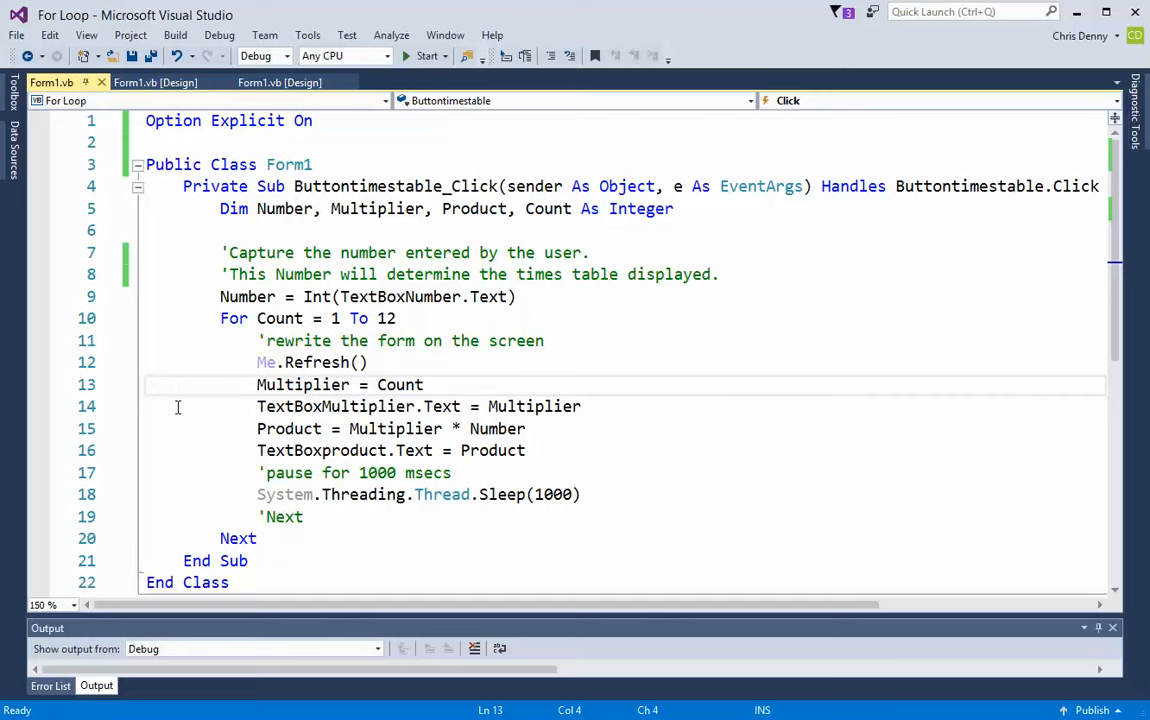
pyautogui.moveTo(270, 384)
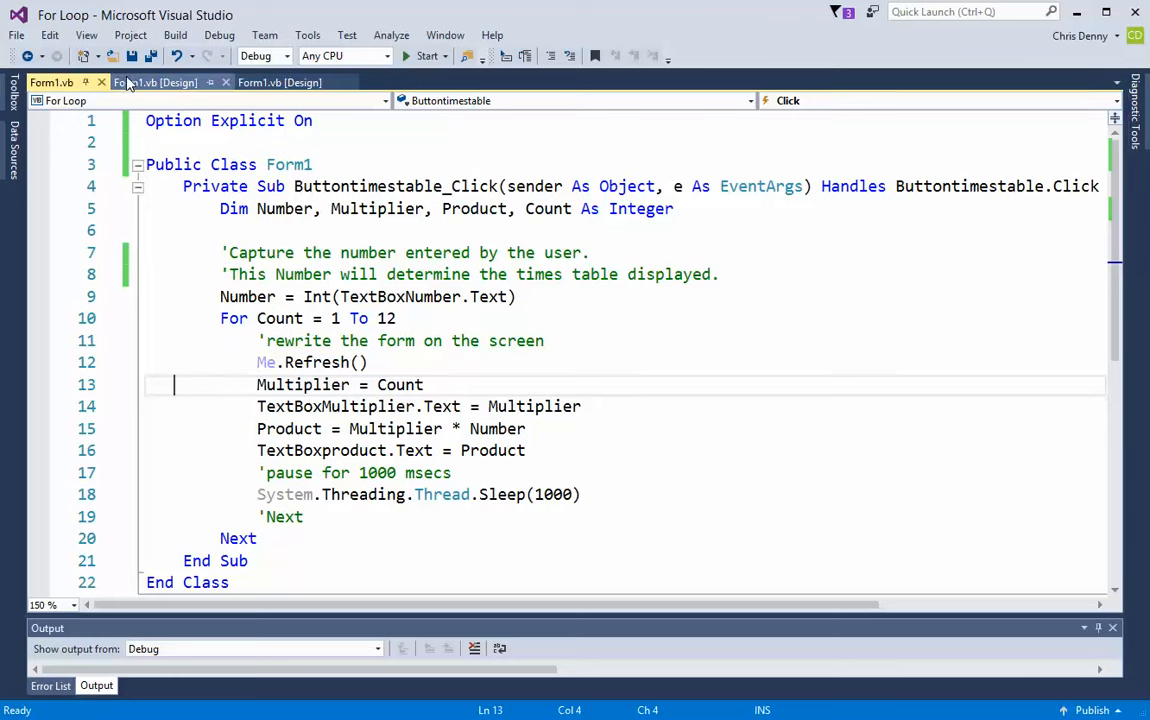
pyautogui.click(156, 82)
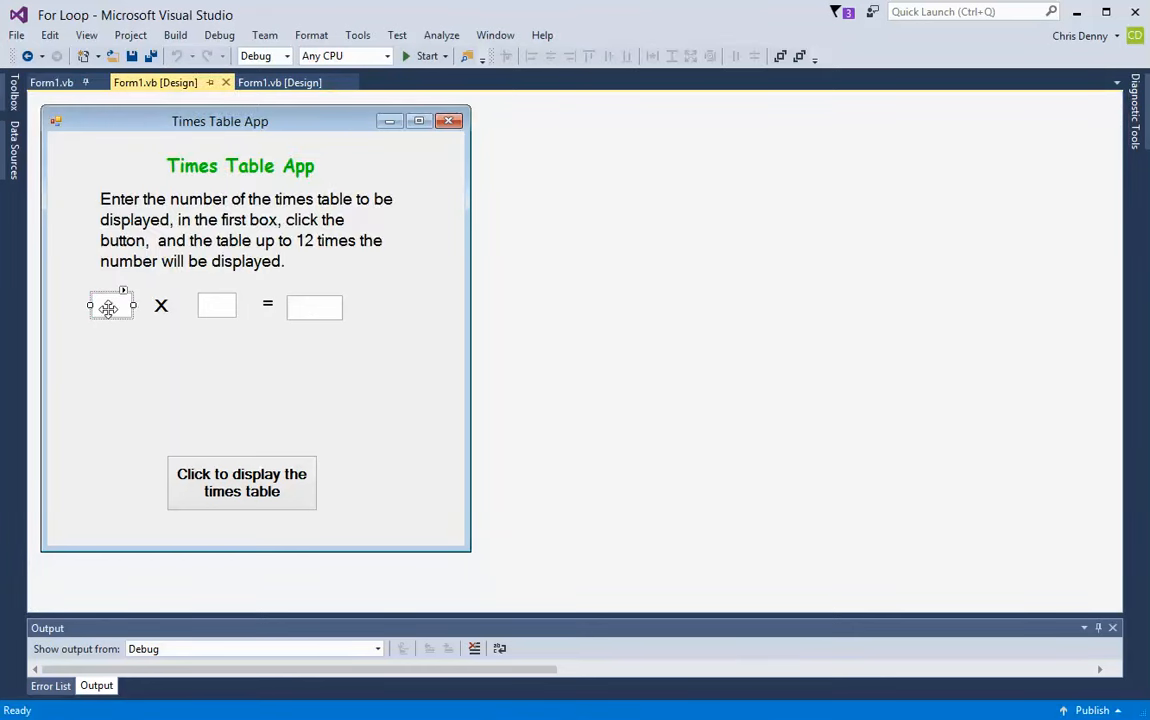
pyautogui.click(216, 304)
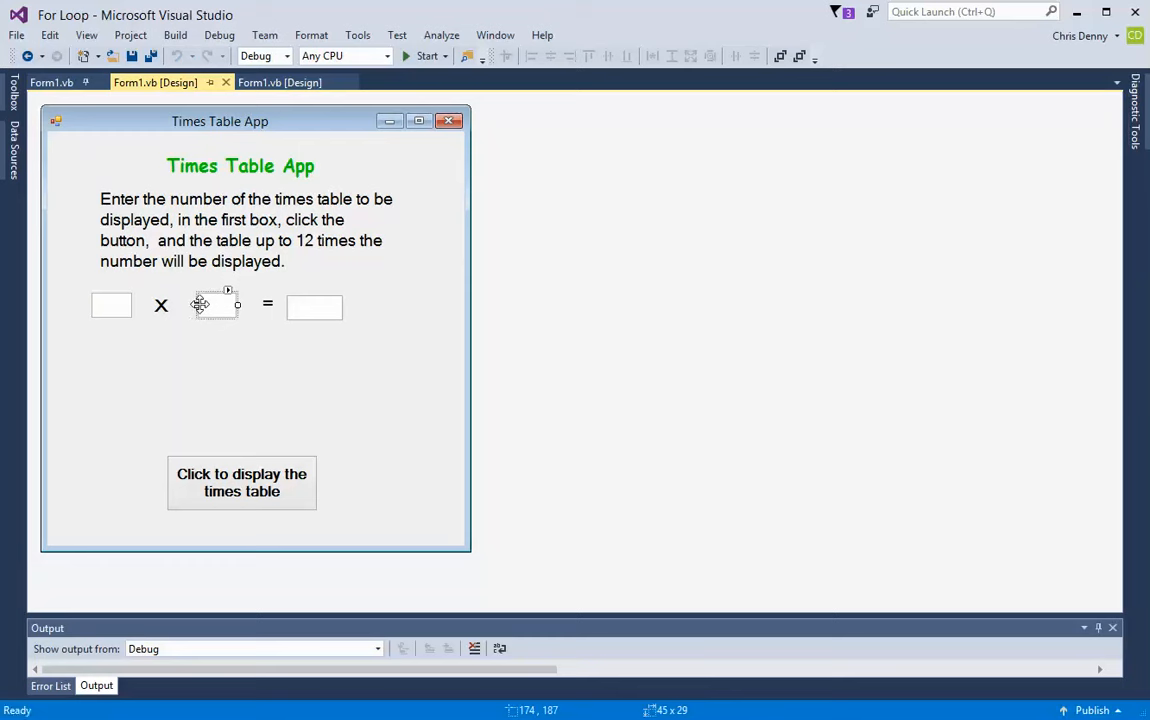
pyautogui.moveTo(212, 316)
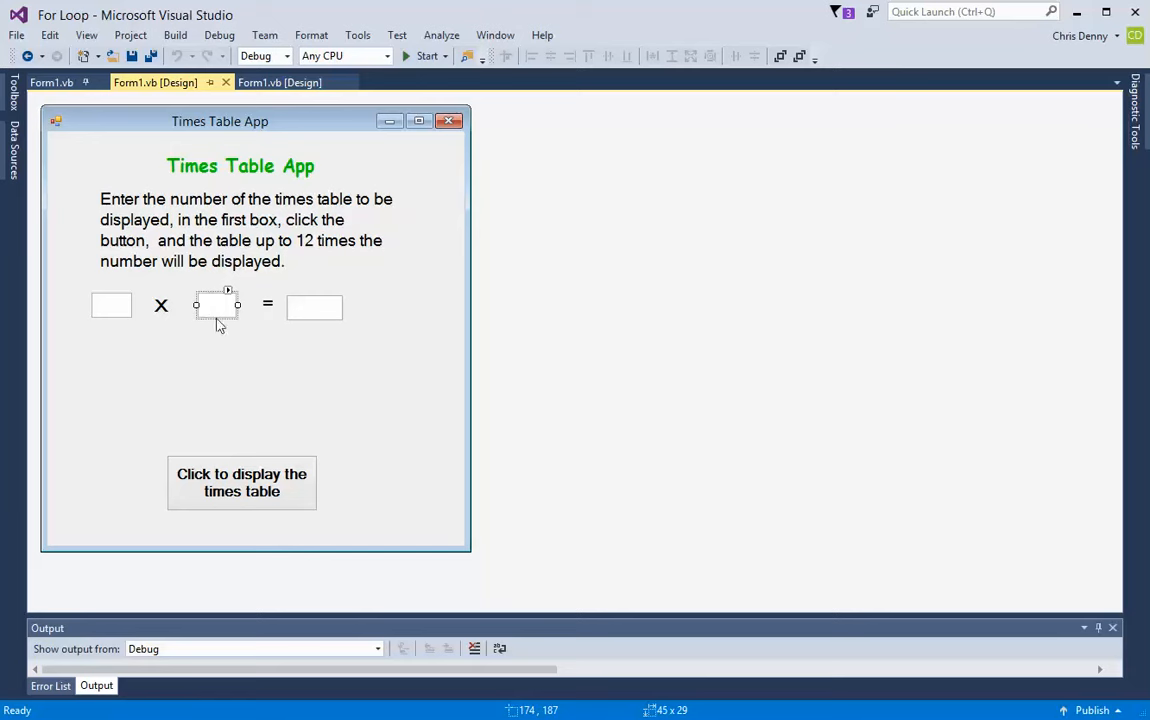
pyautogui.moveTo(132, 330)
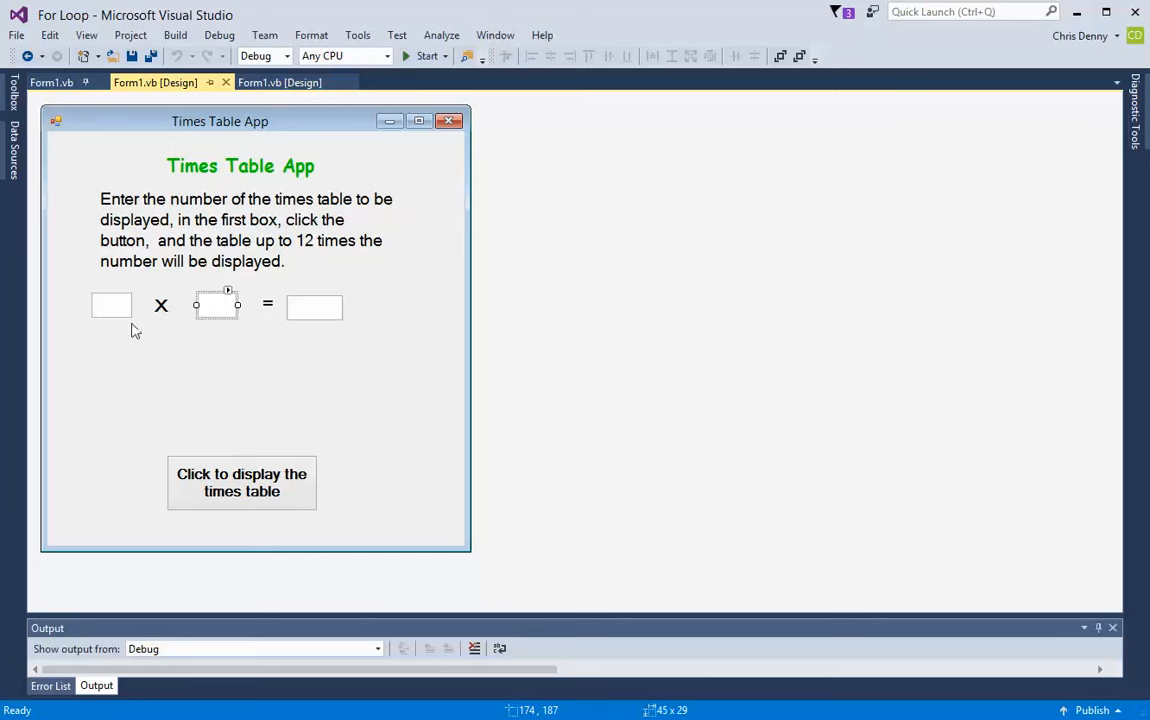
pyautogui.moveTo(308, 306)
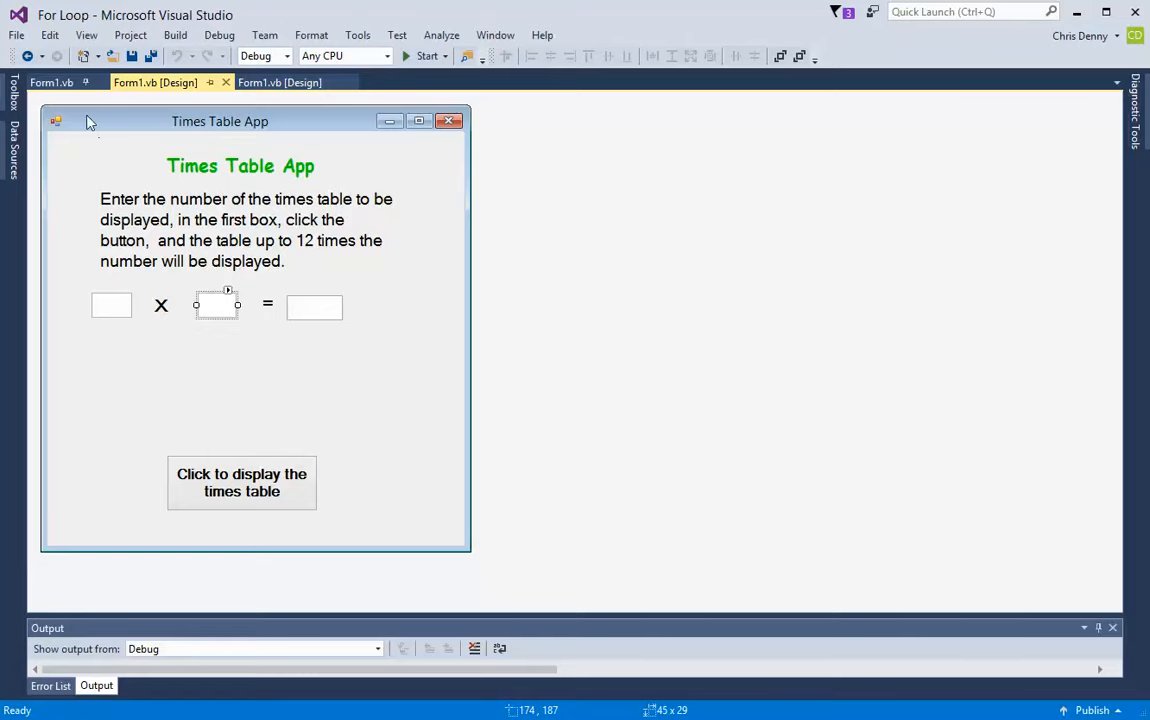
# Mark the product calculation line and show the TextBoxproduct box on the form design
pyautogui.click(56, 82)
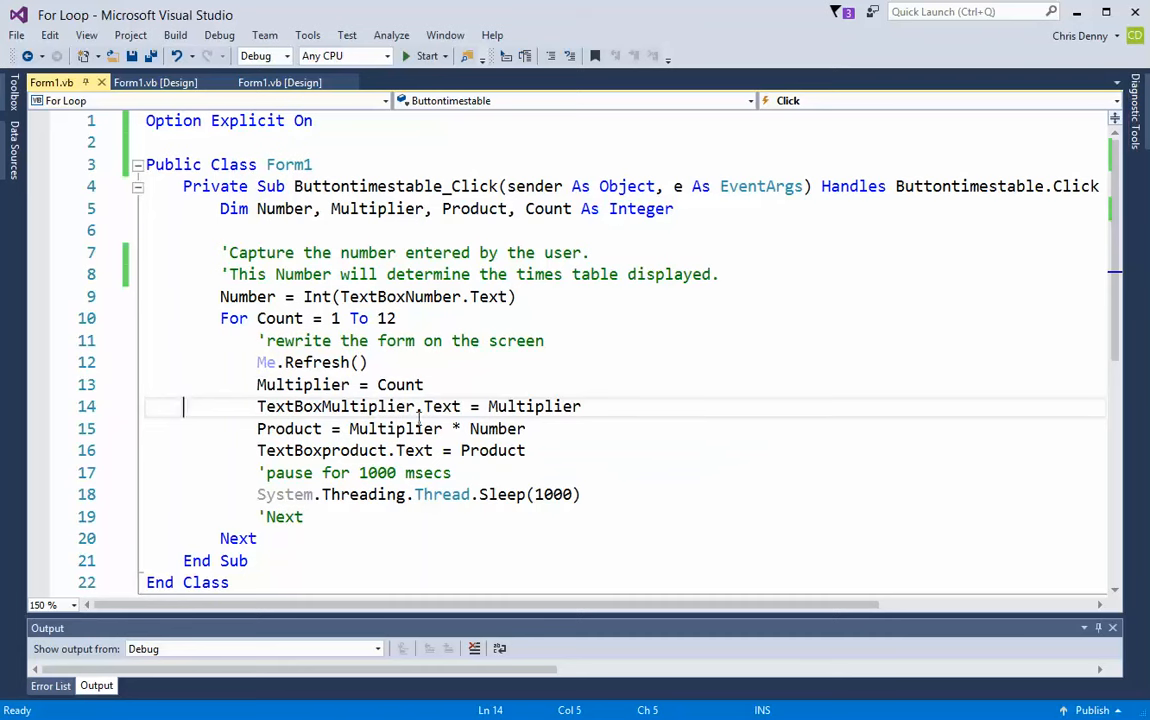
pyautogui.moveTo(440, 406)
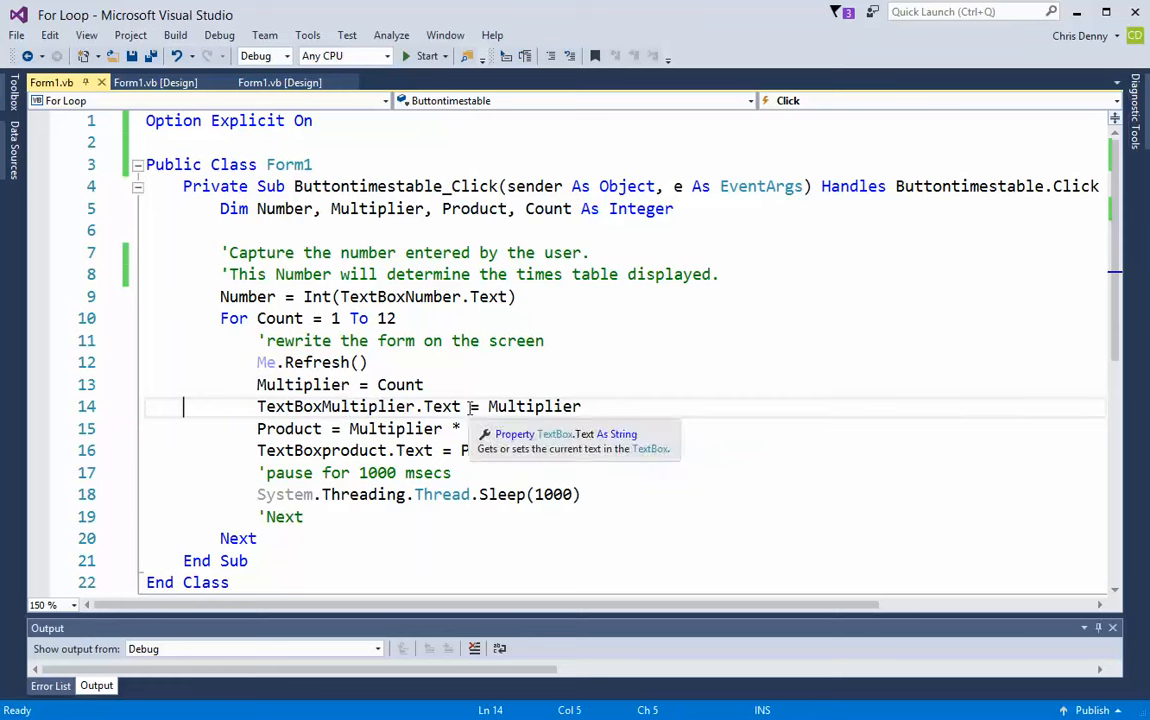
pyautogui.moveTo(336, 406)
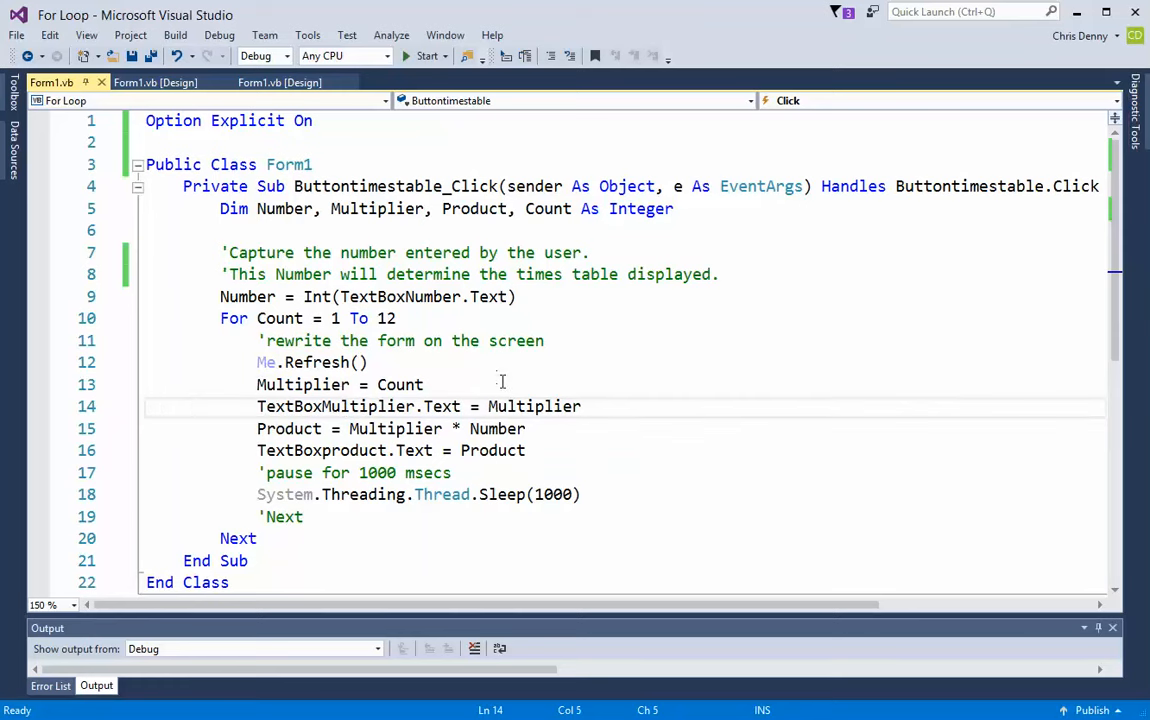
pyautogui.moveTo(520, 406)
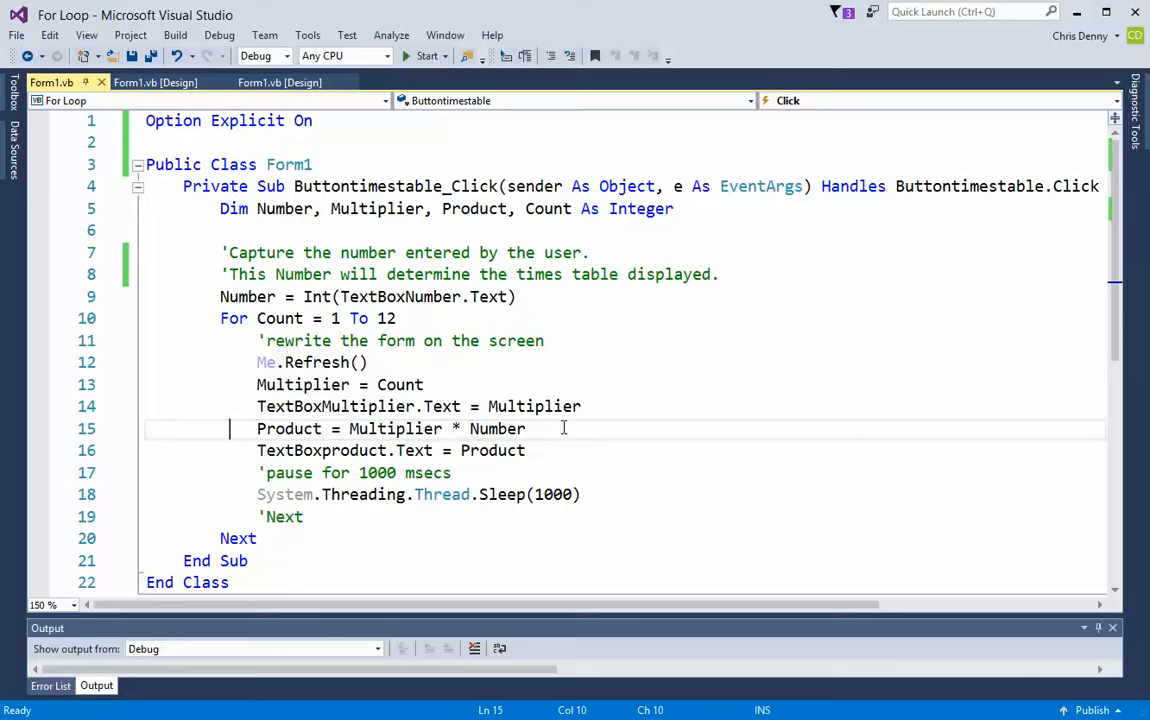
pyautogui.click(560, 450)
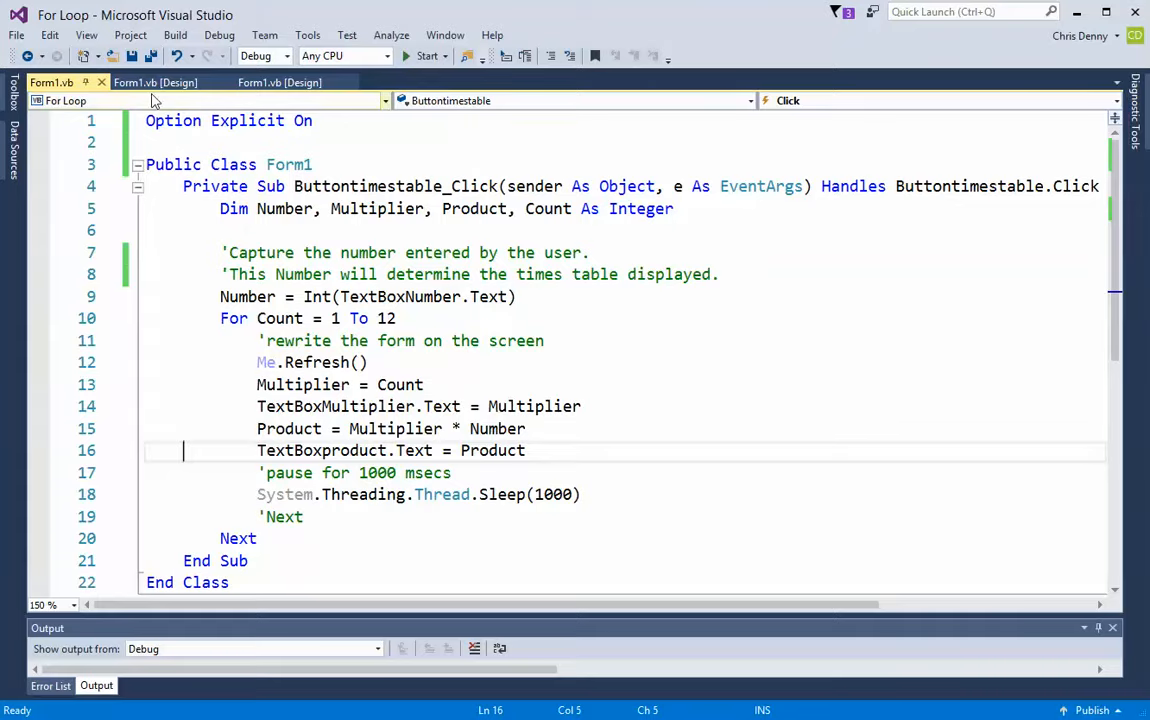
pyautogui.click(160, 82)
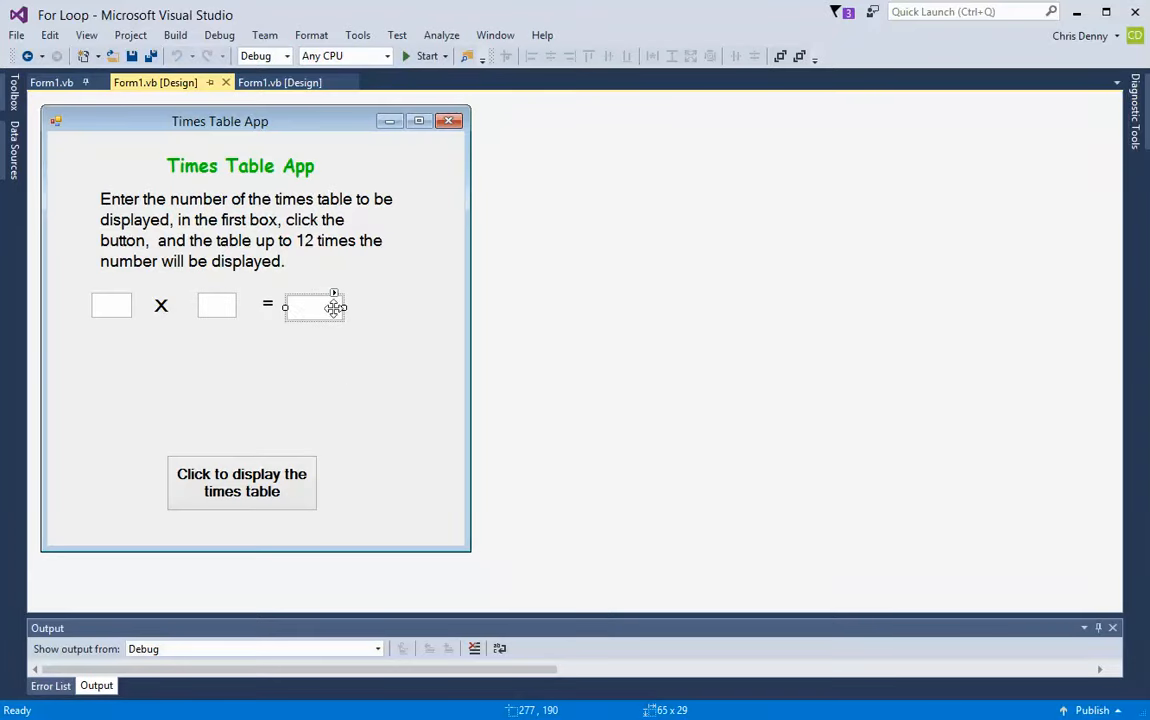
pyautogui.click(50, 84)
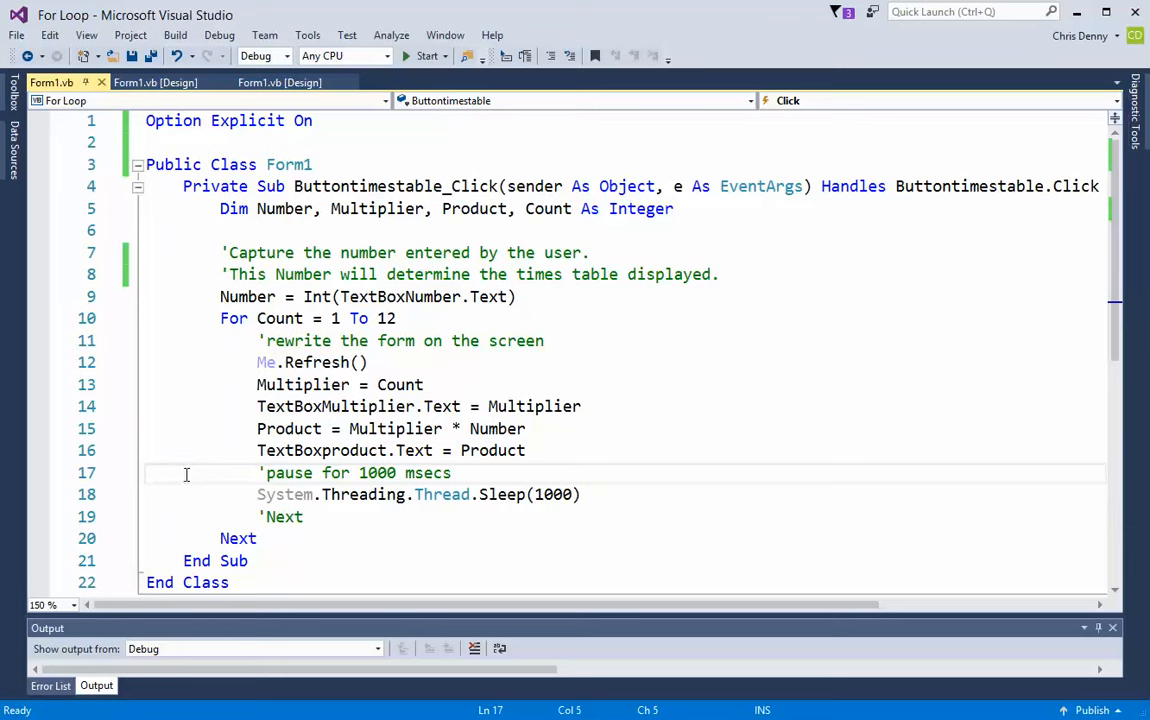
pyautogui.moveTo(340, 476)
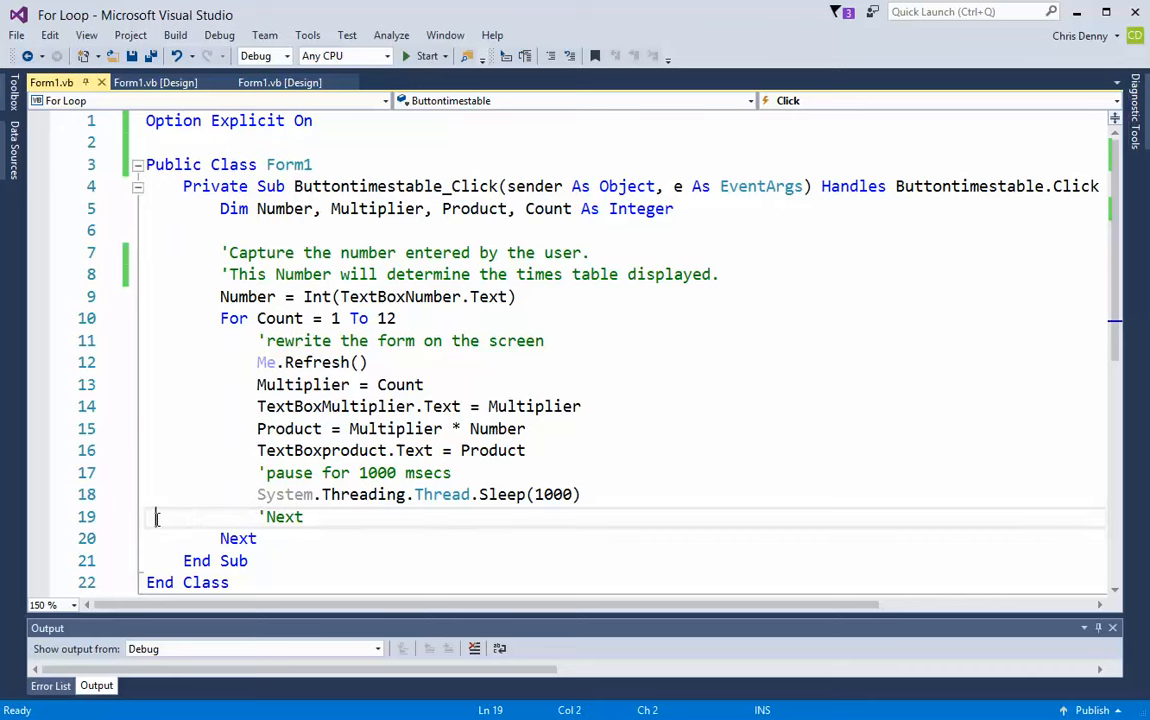
# Replace the commented 'Next on line 19 with a real Next and start the app
pyautogui.rightClick(156, 516)
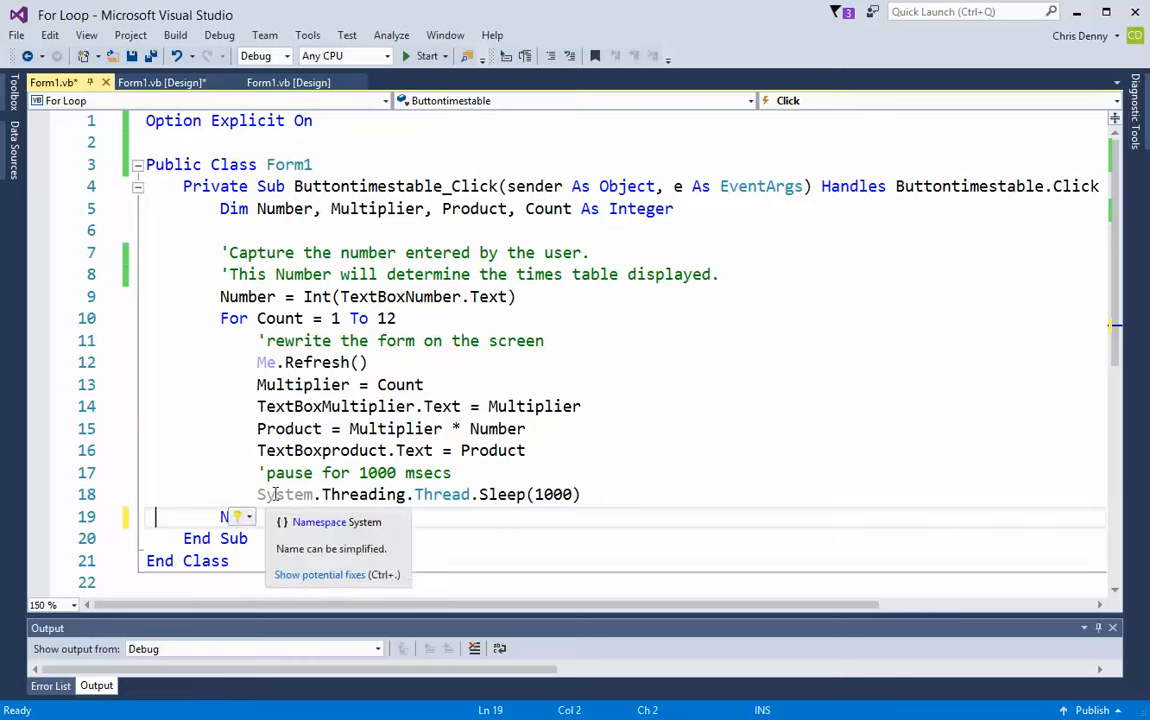
pyautogui.write('Next')
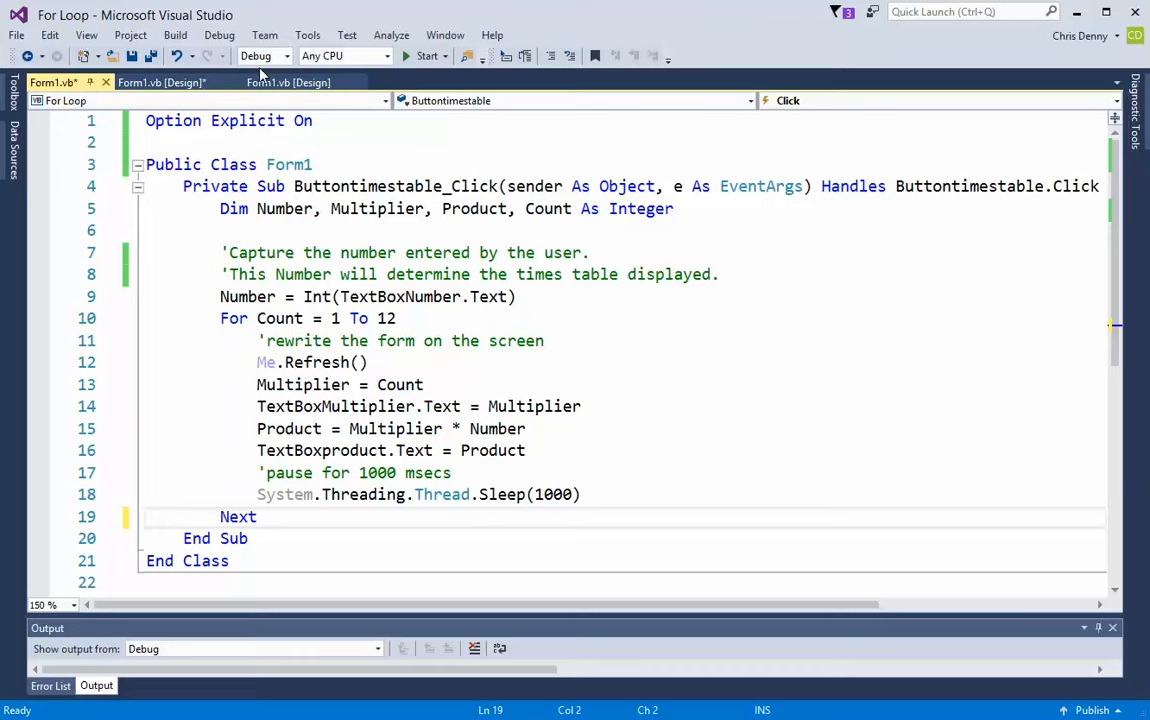
pyautogui.click(420, 56)
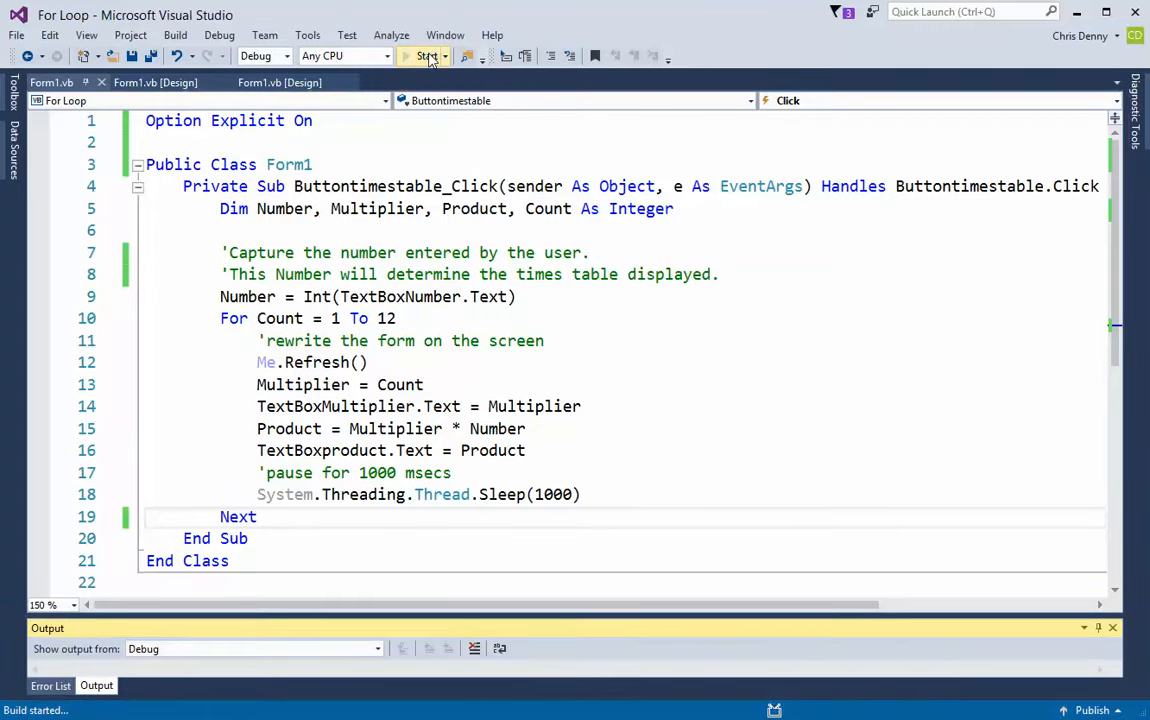
# Enter 2 and display the 2 times table counting up to 2 × 12 = 24
pyautogui.click(420, 56)
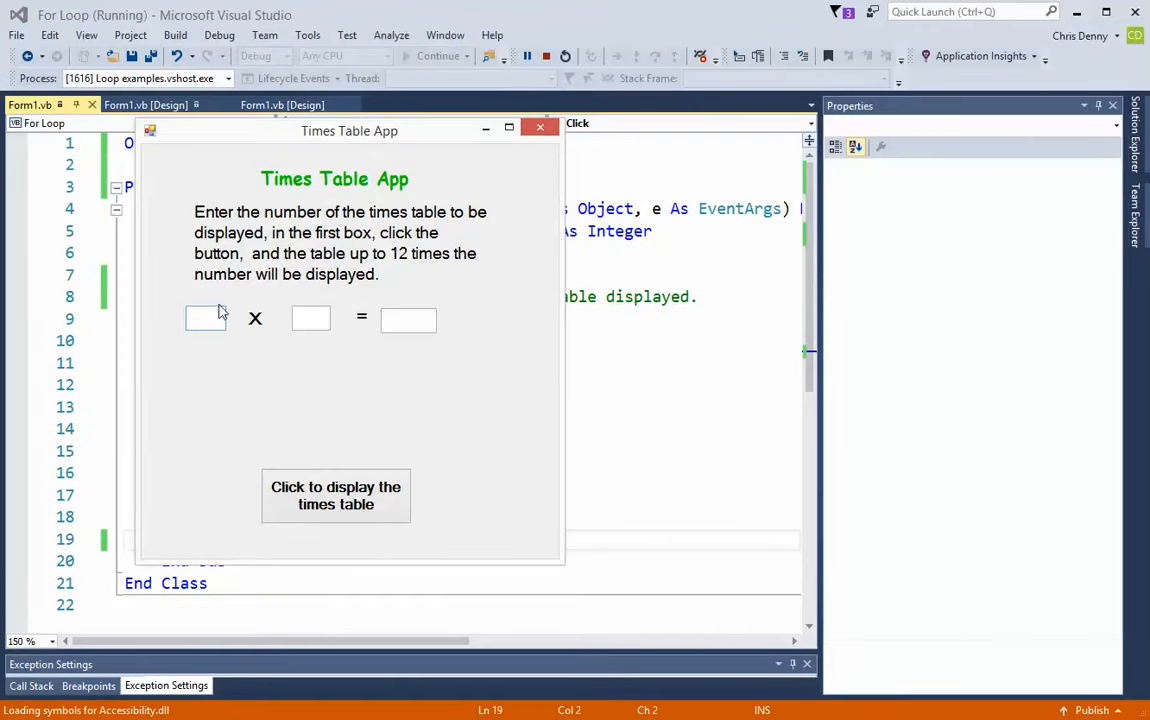
pyautogui.write('2')
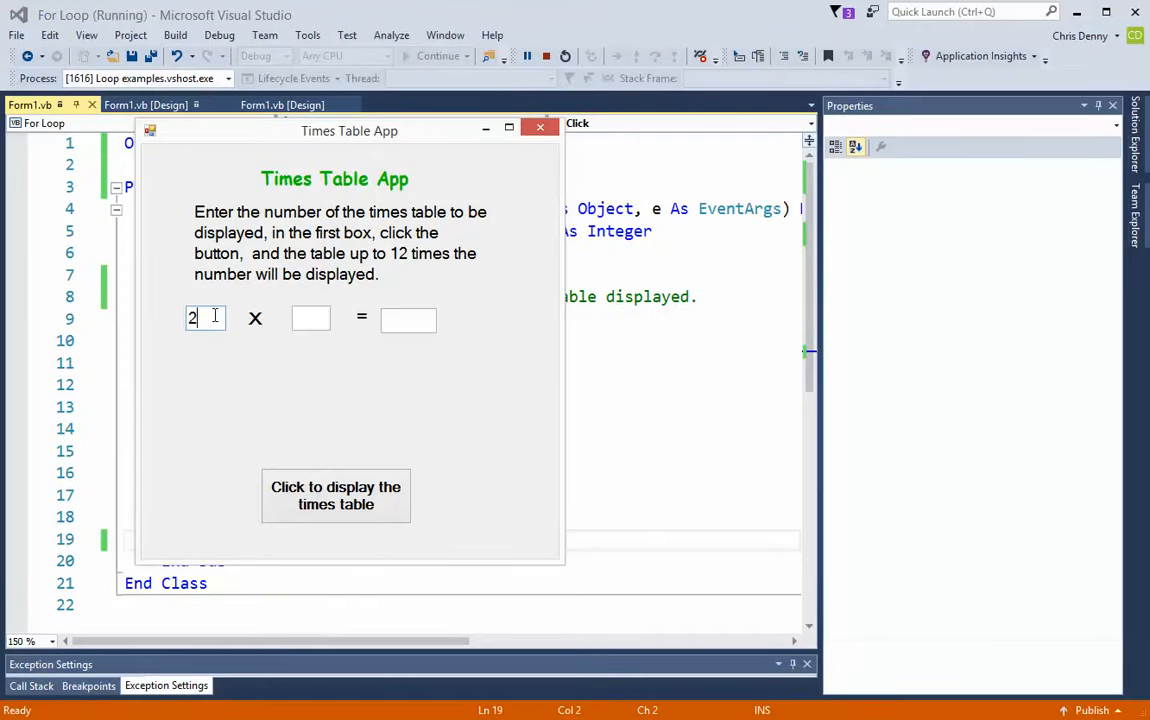
pyautogui.moveTo(336, 504)
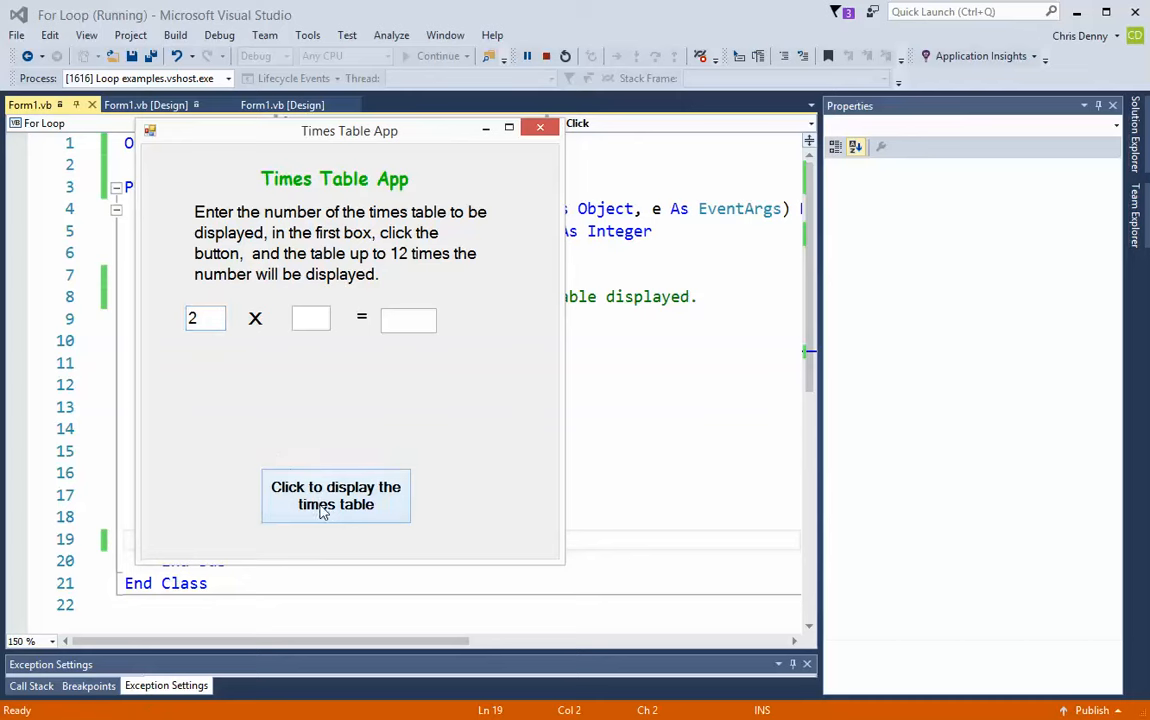
pyautogui.click(336, 496)
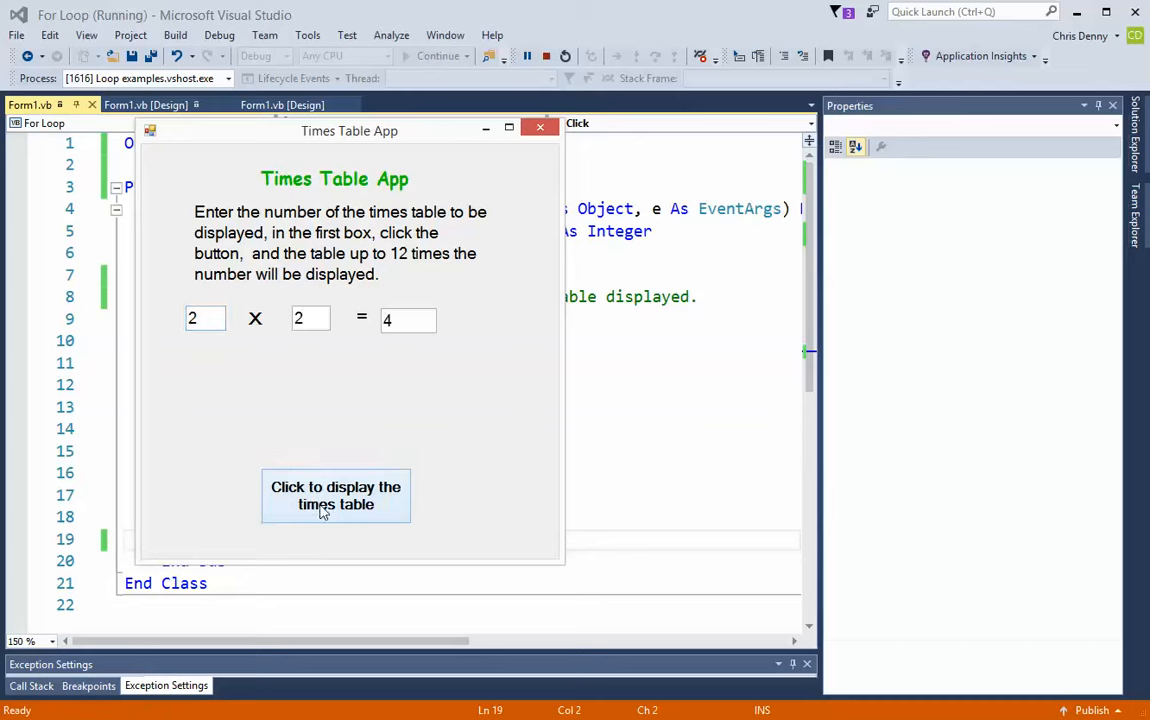
pyautogui.click(336, 496)
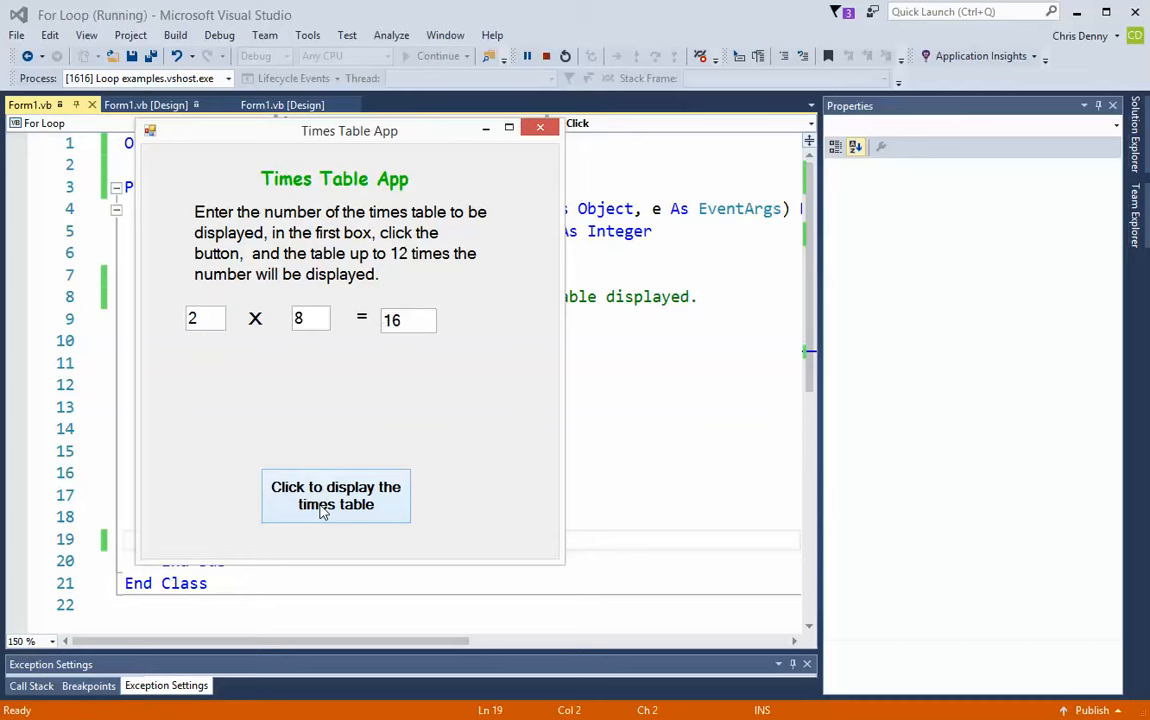
pyautogui.click(336, 496)
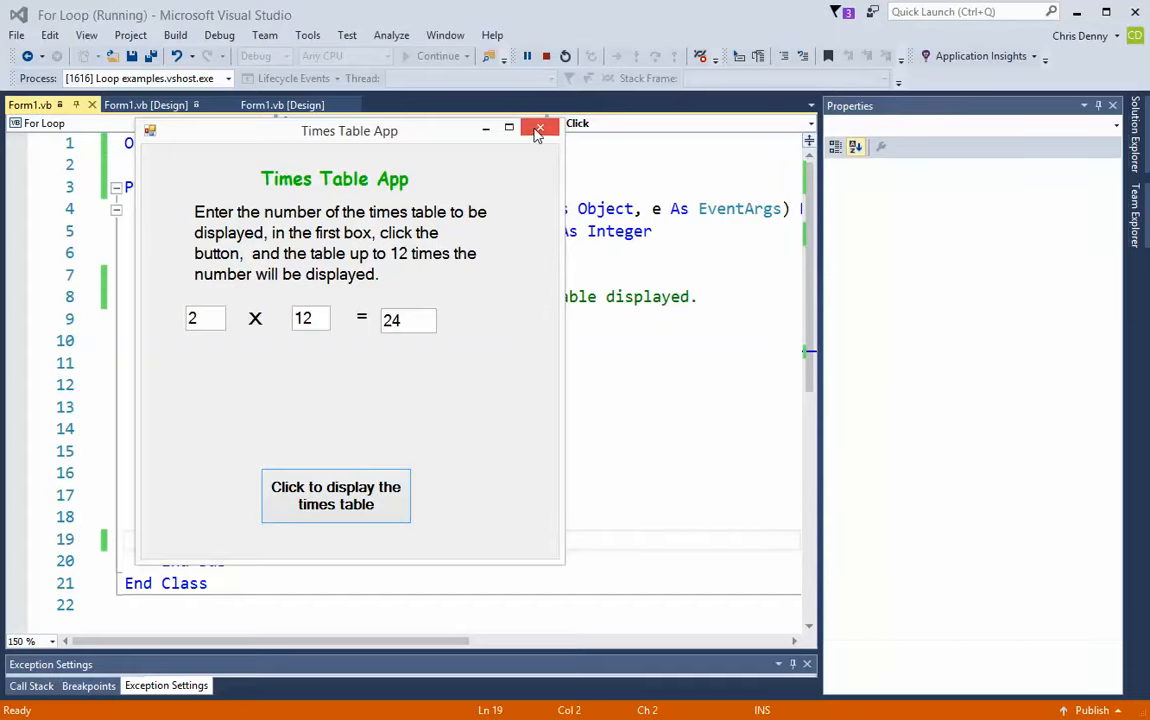
# Close the running app and show the While Loop project's Form1 designer
pyautogui.click(538, 130)
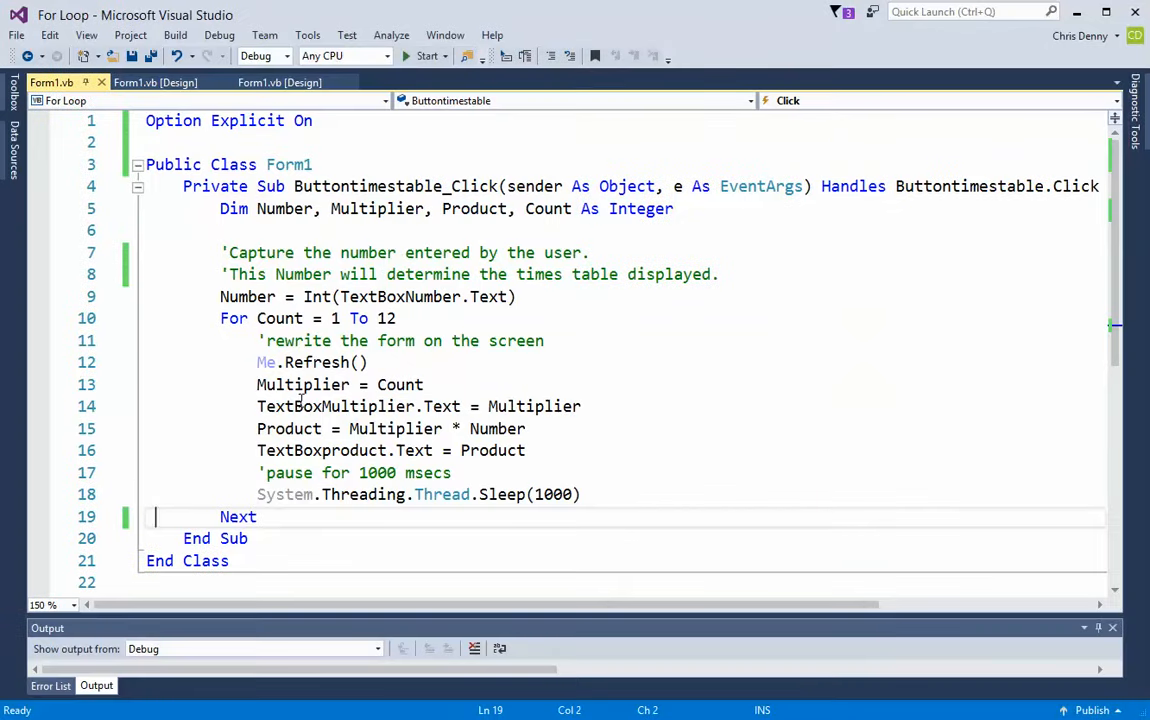
pyautogui.moveTo(310, 364)
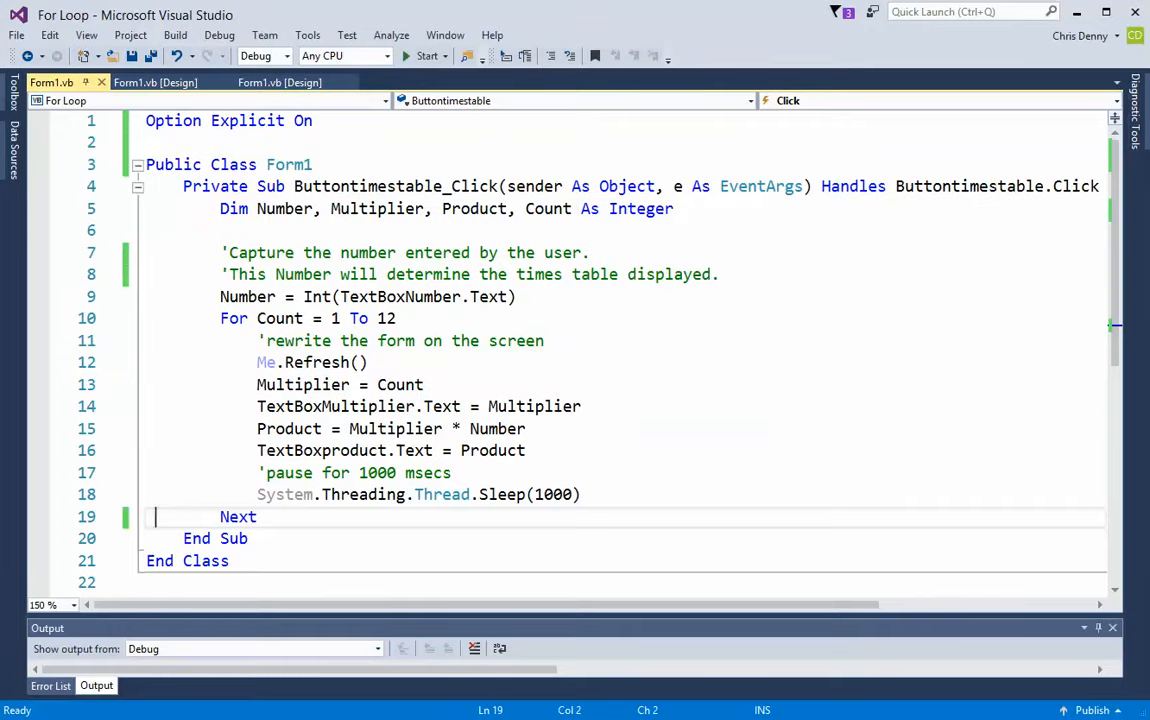
pyautogui.click(160, 100)
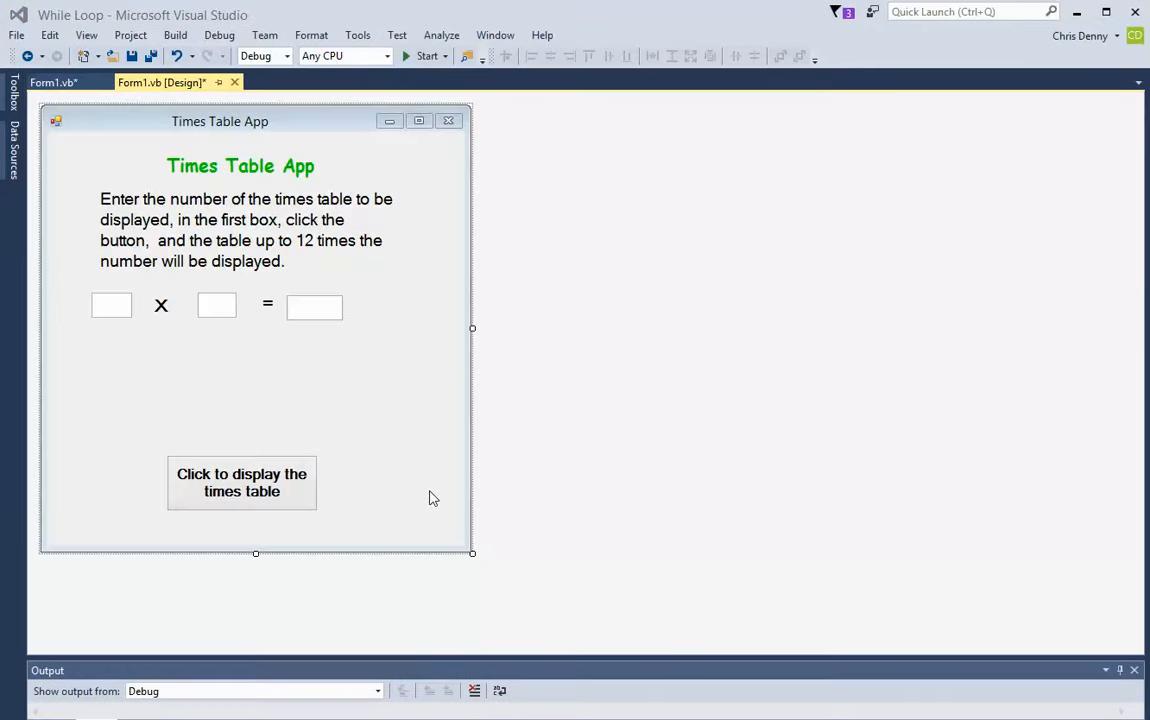
pyautogui.moveTo(280, 298)
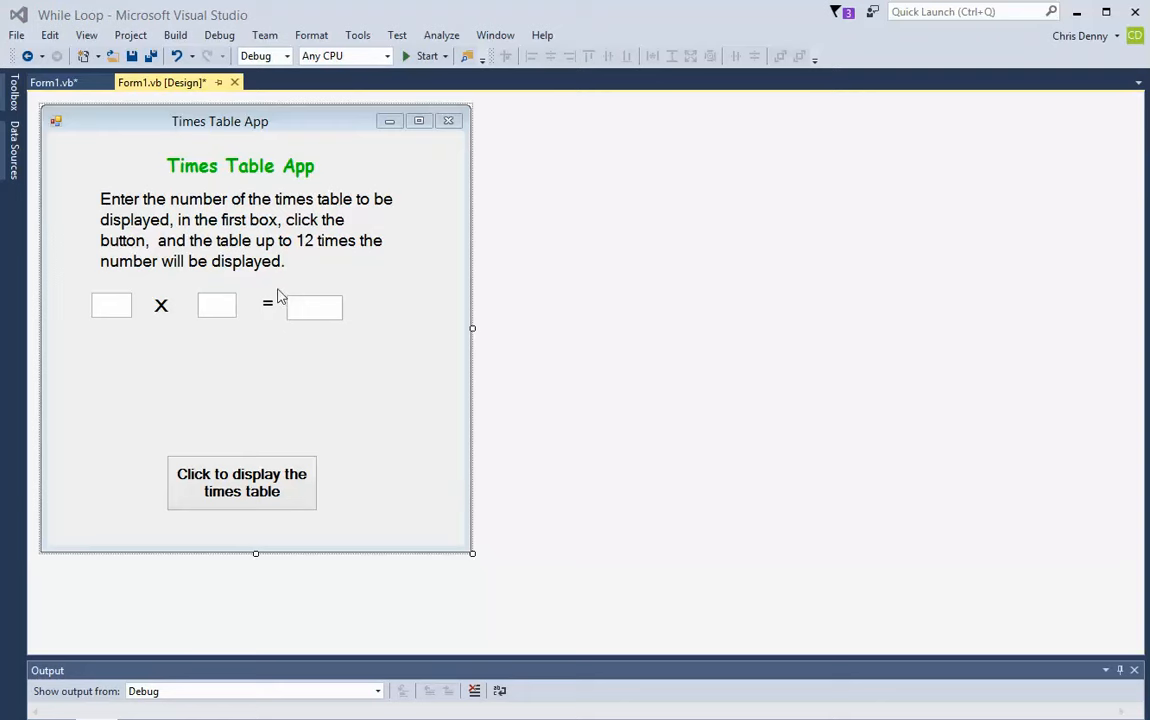
pyautogui.moveTo(286, 378)
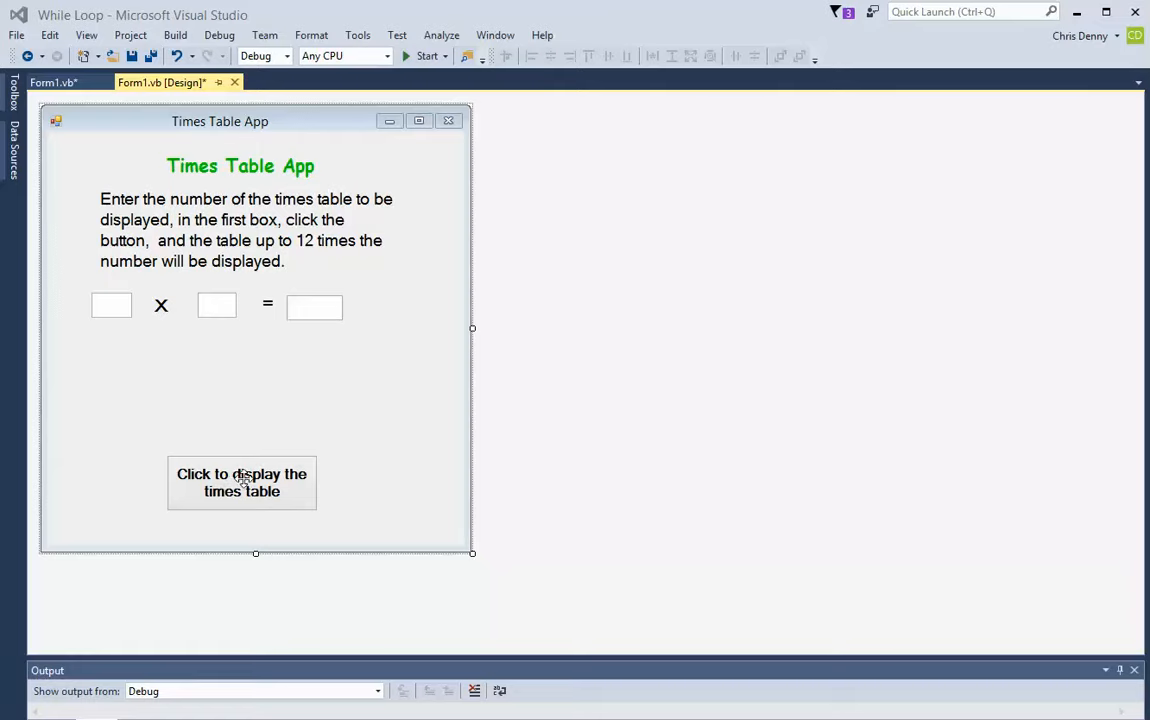
# Show the Click handler code behind the 'Click to display the times table' button
pyautogui.doubleClick(240, 482)
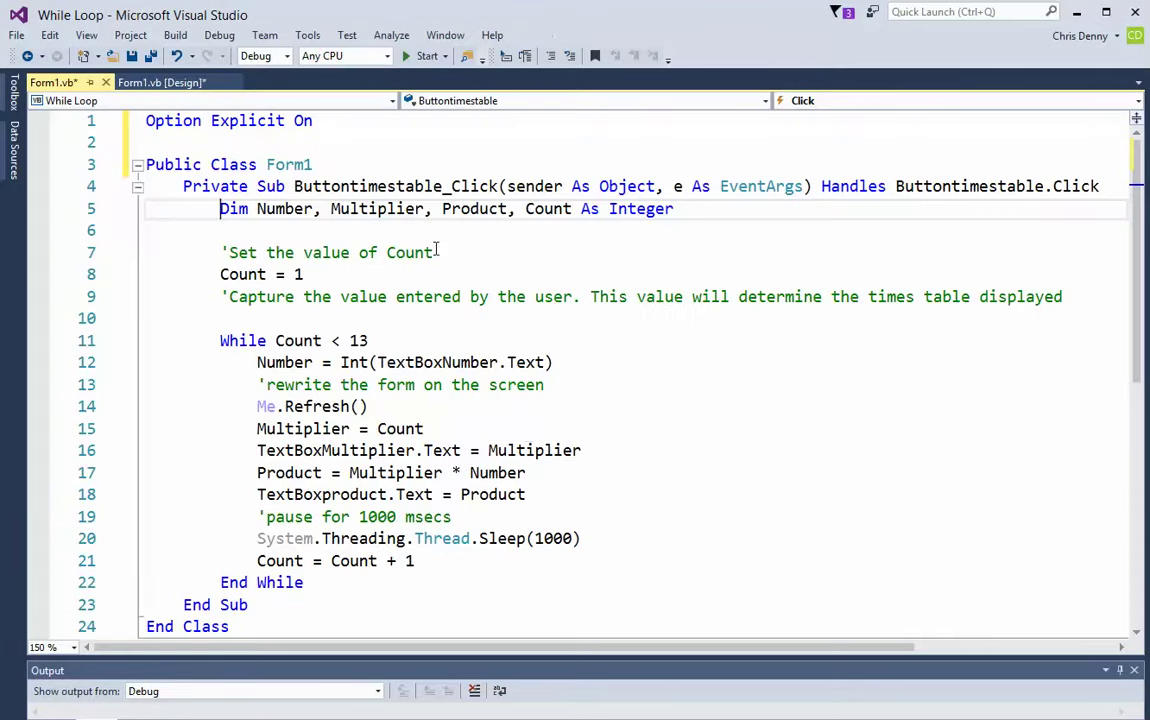
pyautogui.moveTo(374, 142)
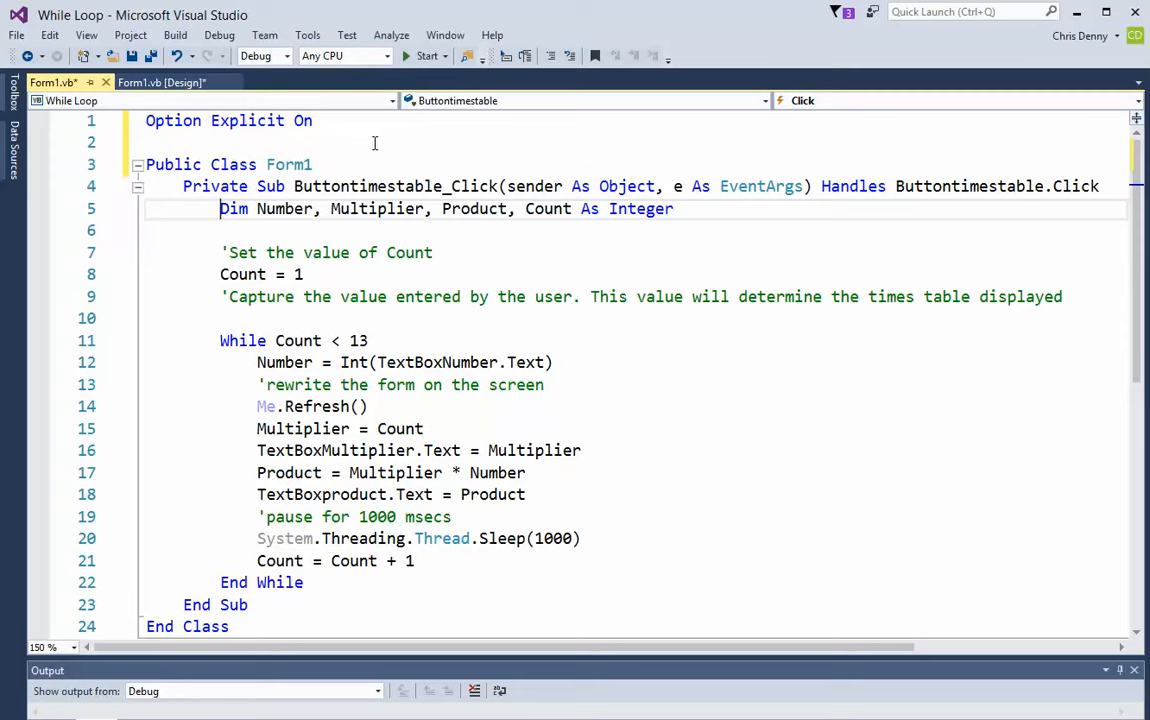
pyautogui.moveTo(324, 122)
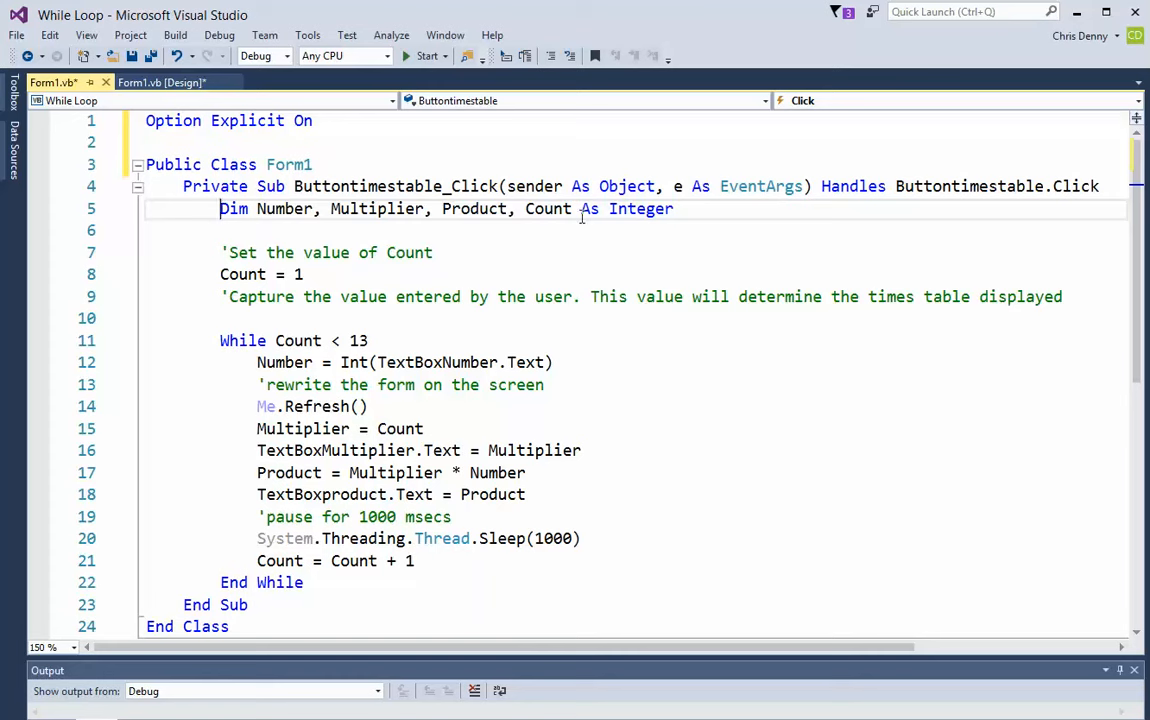
pyautogui.moveTo(472, 238)
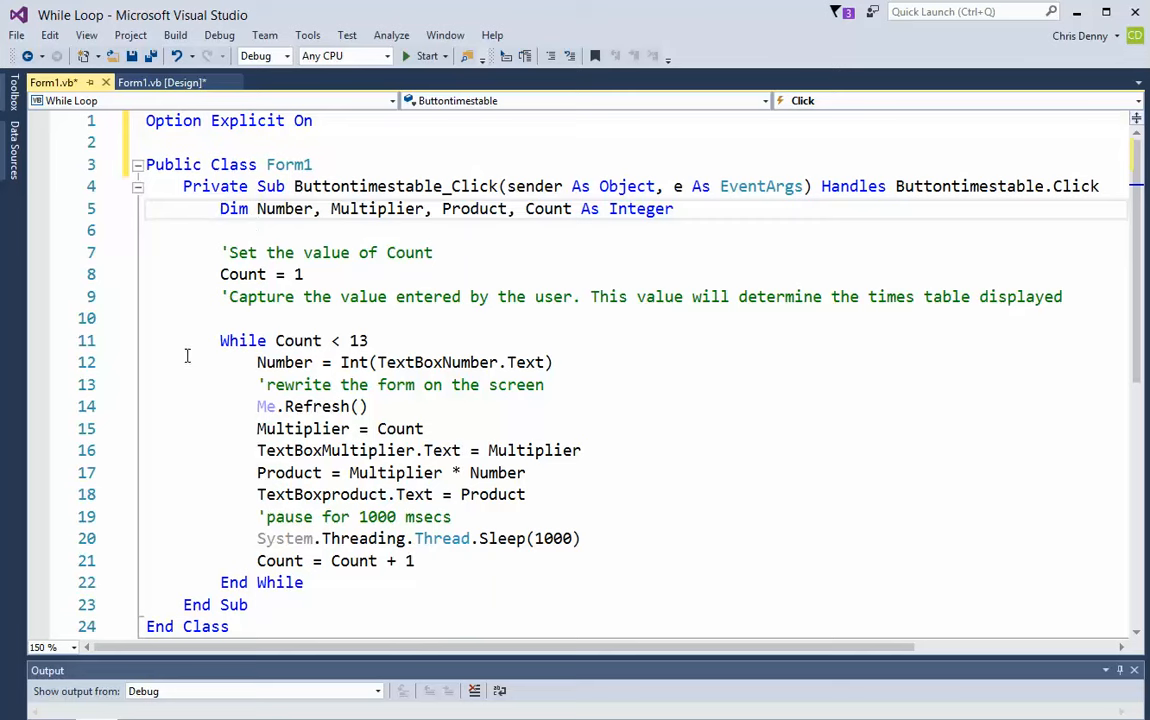
pyautogui.moveTo(192, 340)
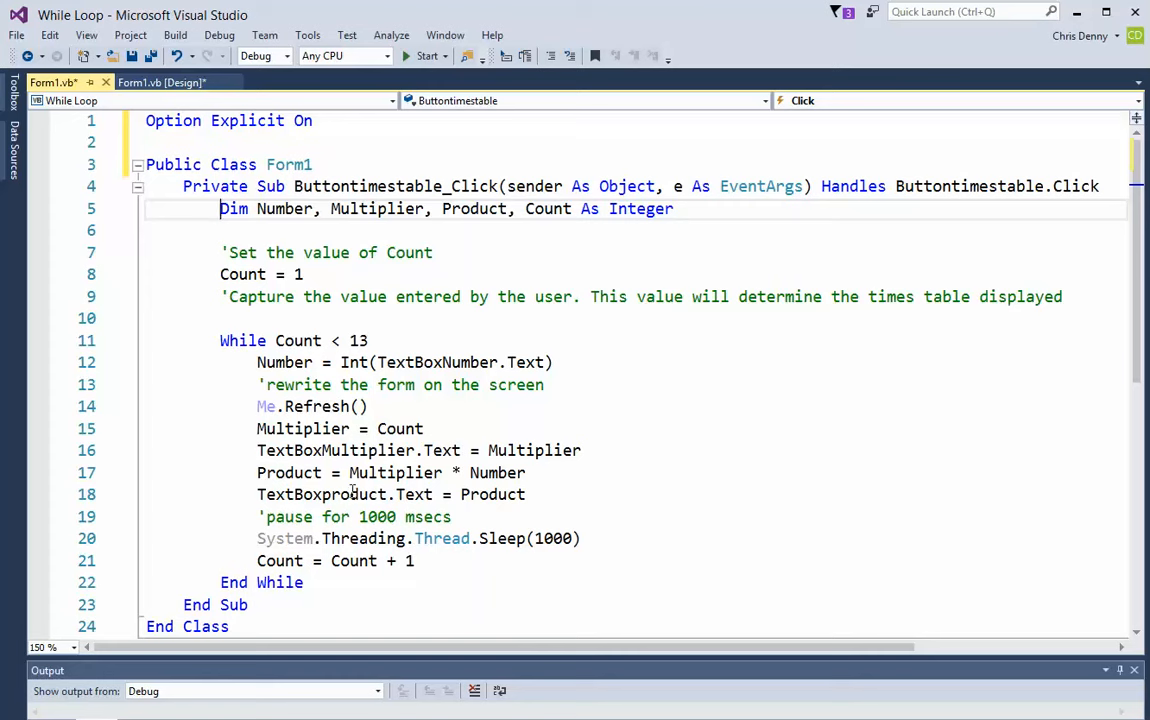
pyautogui.moveTo(304, 504)
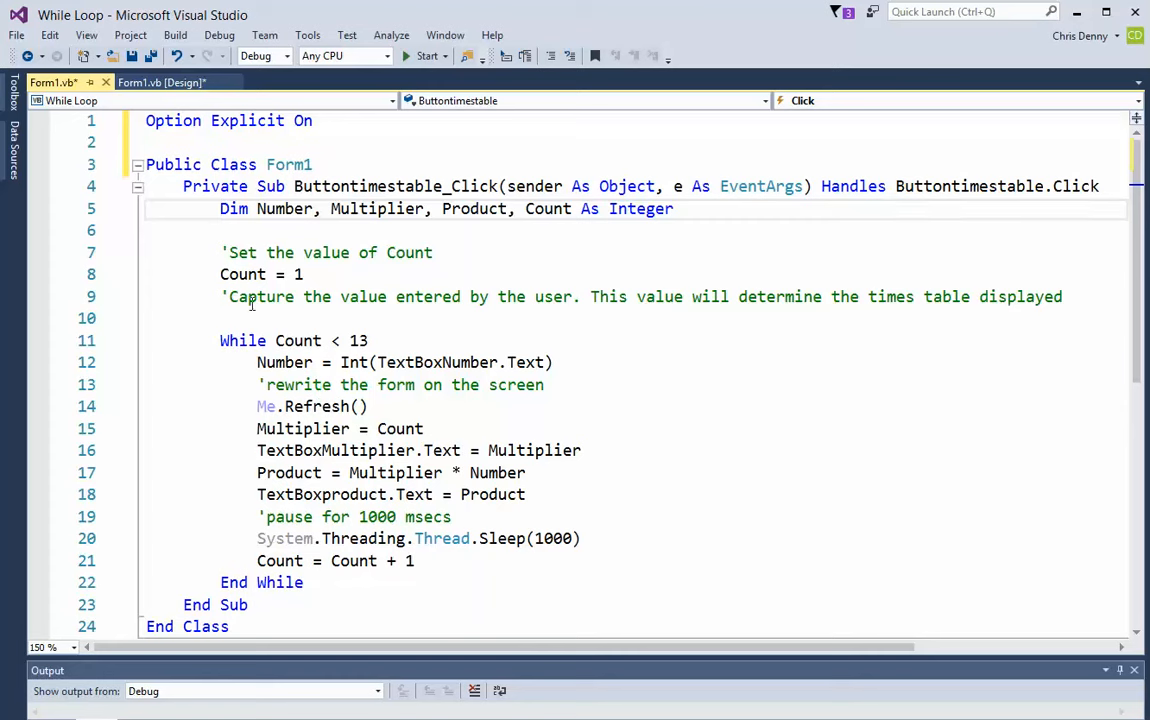
pyautogui.click(388, 340)
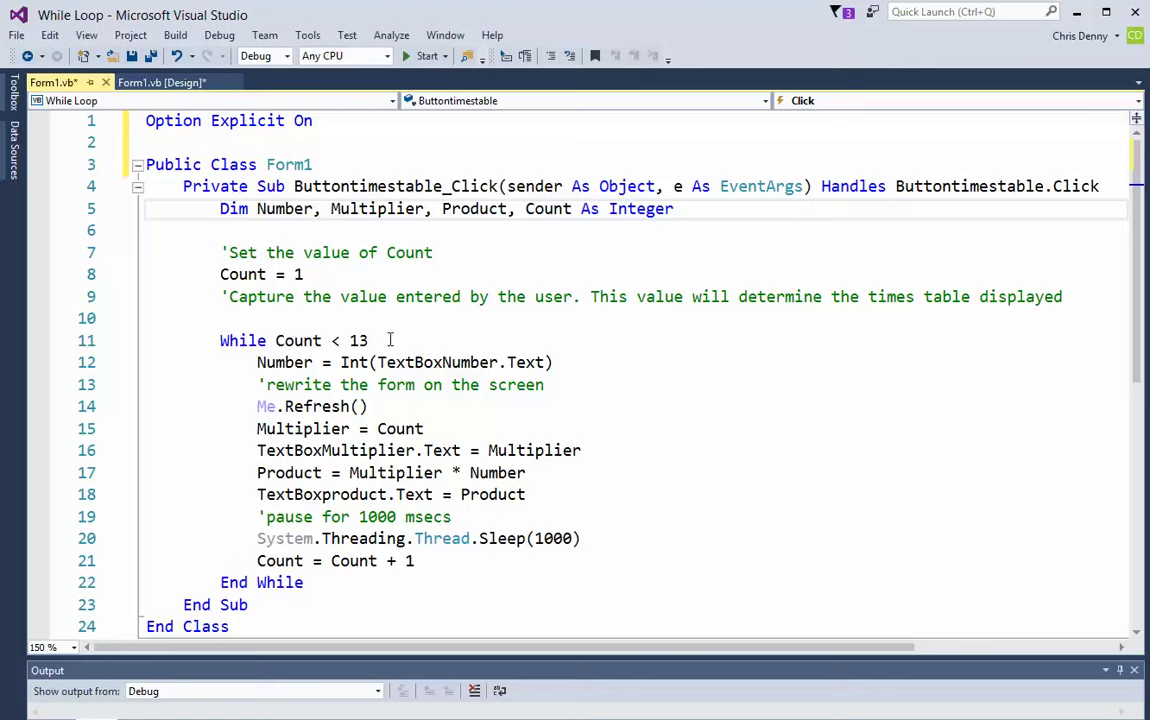
pyautogui.moveTo(296, 340)
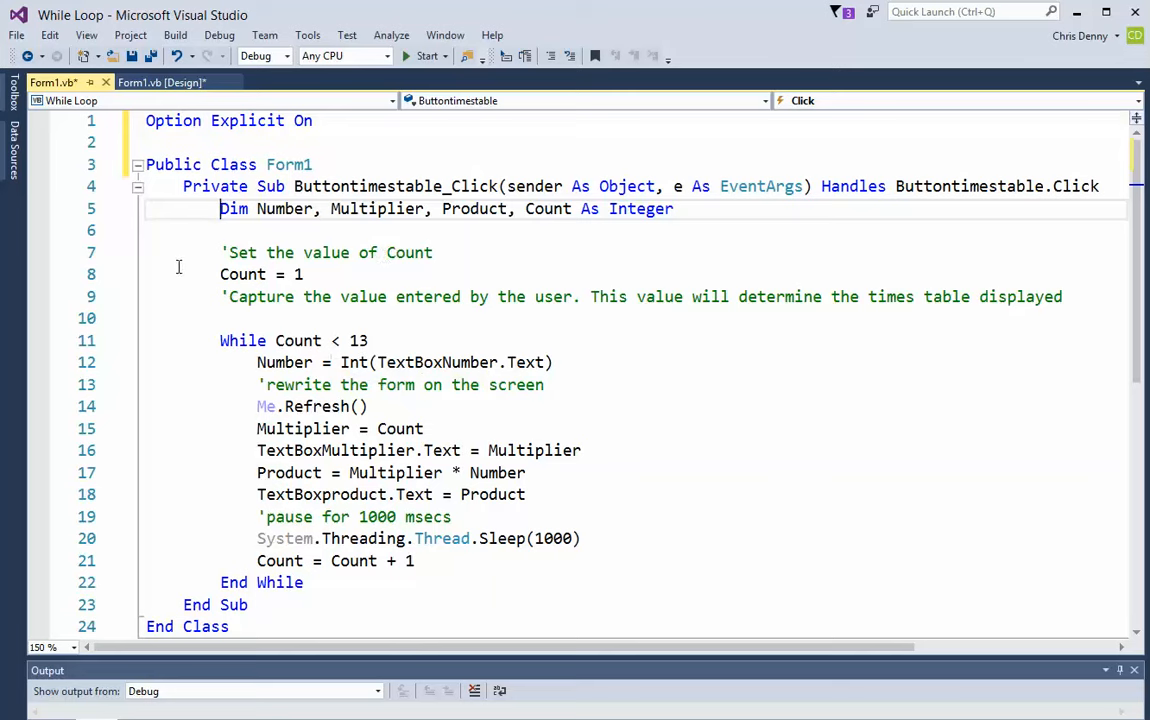
# Move Number = Int(TextBoxNumber.Text) above the While Count < 13 line
pyautogui.click(306, 274)
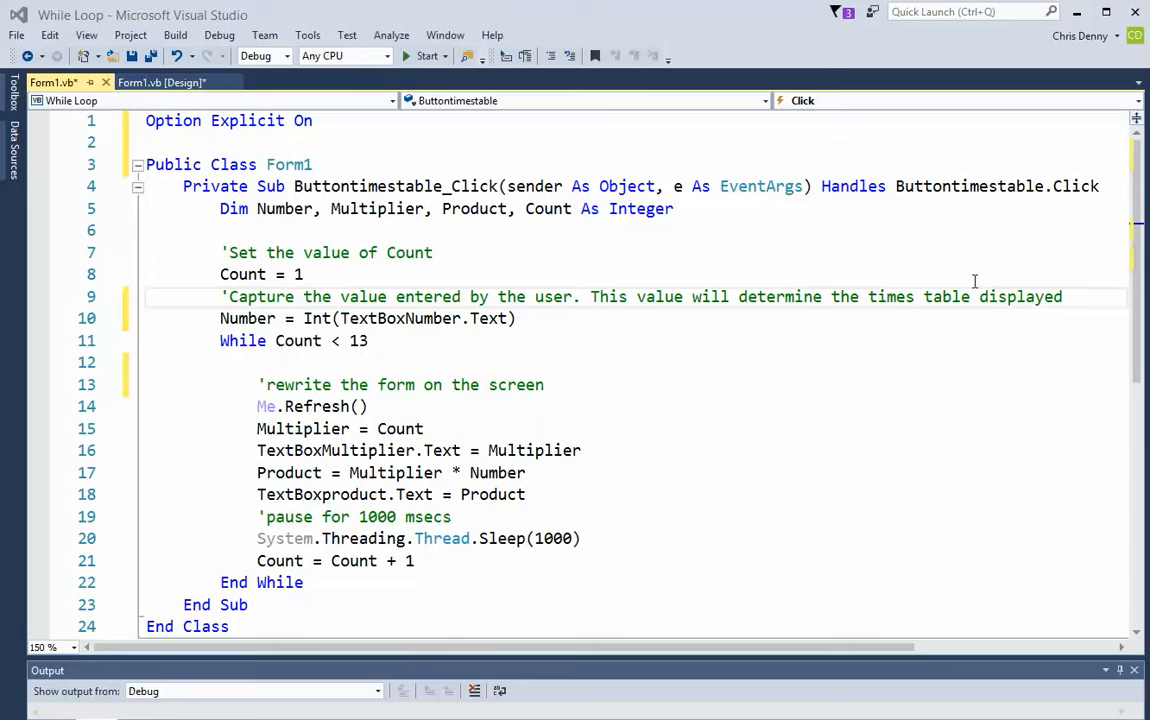
pyautogui.moveTo(596, 312)
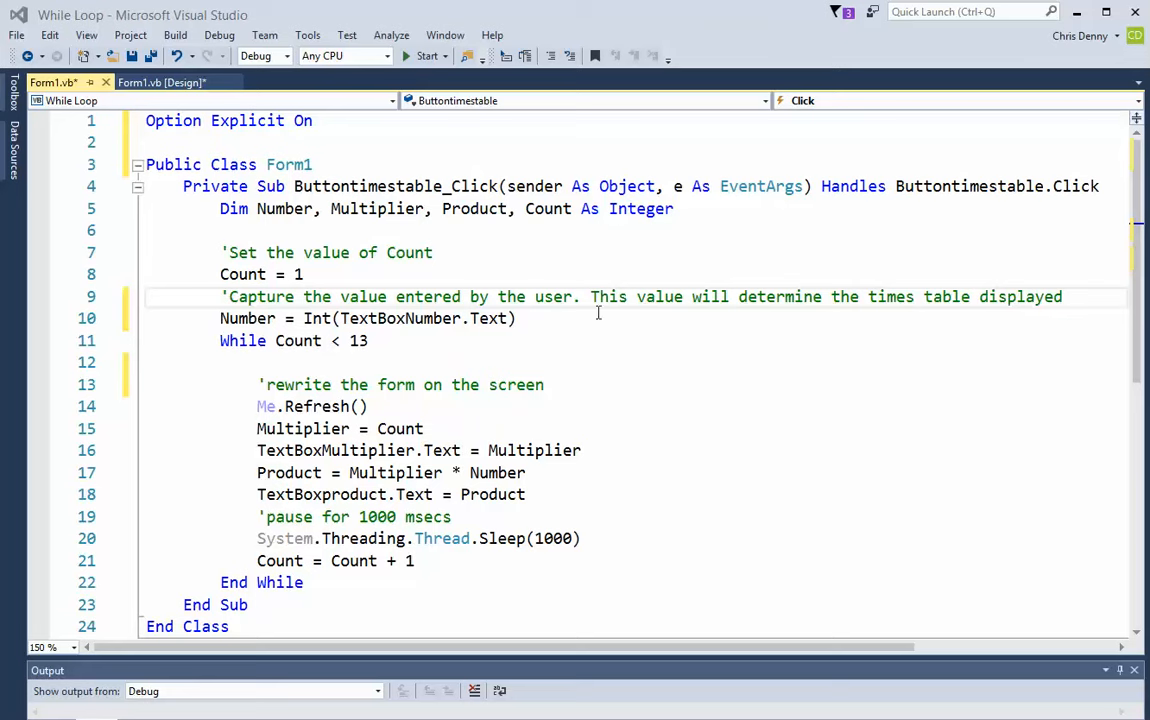
pyautogui.moveTo(582, 362)
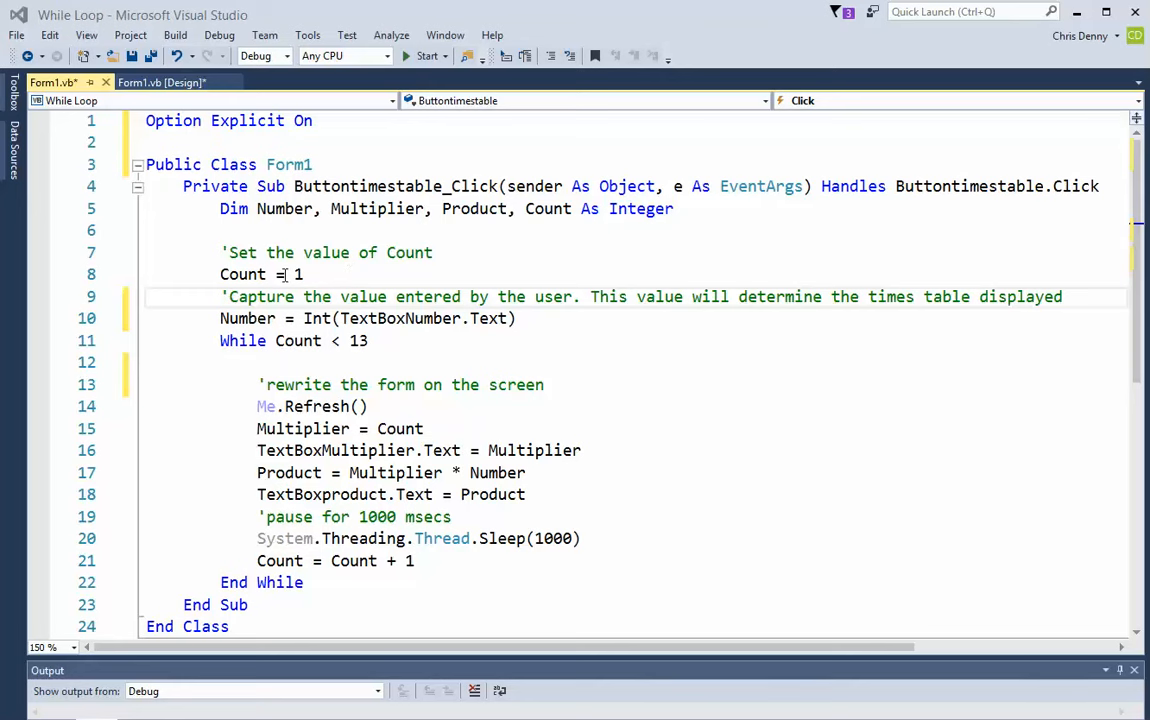
pyautogui.moveTo(378, 340)
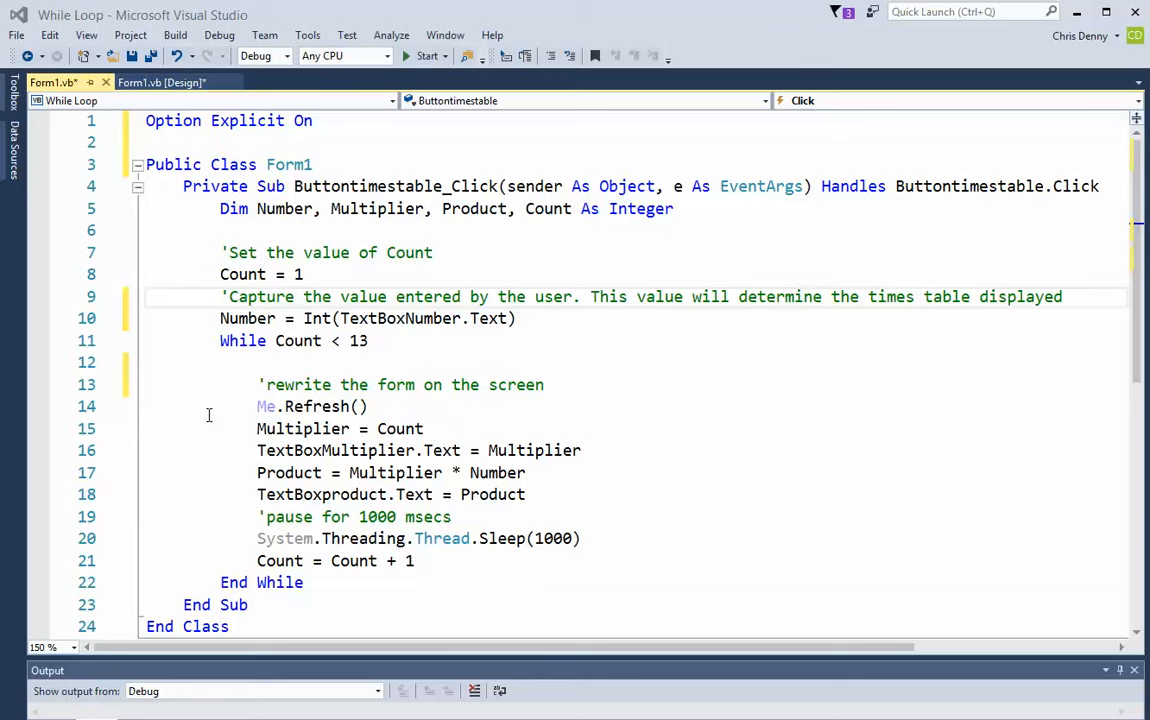
pyautogui.moveTo(404, 420)
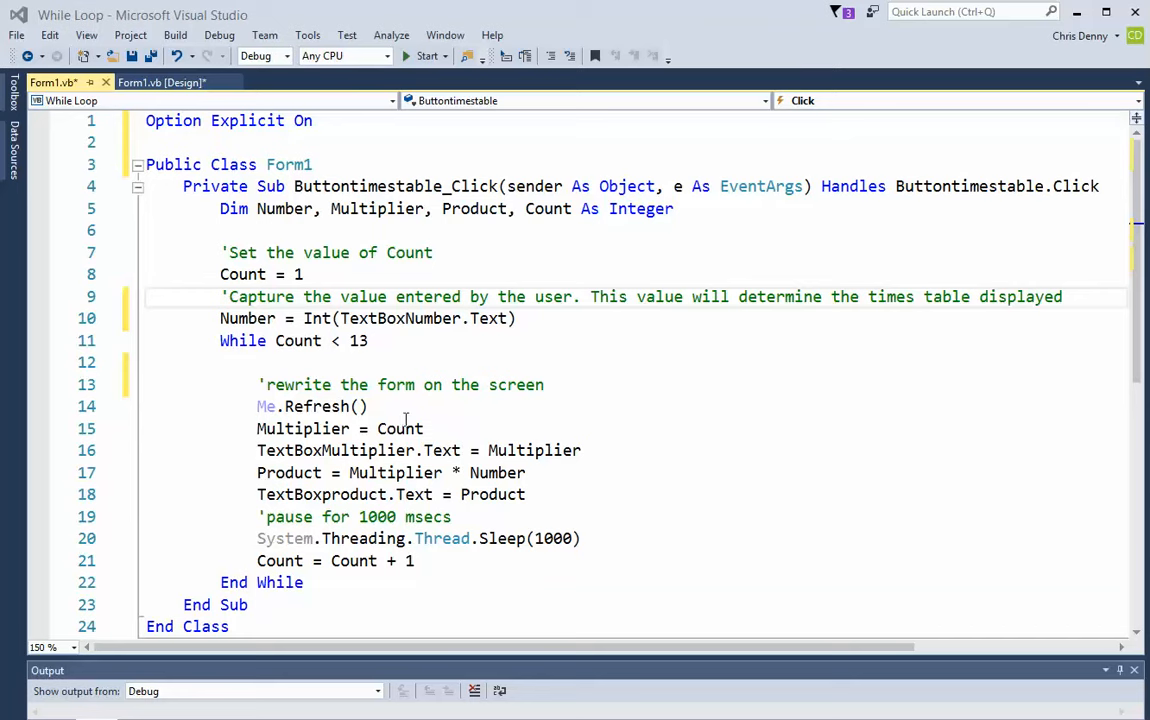
pyautogui.moveTo(208, 436)
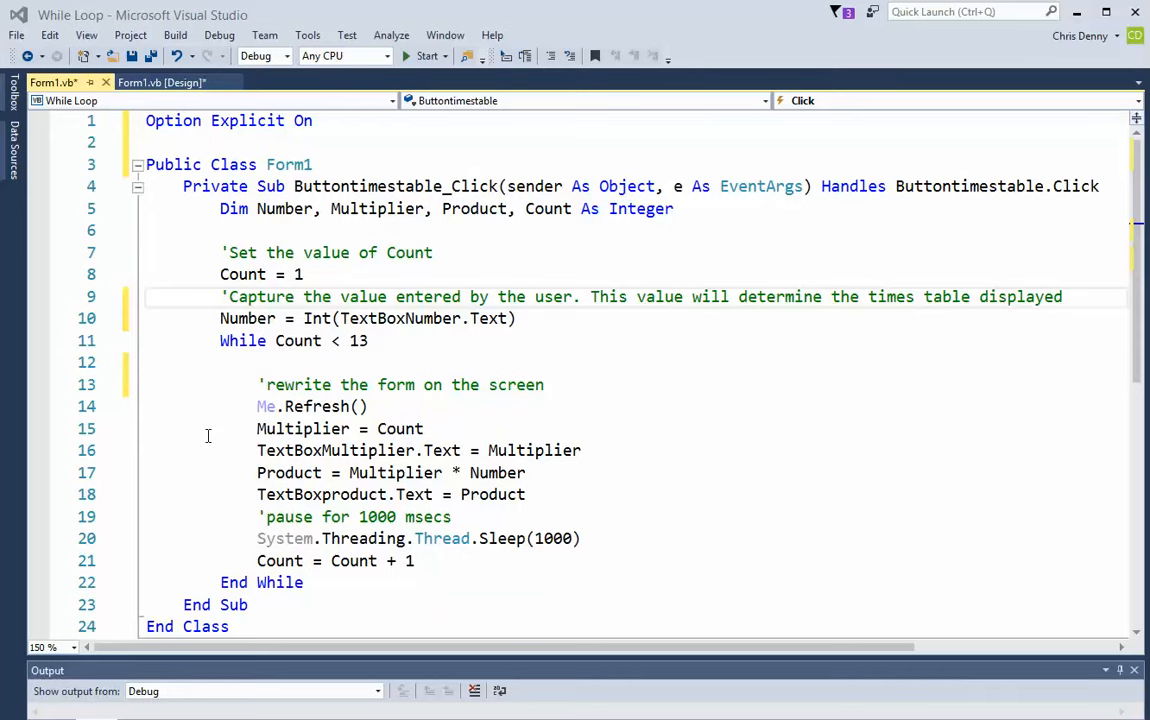
pyautogui.moveTo(210, 426)
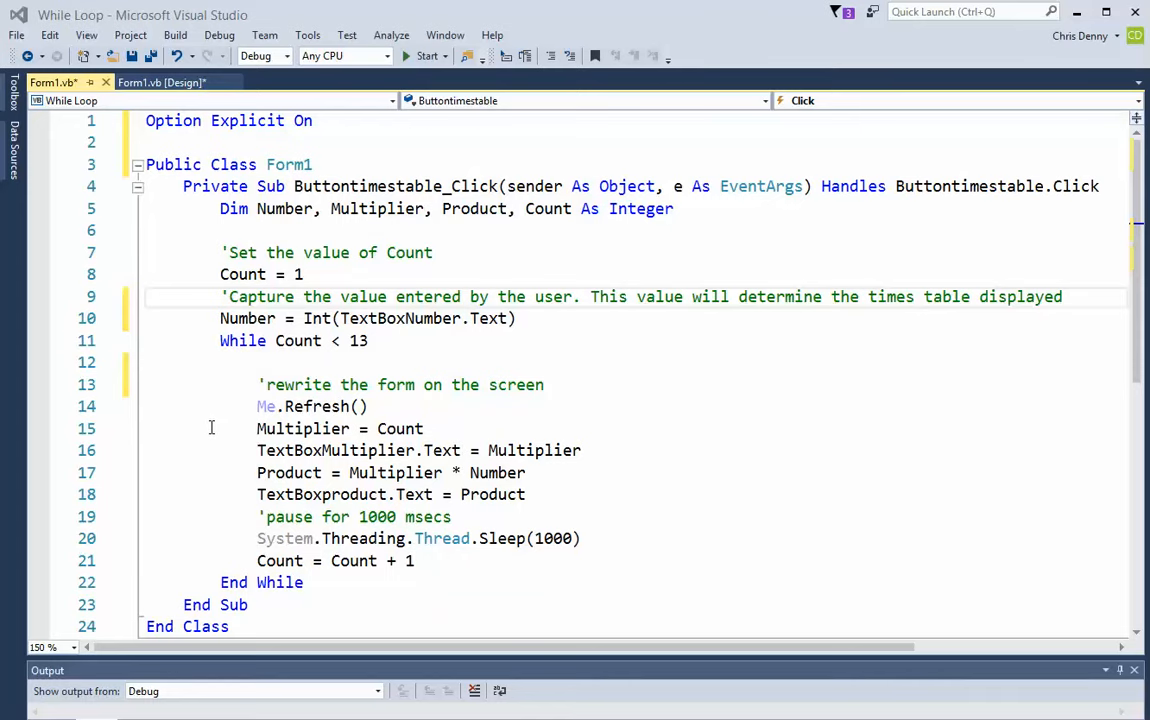
pyautogui.moveTo(212, 472)
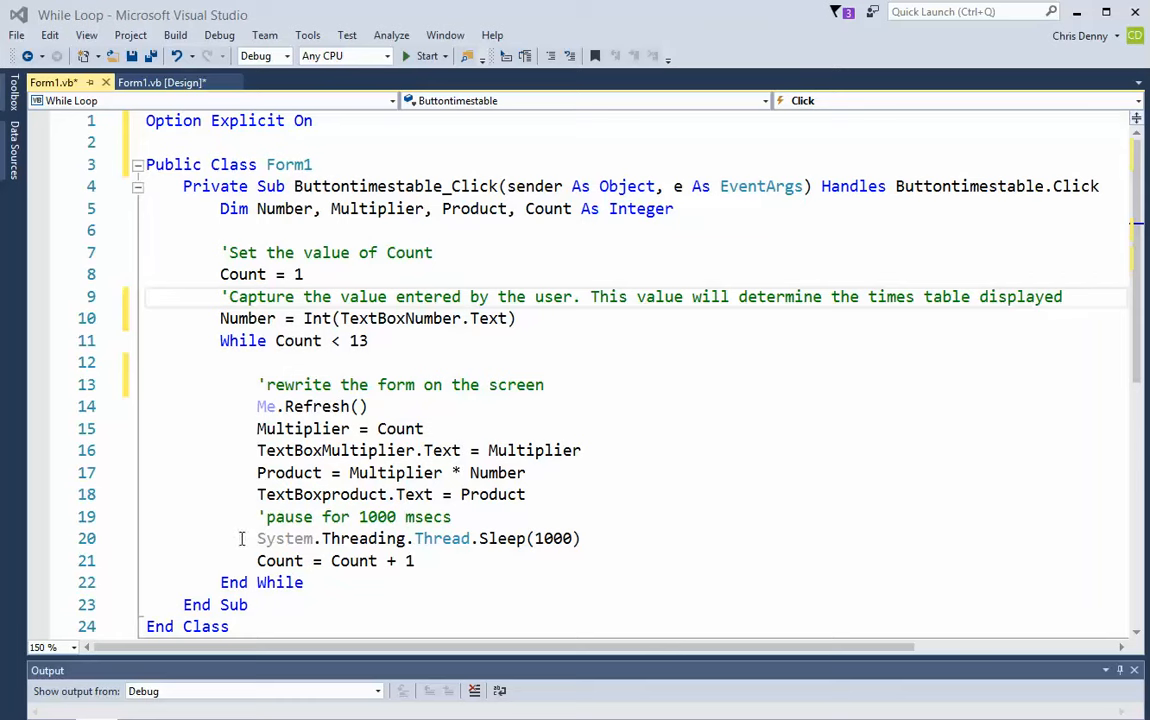
pyautogui.moveTo(220, 416)
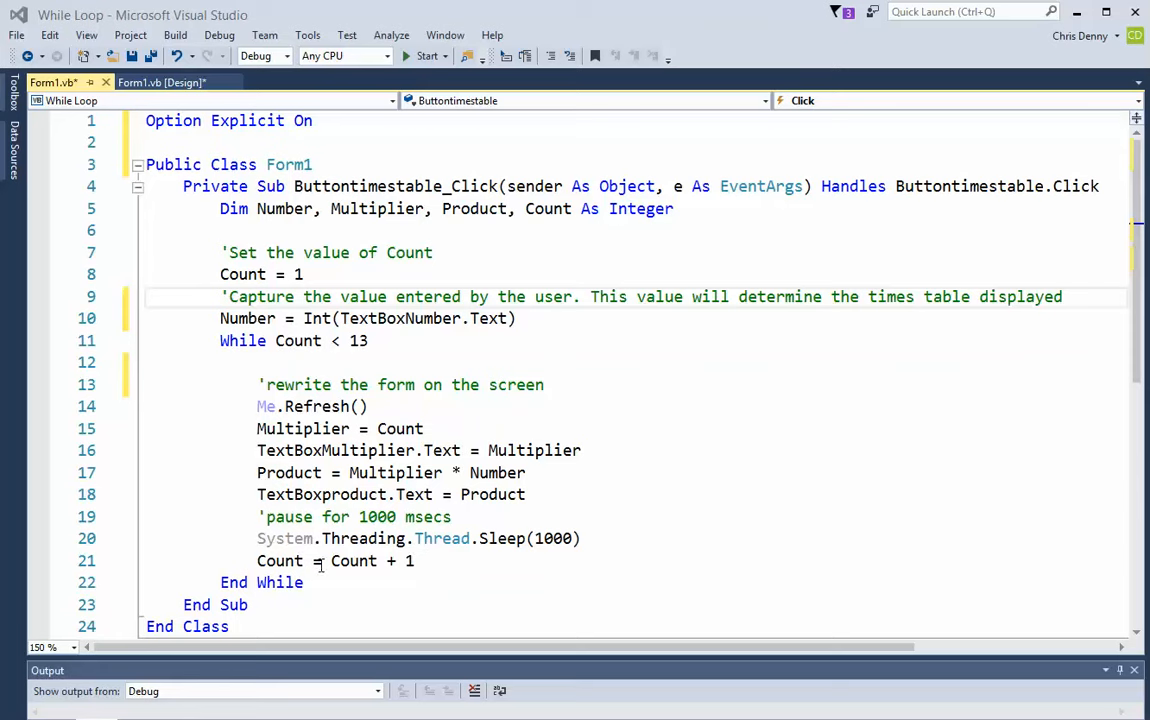
pyautogui.moveTo(420, 556)
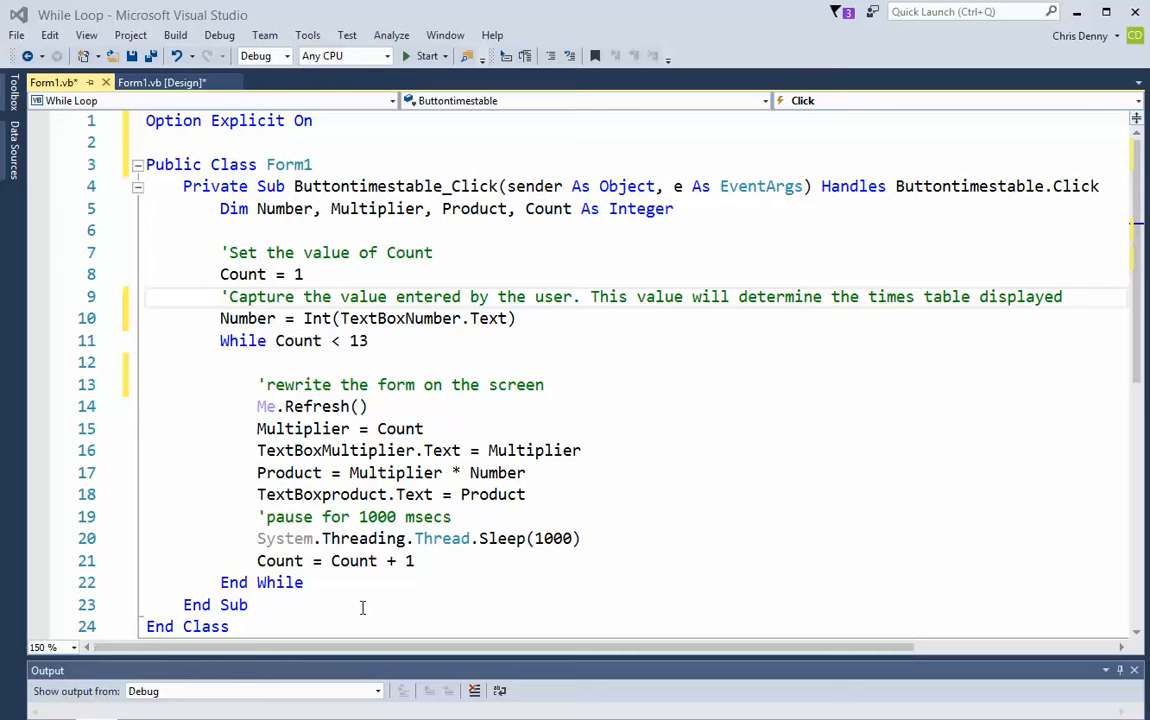
pyautogui.moveTo(402, 584)
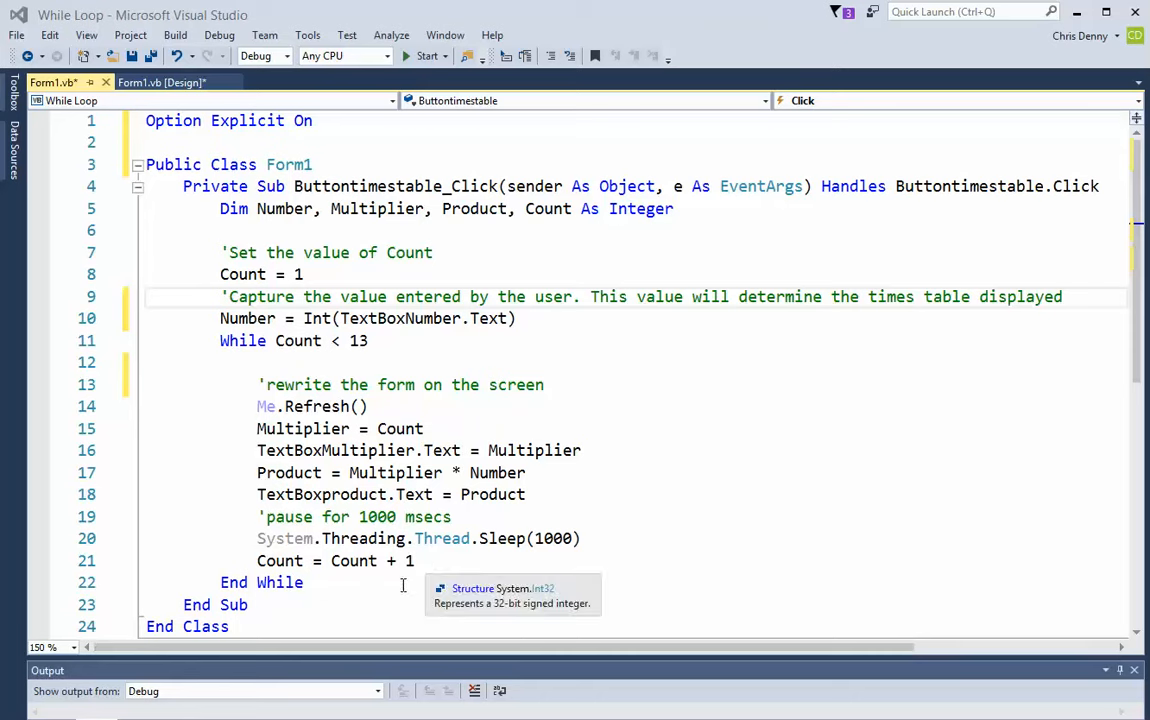
pyautogui.moveTo(310, 340)
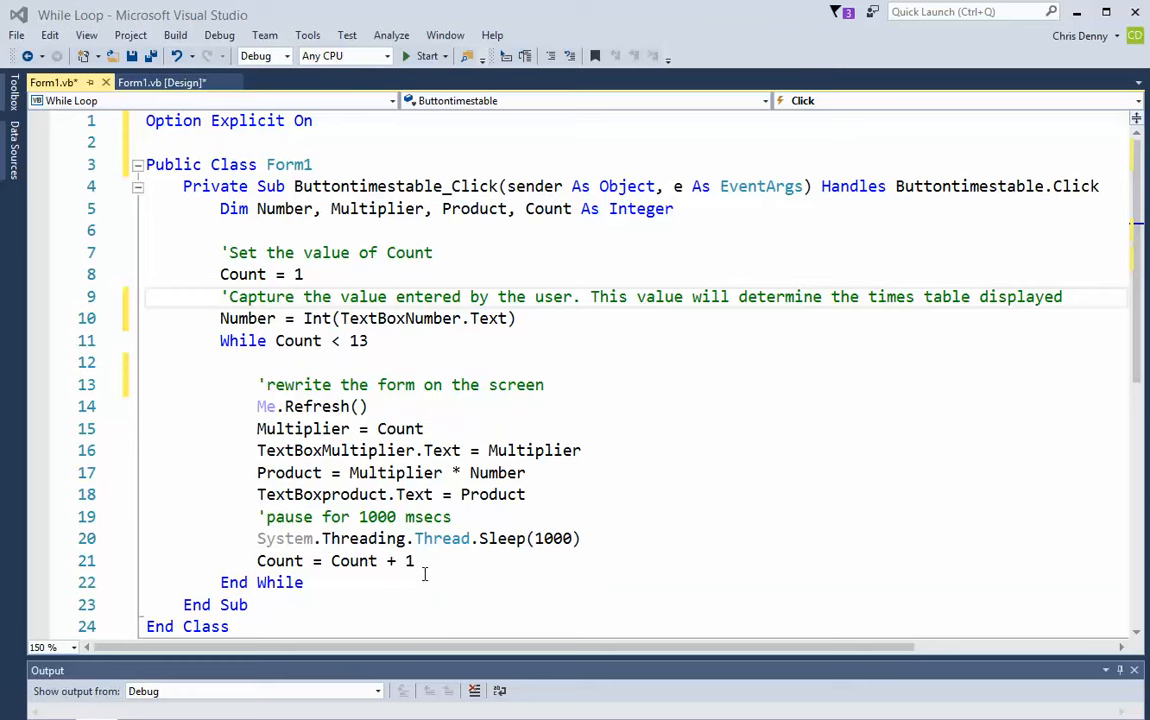
pyautogui.moveTo(220, 510)
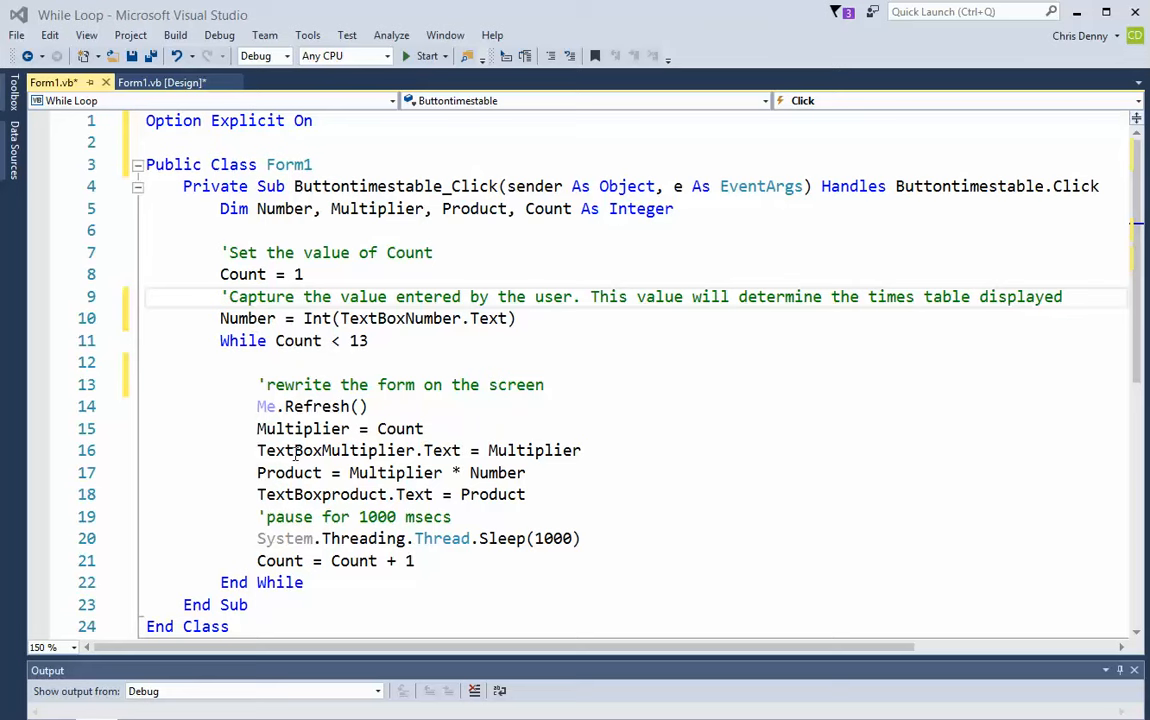
pyautogui.moveTo(422, 560)
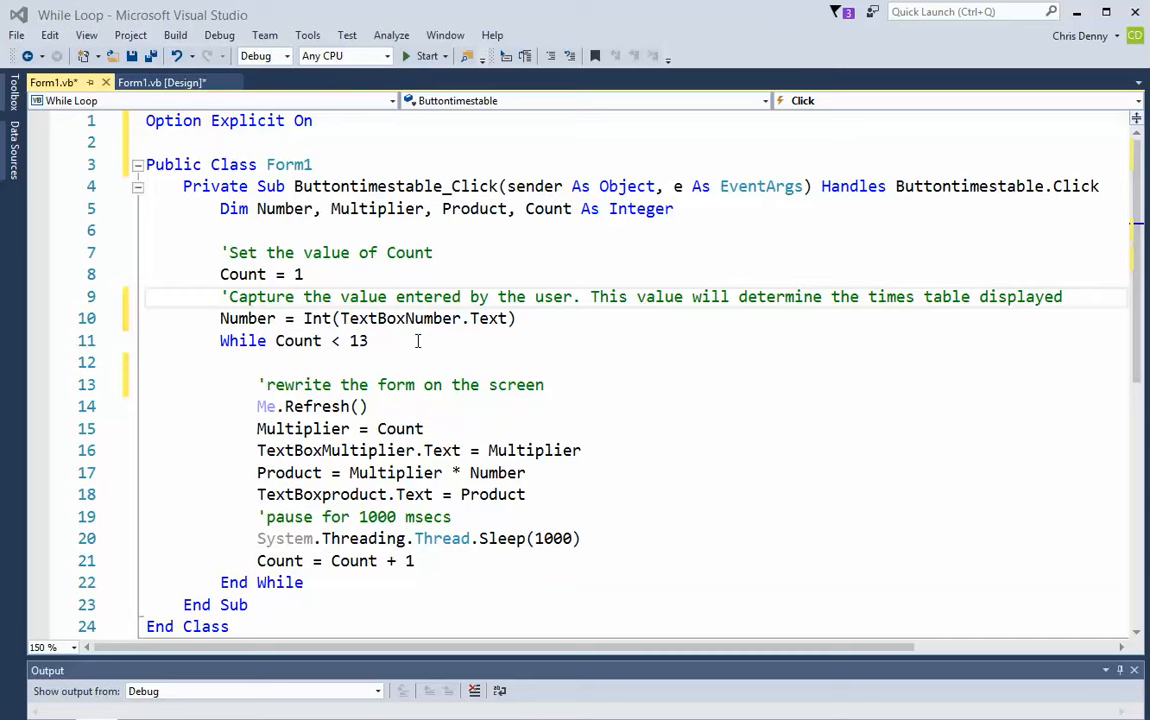
pyautogui.moveTo(412, 340)
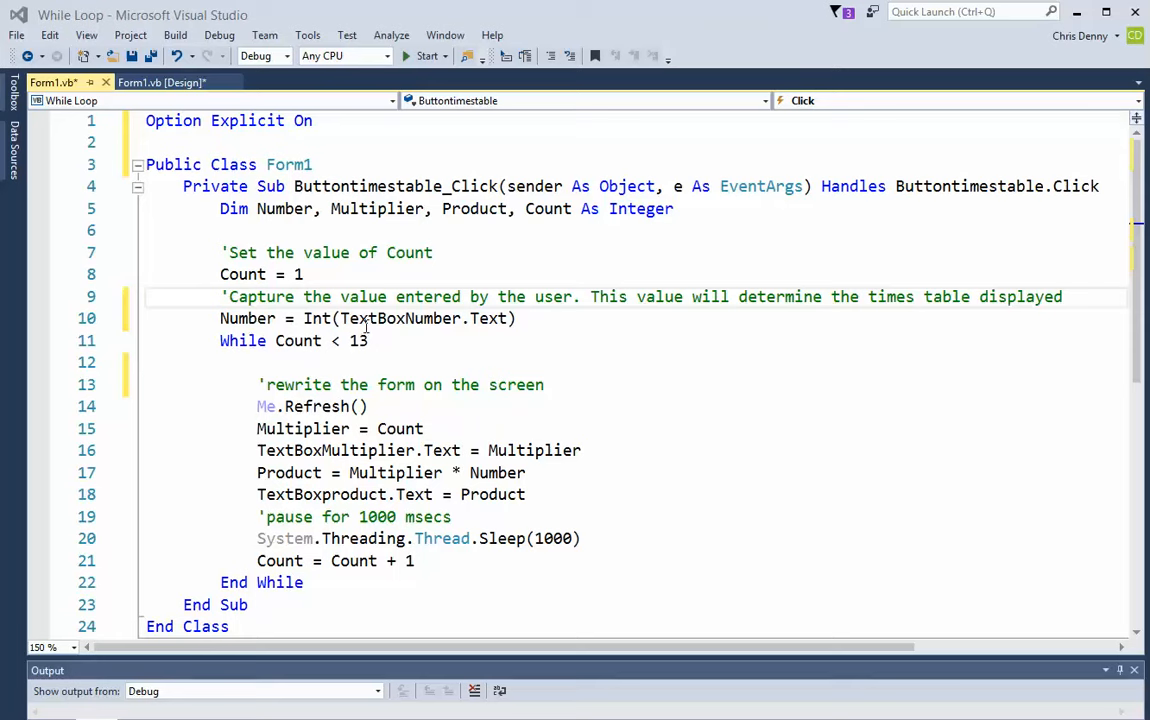
pyautogui.moveTo(322, 340)
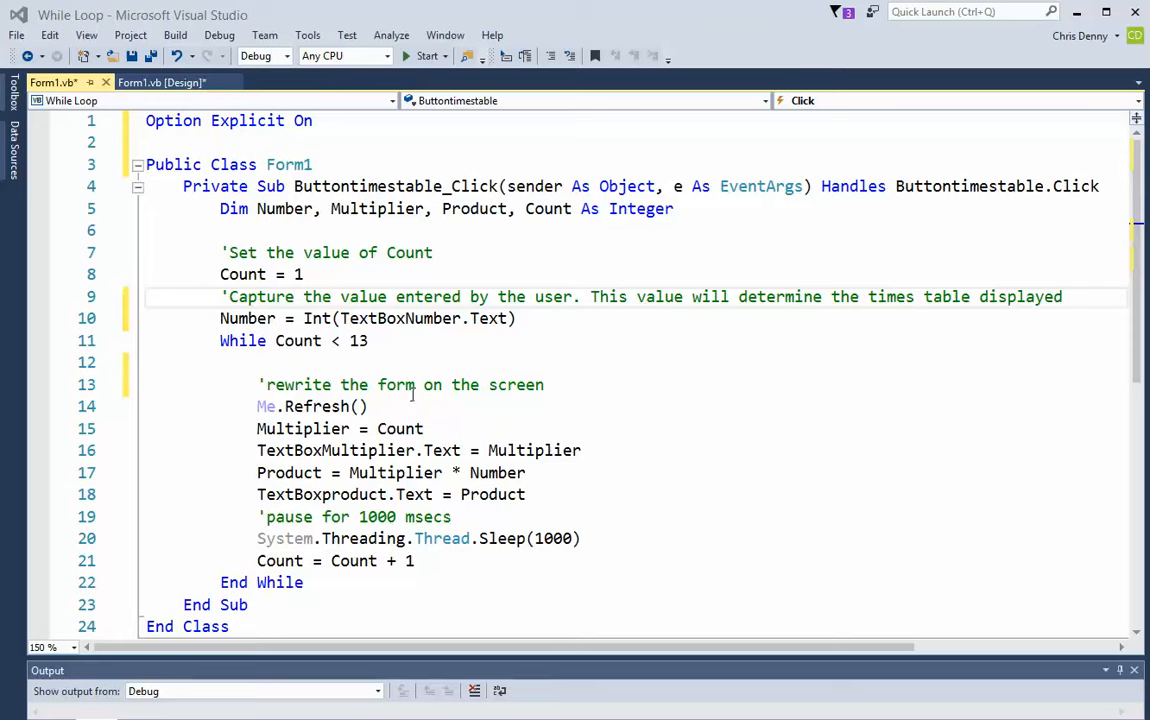
pyautogui.moveTo(360, 662)
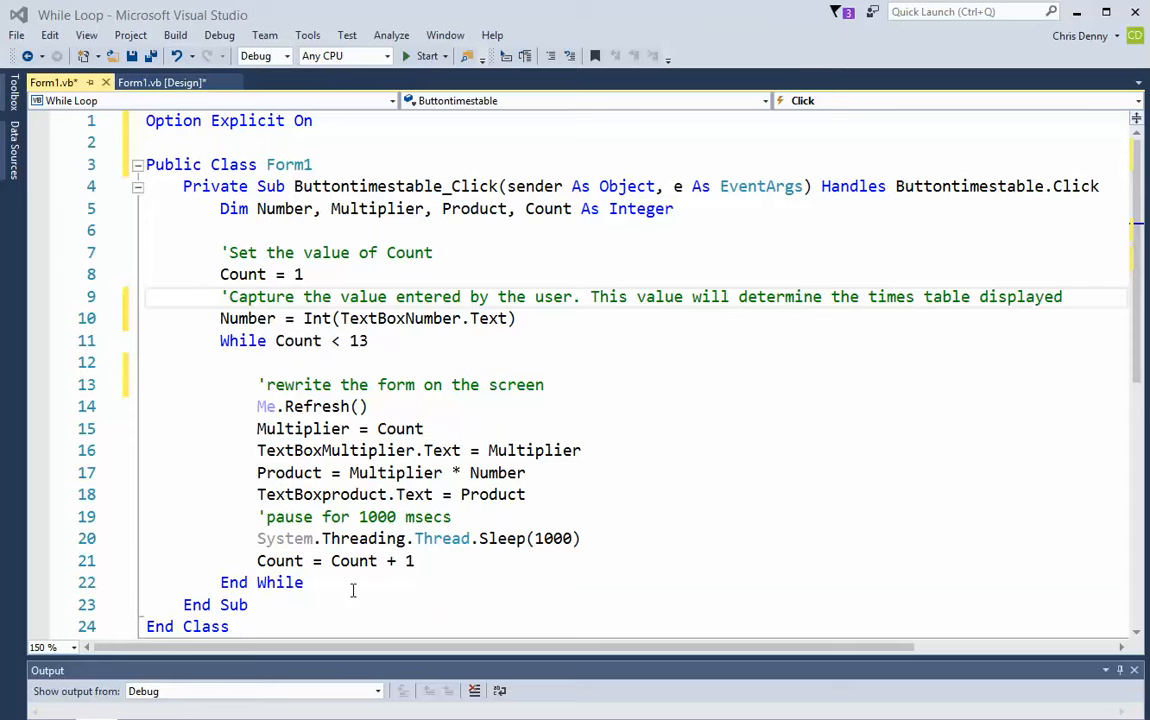
pyautogui.moveTo(398, 516)
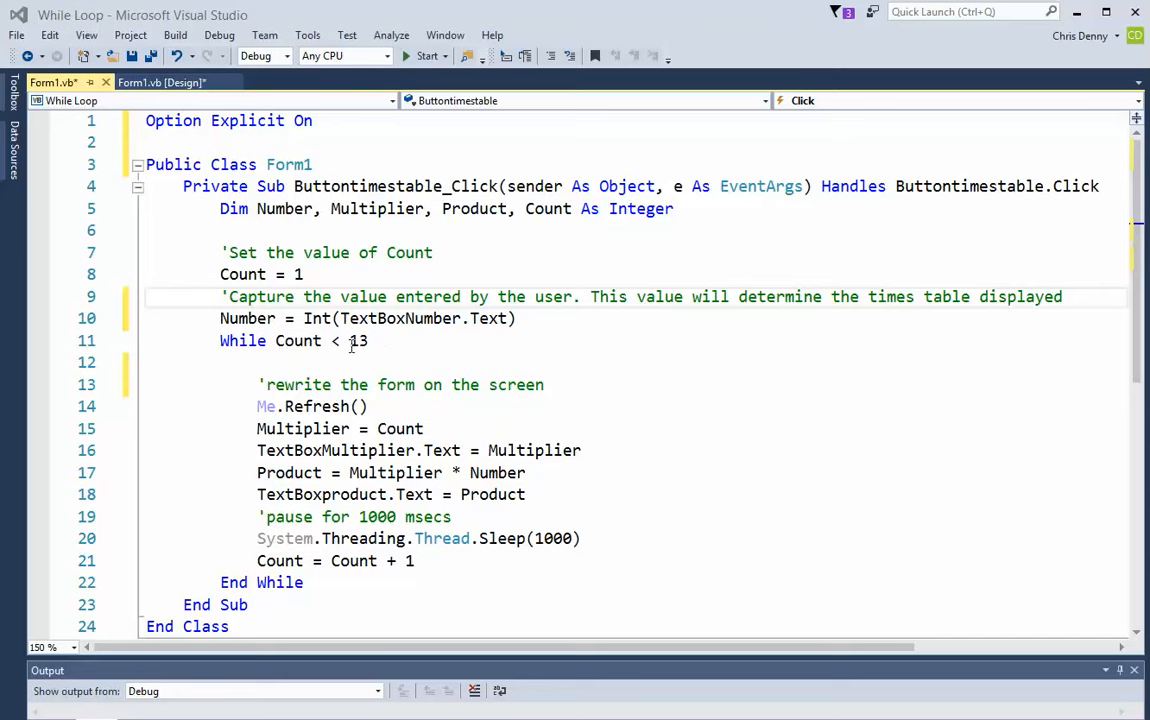
pyautogui.moveTo(360, 340)
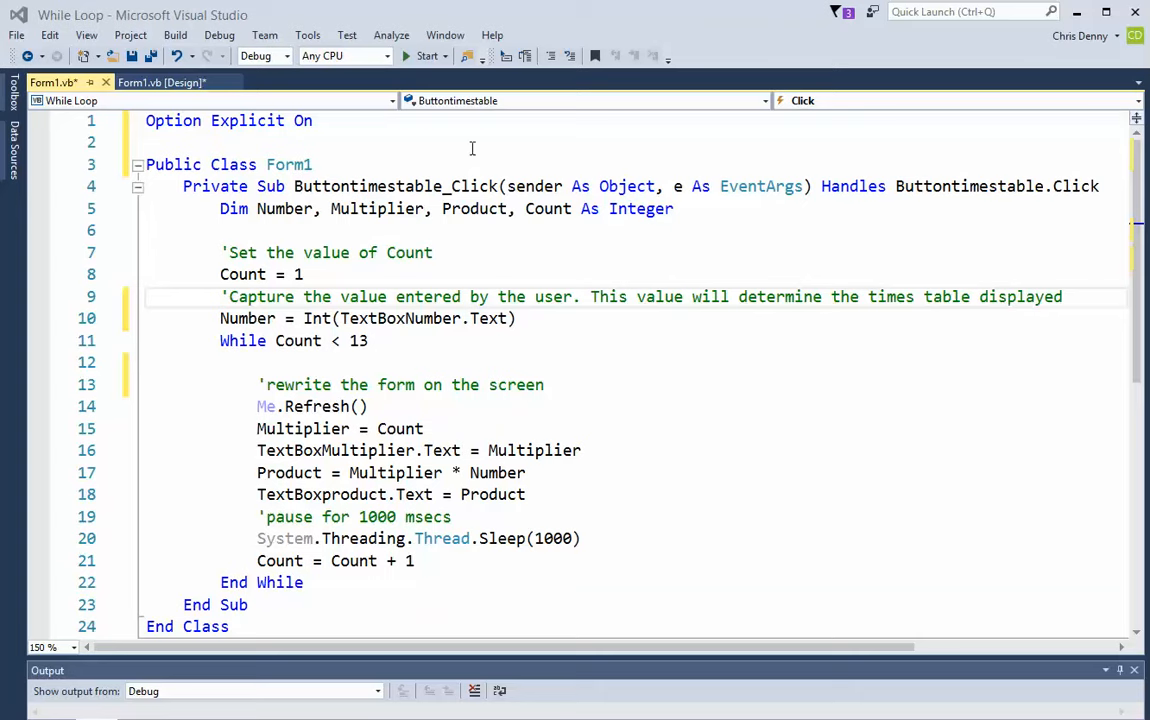
pyautogui.moveTo(380, 704)
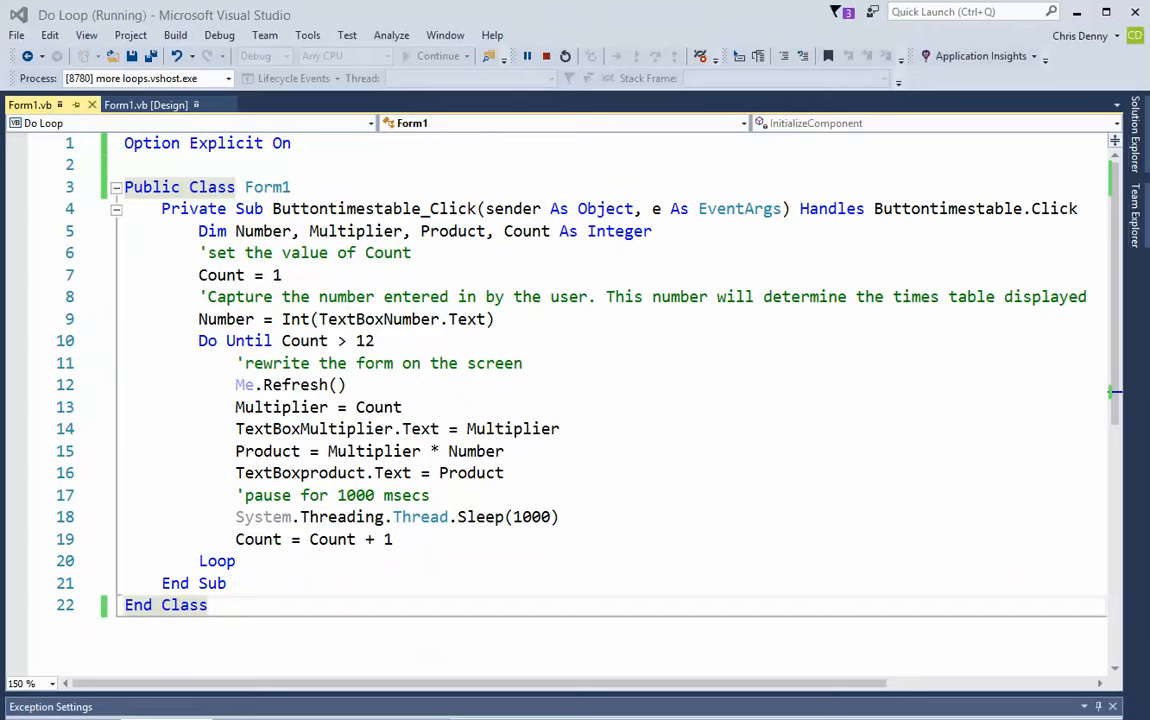
pyautogui.click(140, 104)
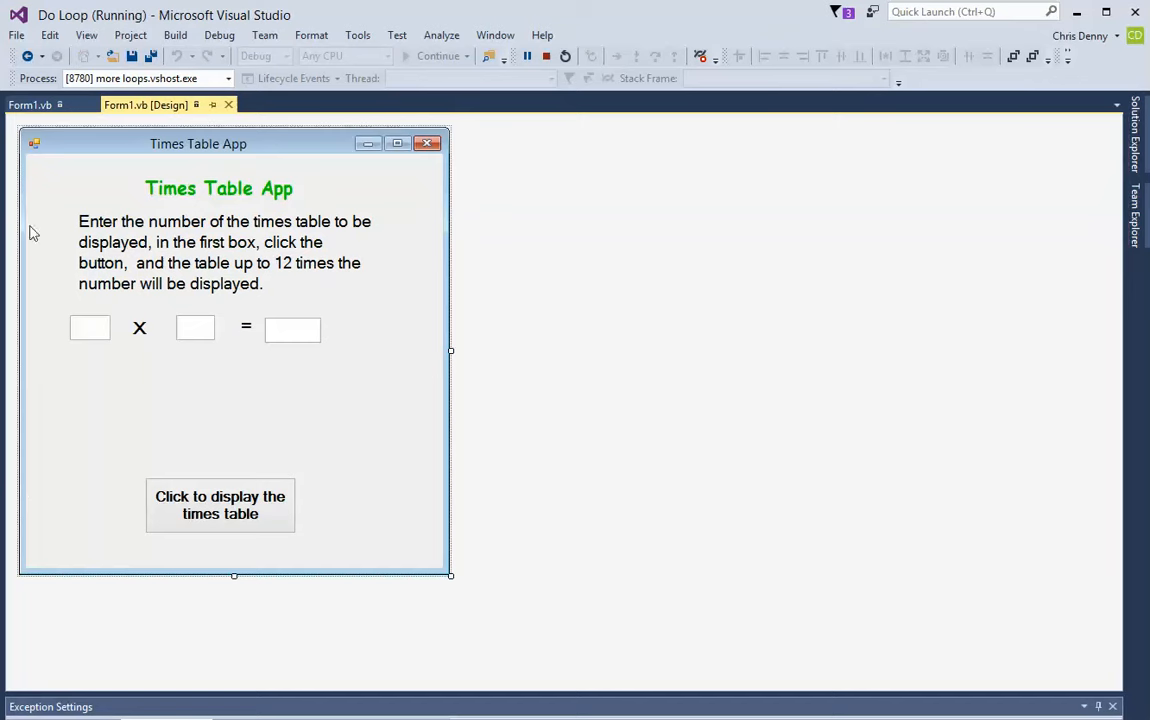
pyautogui.moveTo(68, 150)
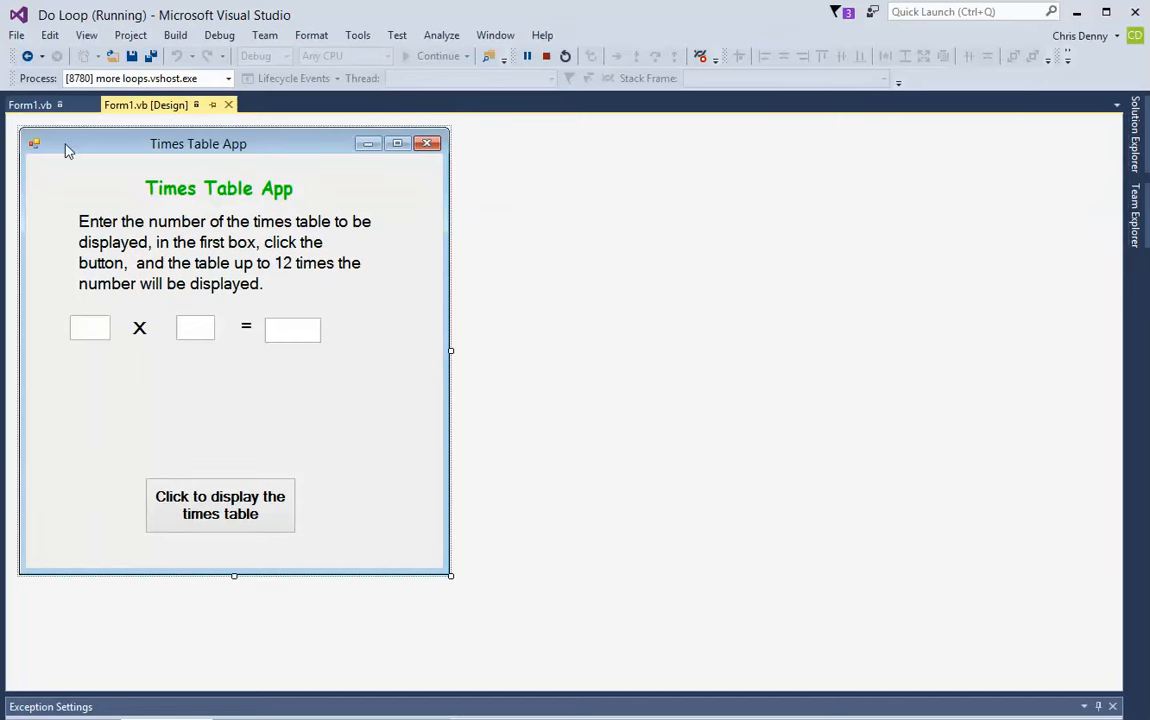
pyautogui.click(28, 104)
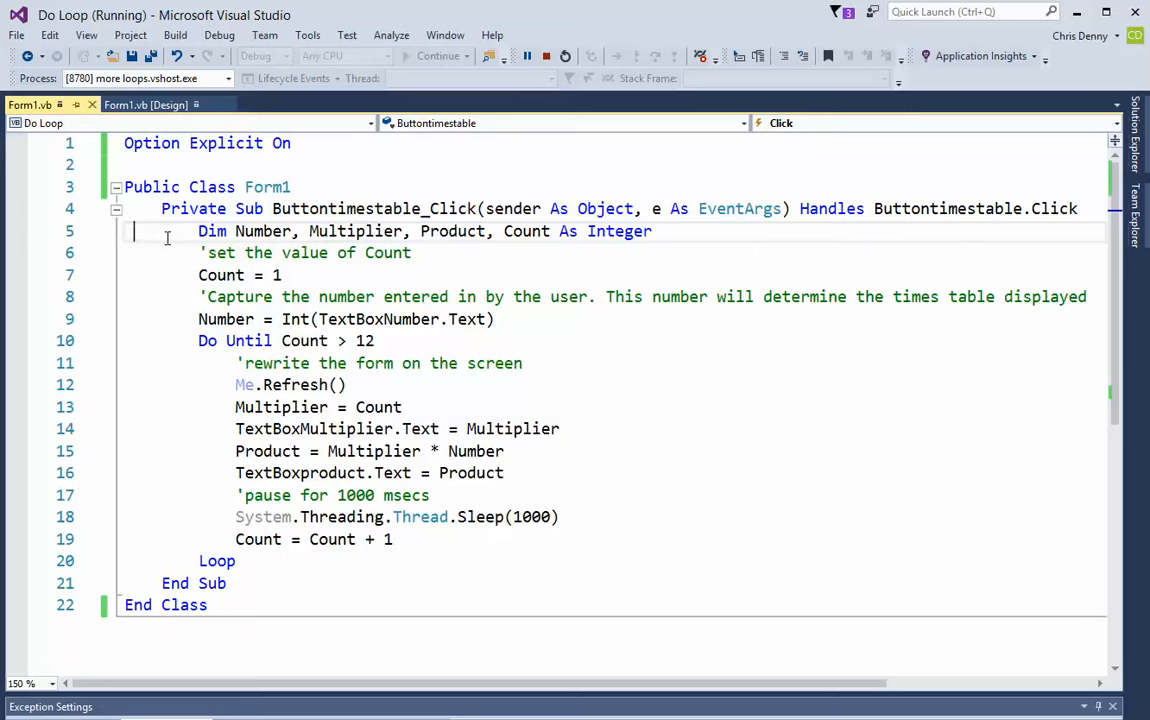
pyautogui.moveTo(222, 252)
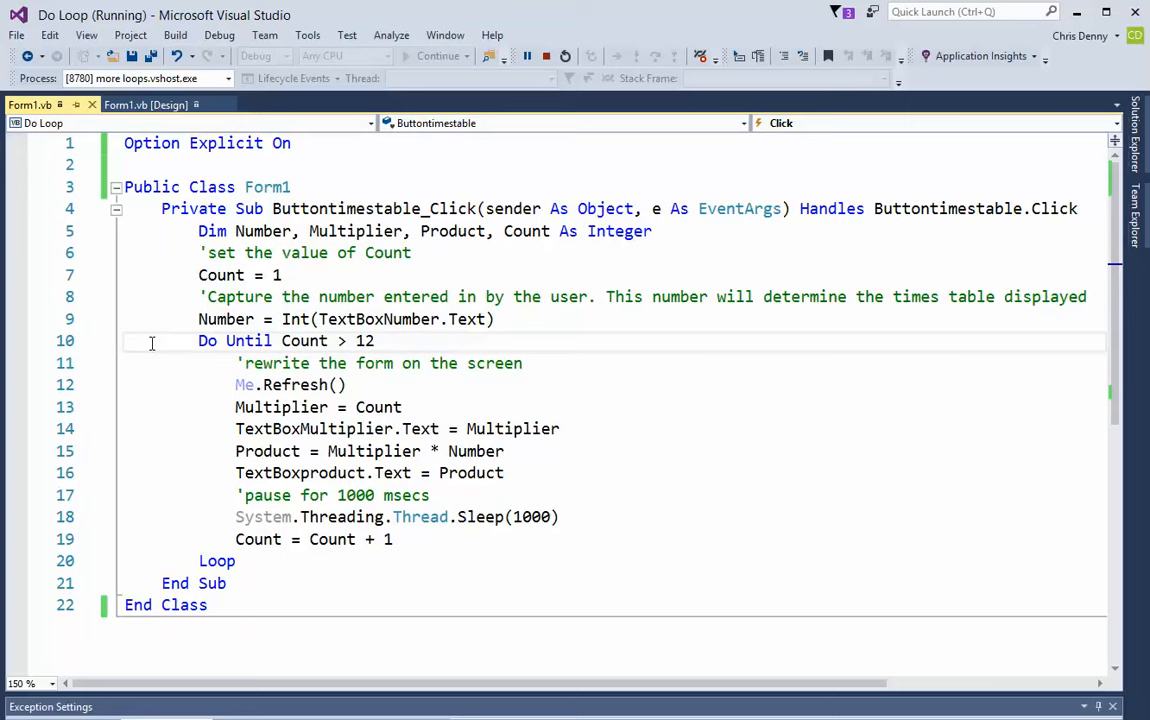
pyautogui.moveTo(176, 348)
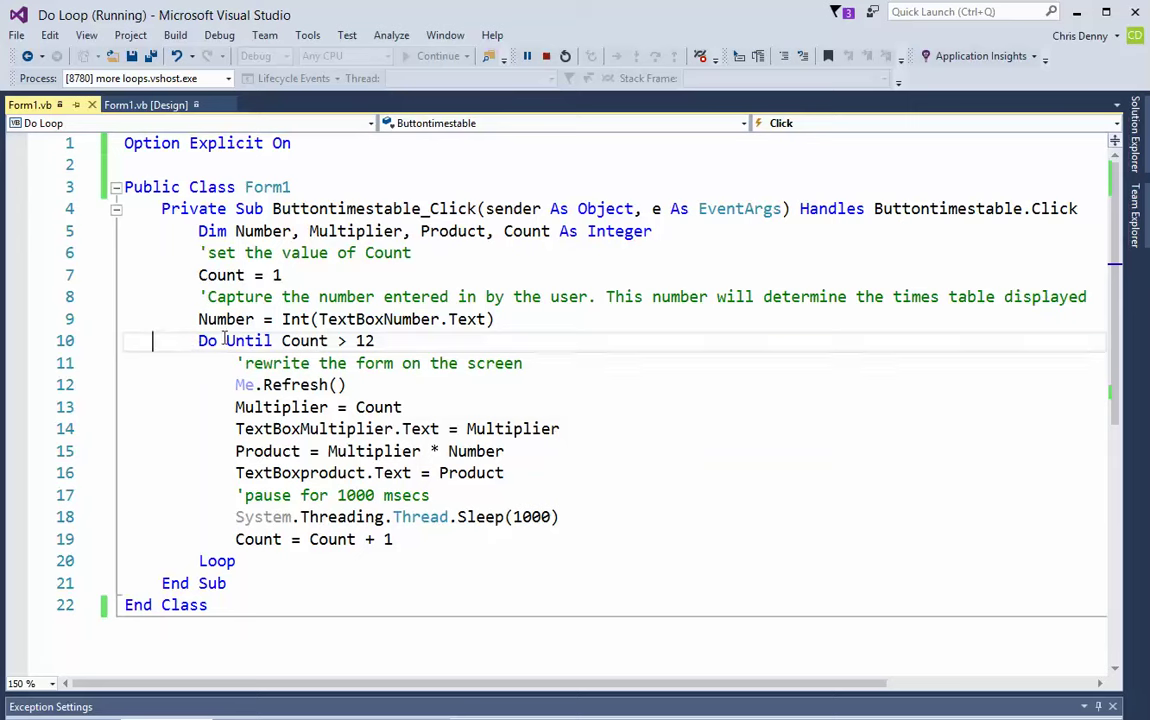
pyautogui.moveTo(290, 384)
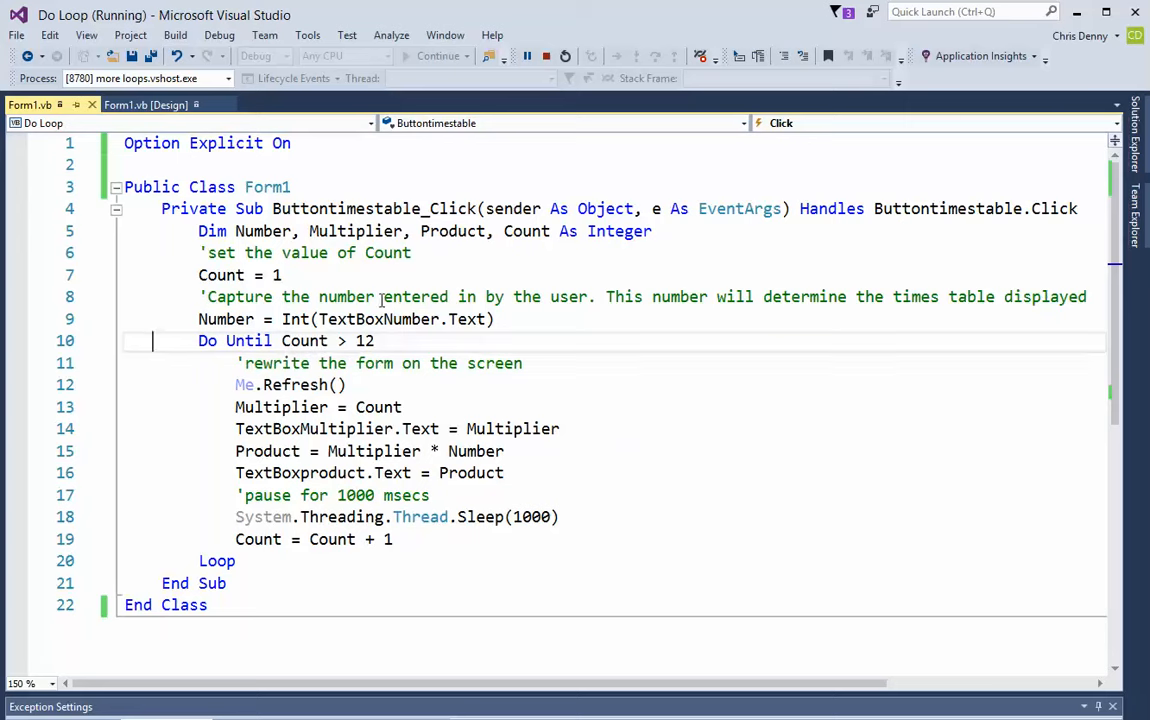
pyautogui.moveTo(356, 302)
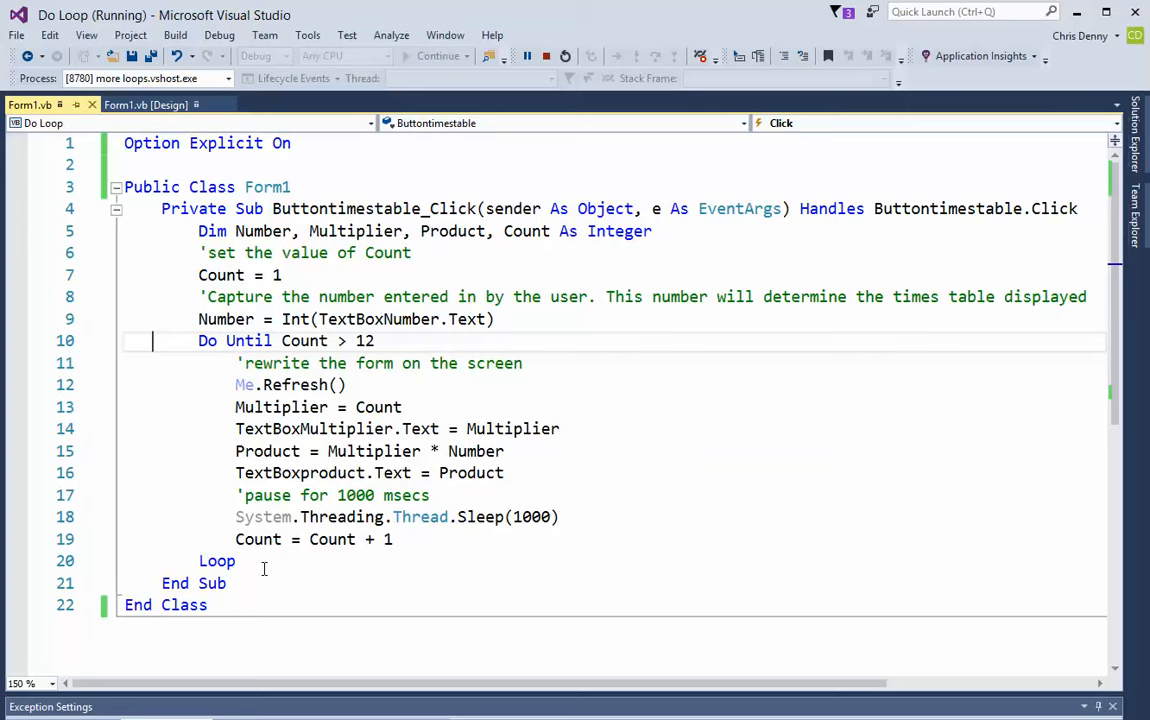
pyautogui.moveTo(278, 516)
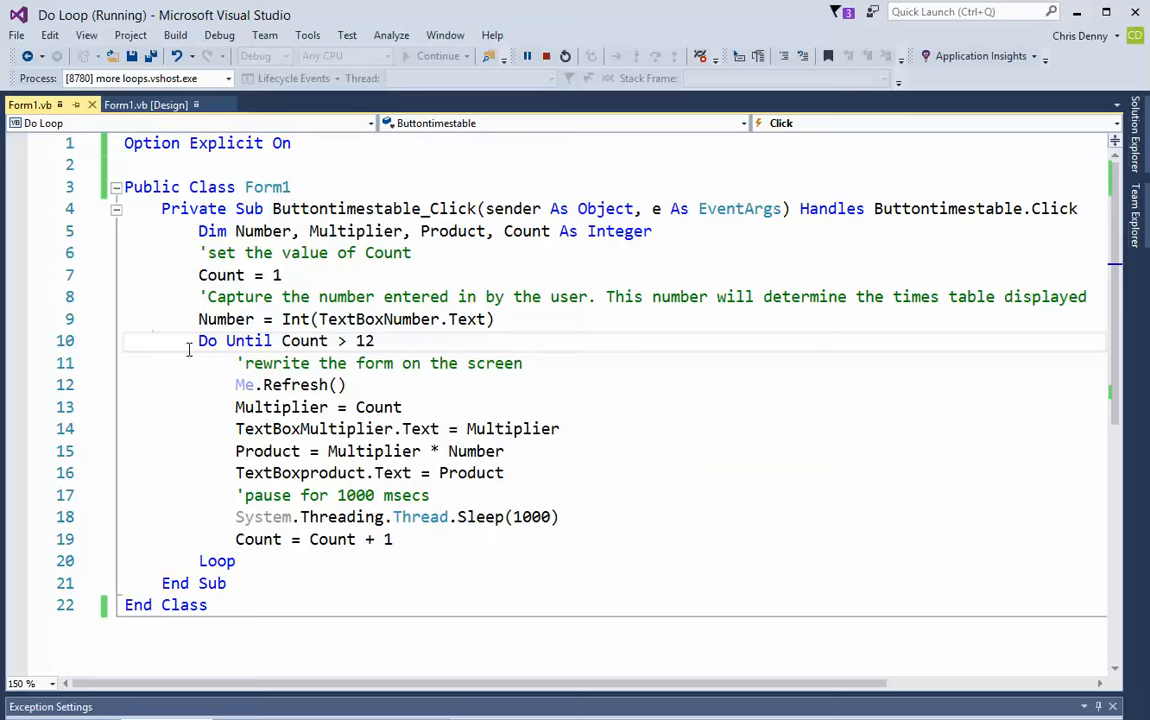
pyautogui.moveTo(330, 340)
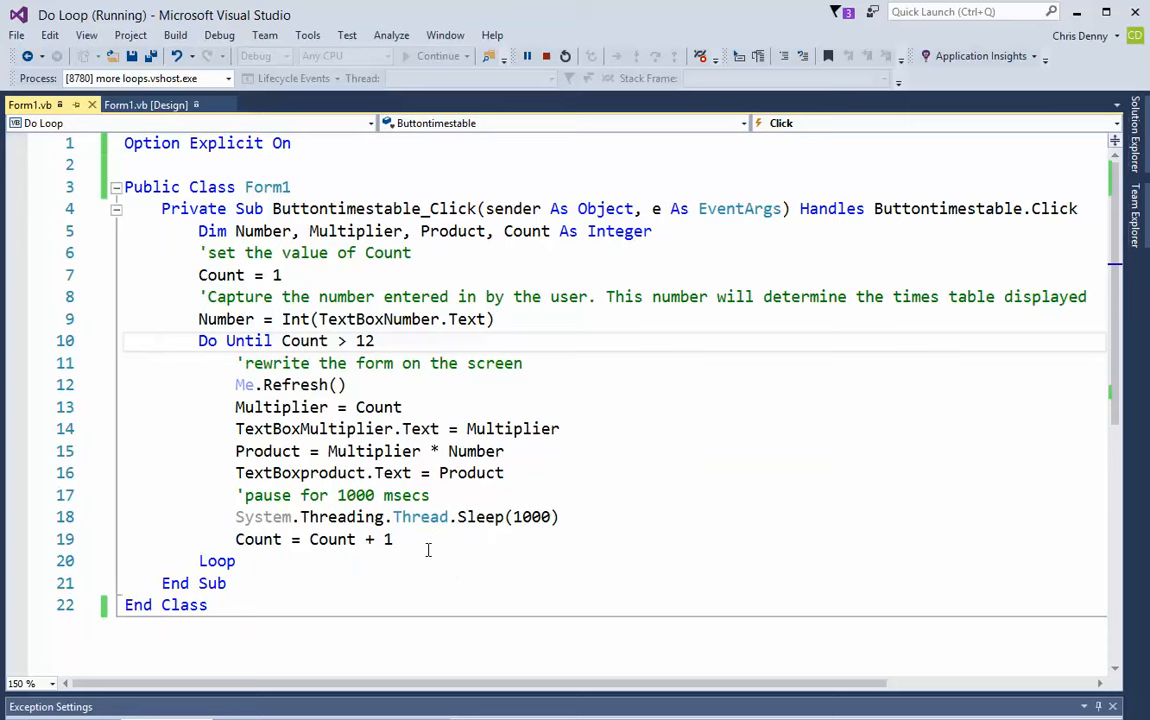
pyautogui.moveTo(304, 568)
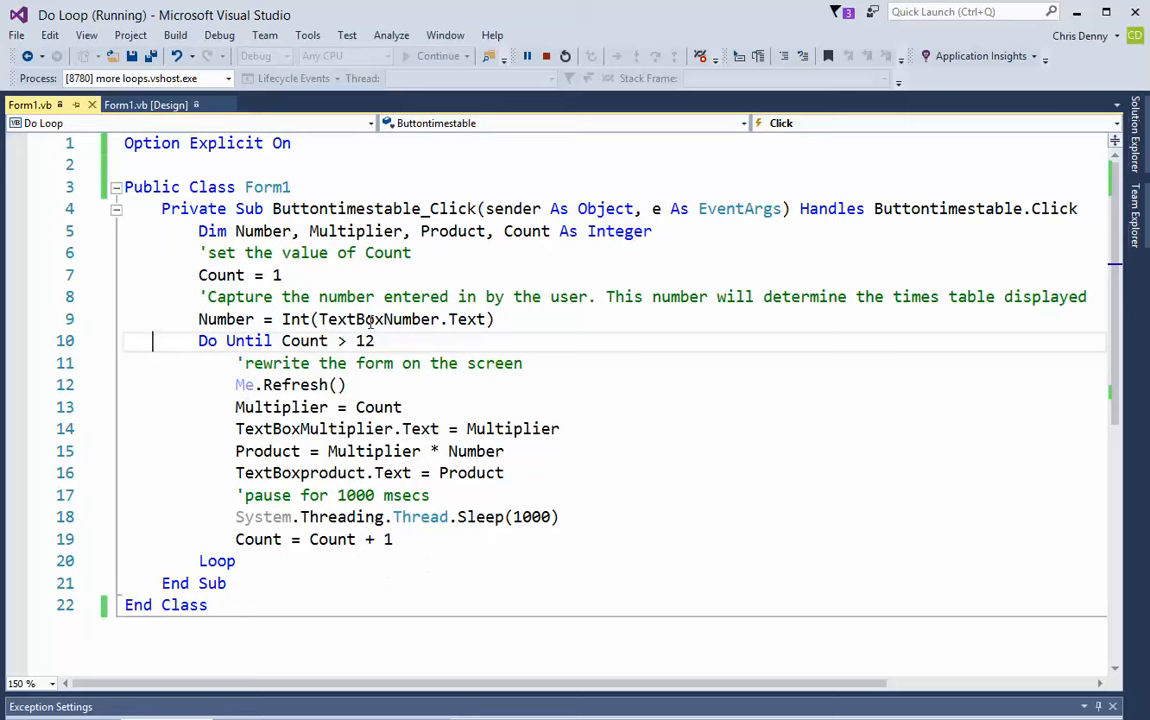
pyautogui.moveTo(348, 338)
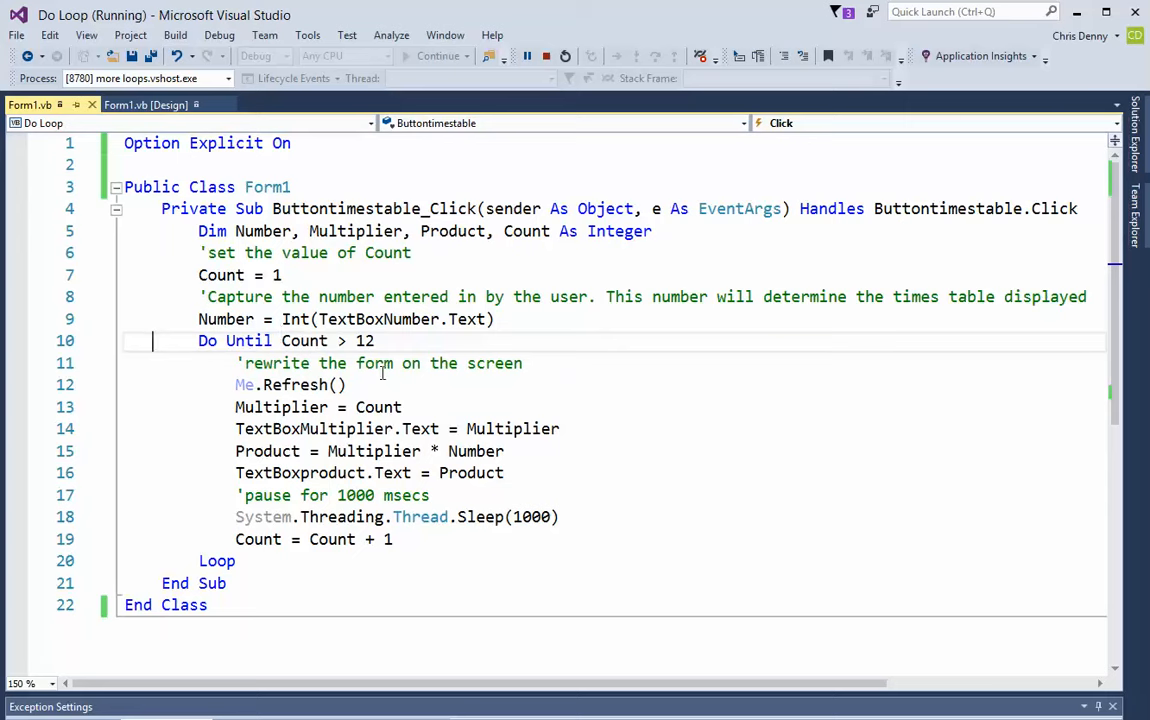
pyautogui.moveTo(308, 384)
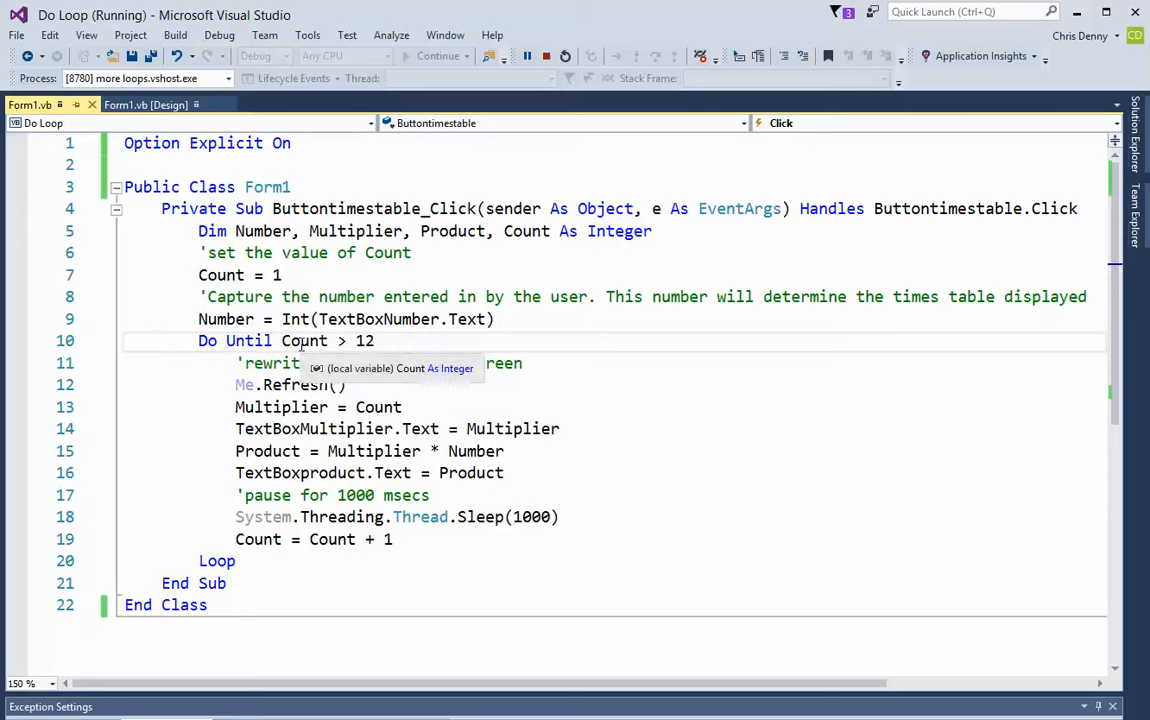
pyautogui.moveTo(404, 540)
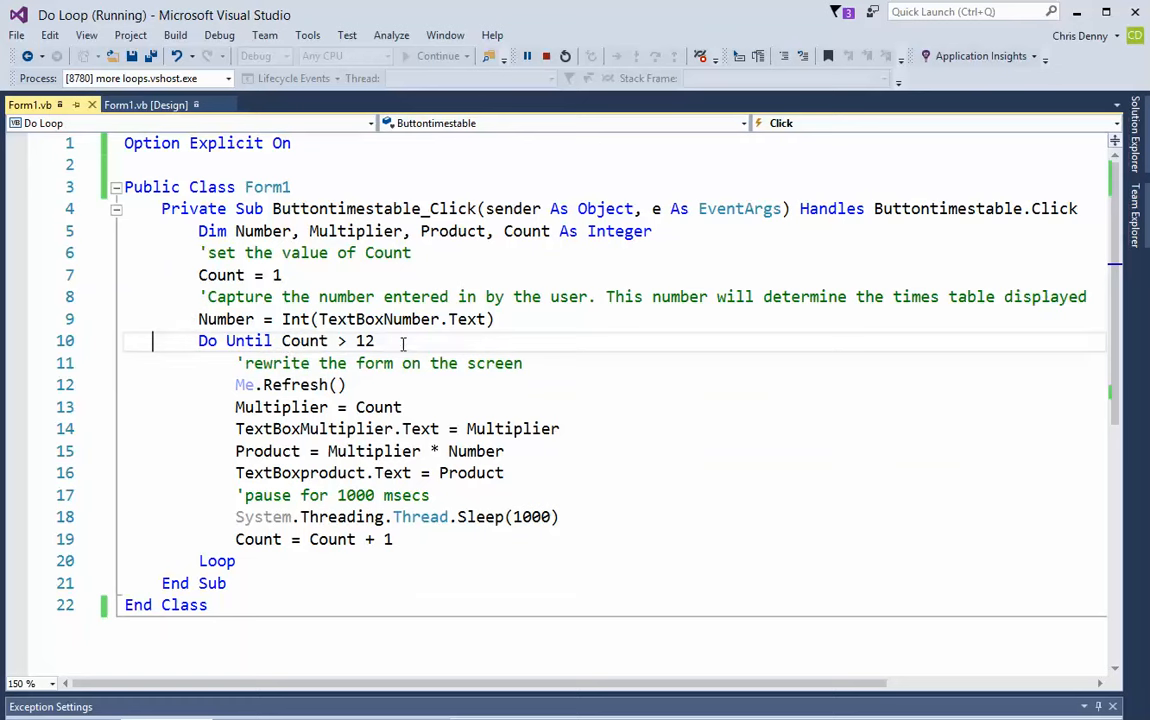
pyautogui.moveTo(392, 340)
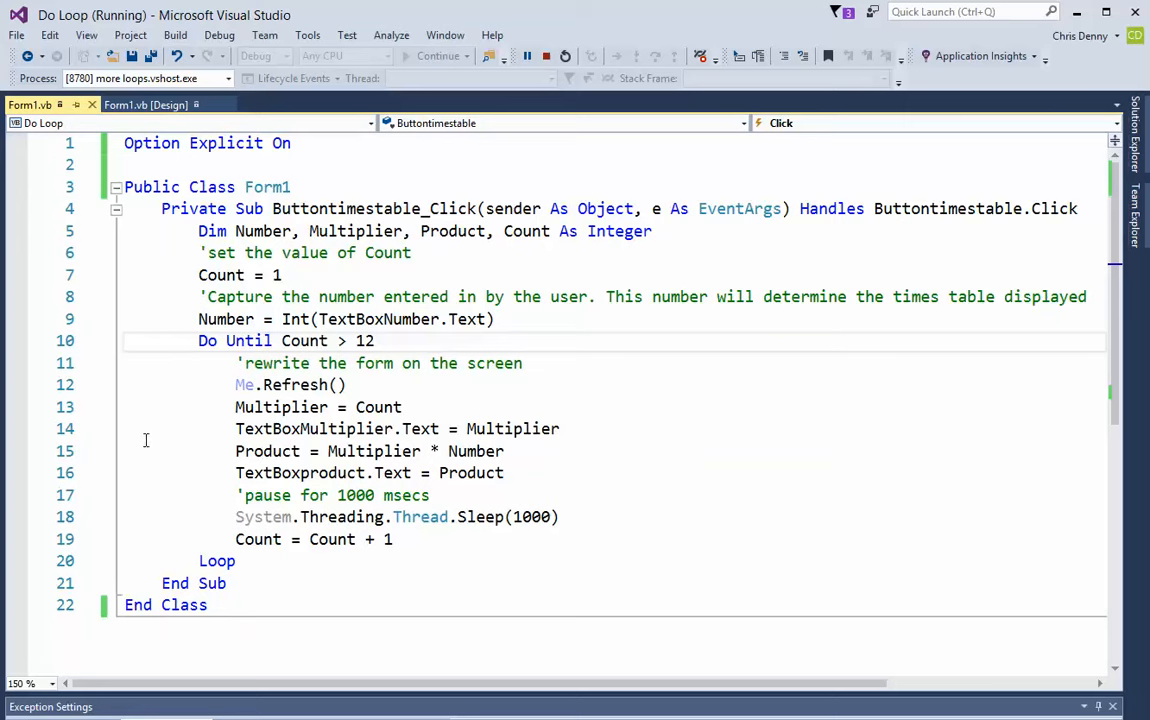
pyautogui.moveTo(496, 616)
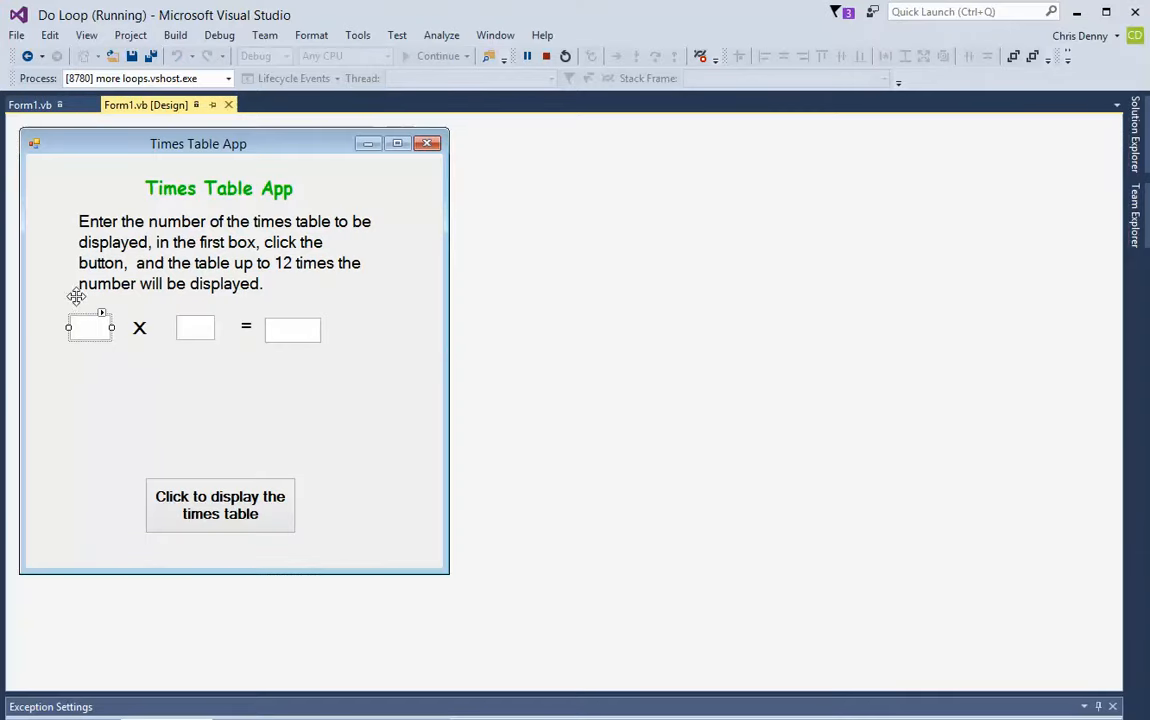
pyautogui.moveTo(390, 188)
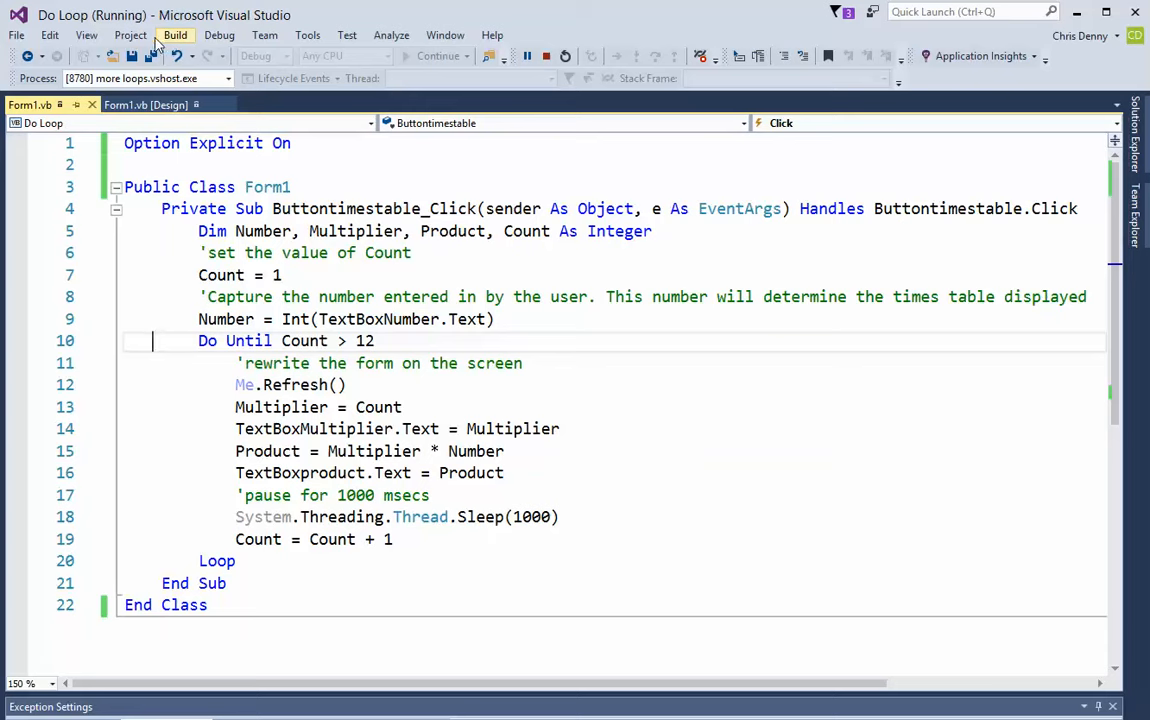
pyautogui.moveTo(84, 34)
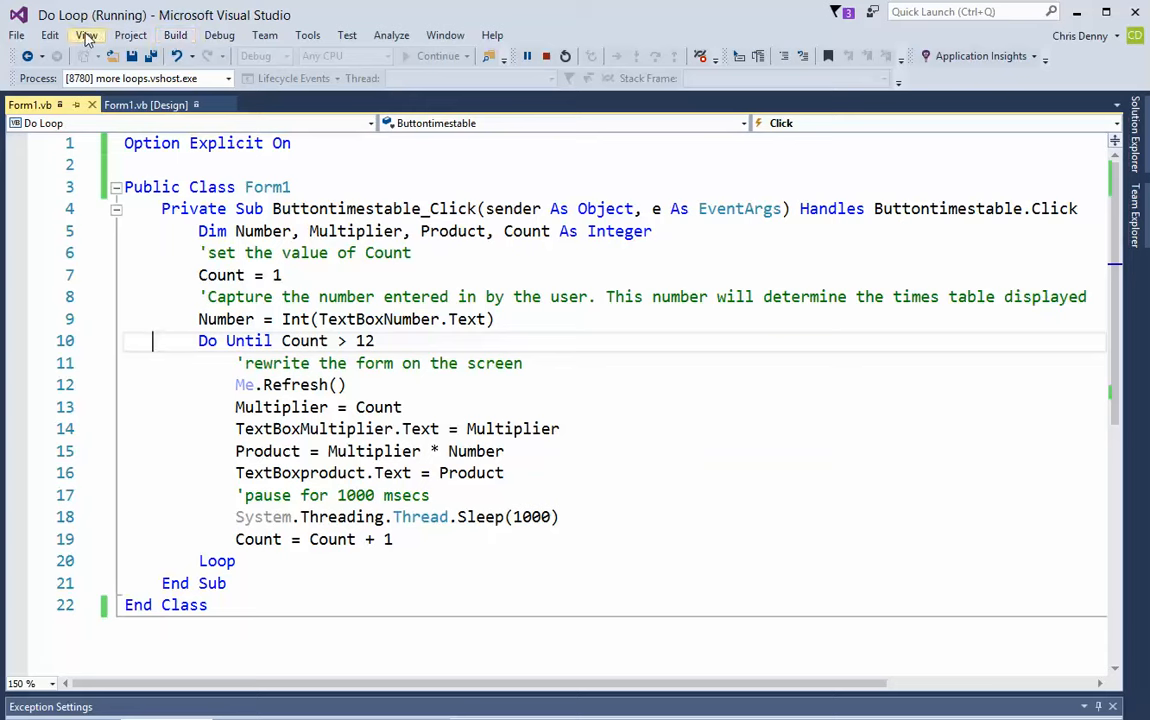
pyautogui.moveTo(330, 36)
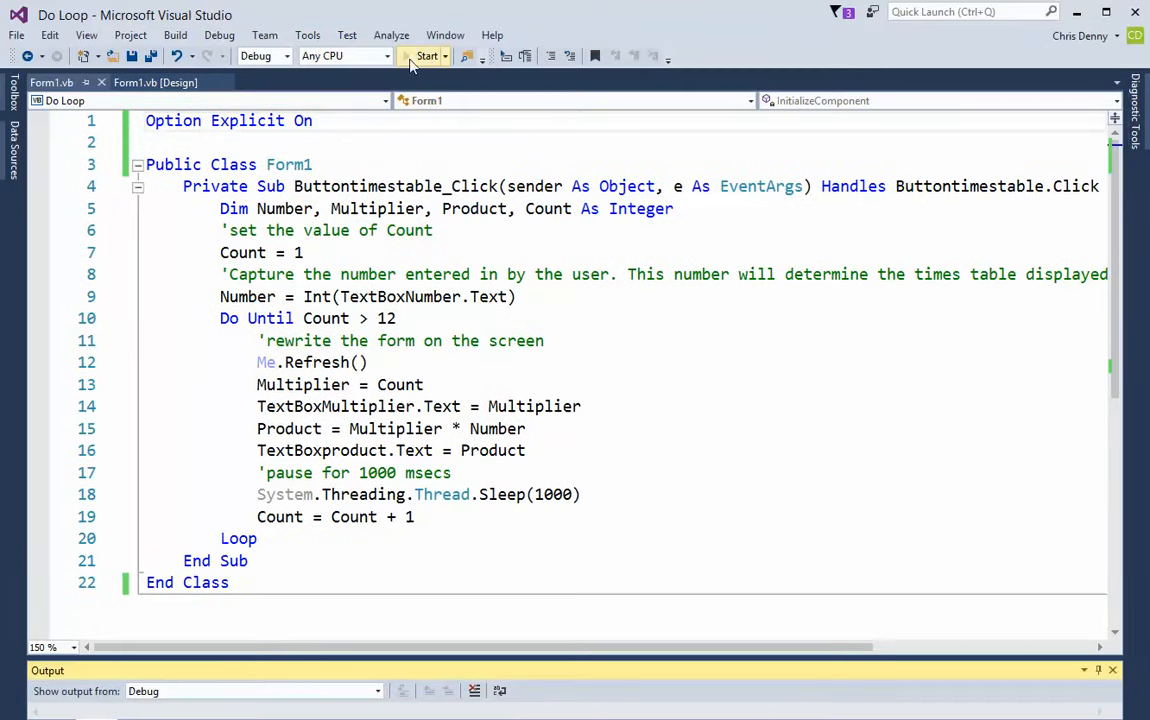
# Run the Do Until app for 2, show 2 × 1 to 2 × 12 = 24, and close it
pyautogui.click(424, 56)
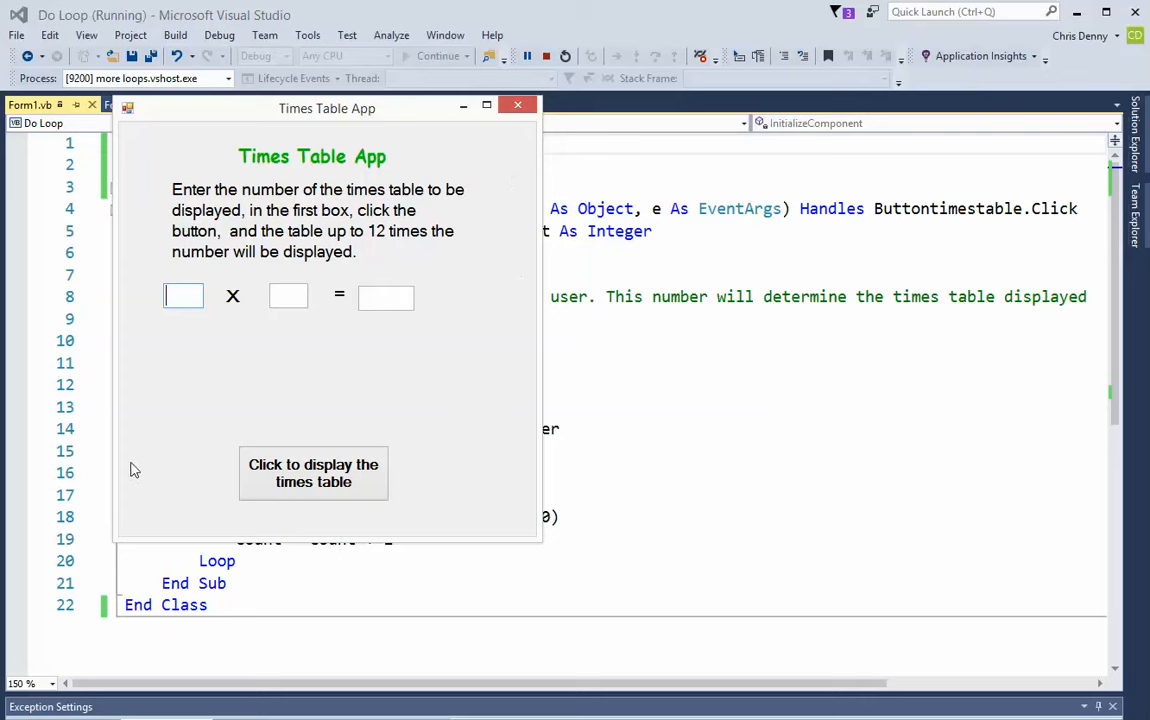
pyautogui.write('2')
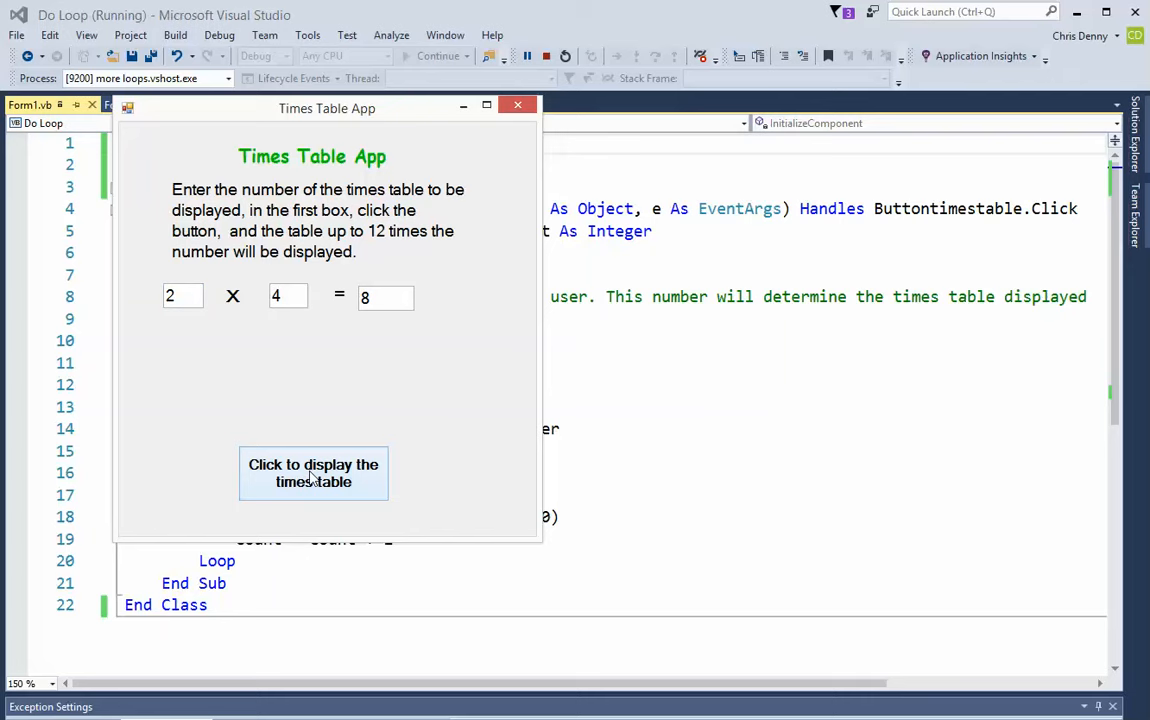
pyautogui.click(312, 472)
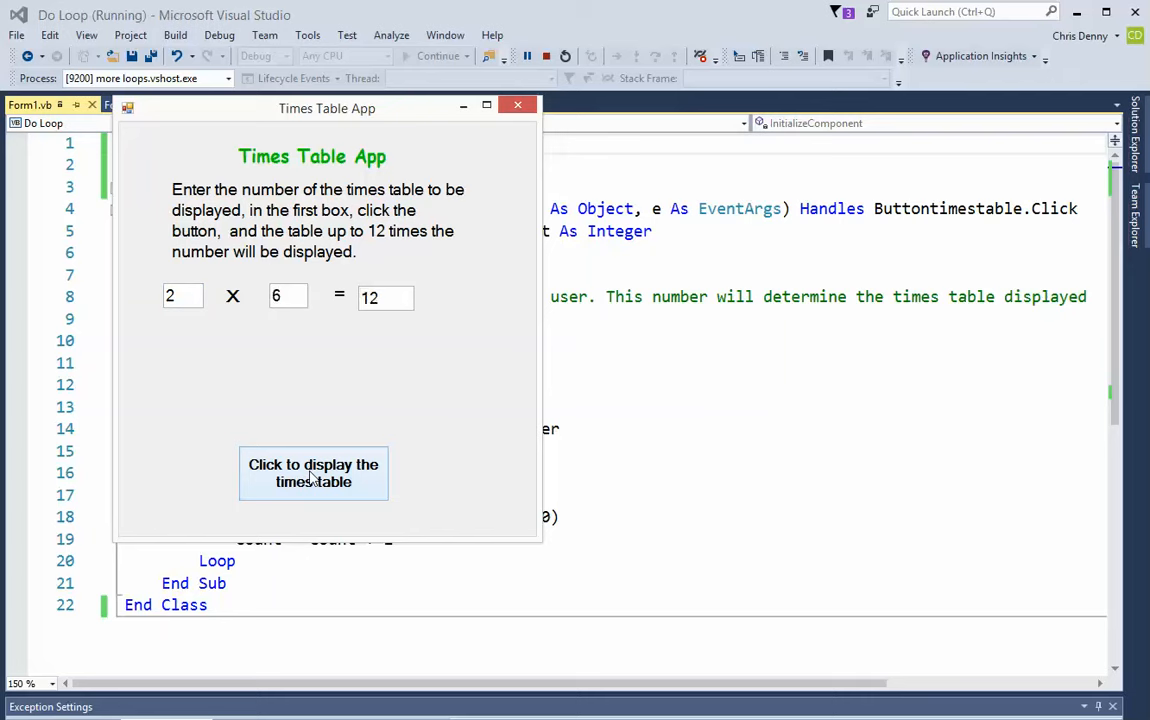
pyautogui.click(312, 472)
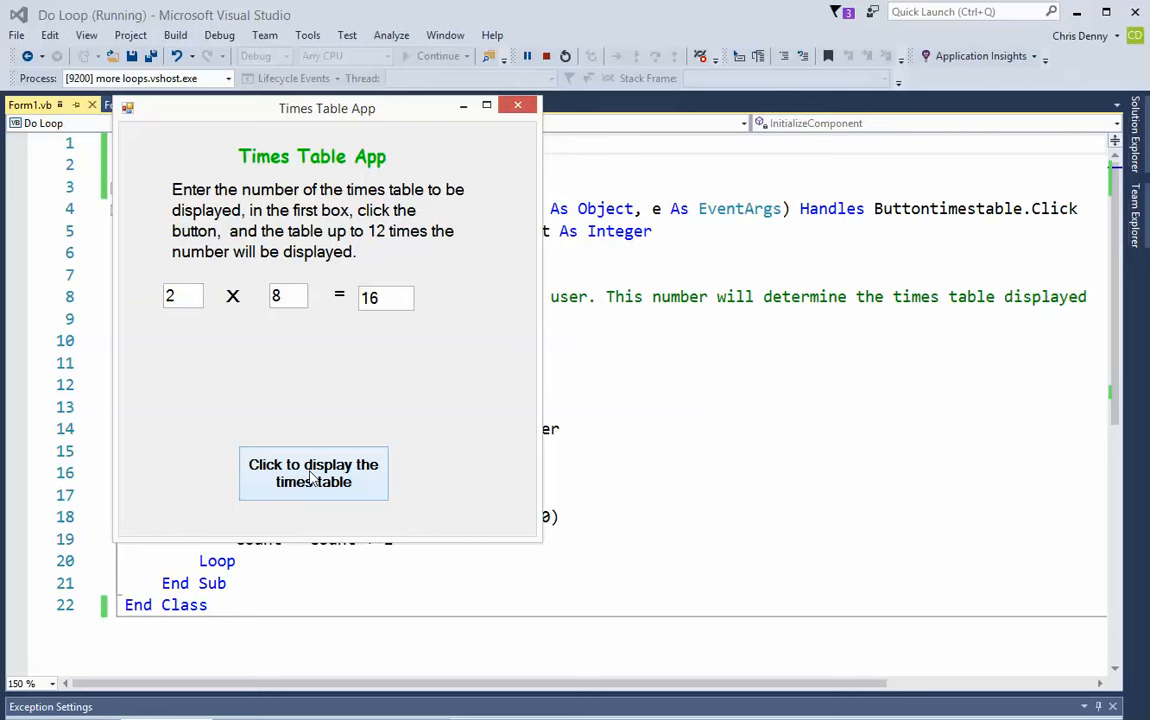
pyautogui.click(312, 472)
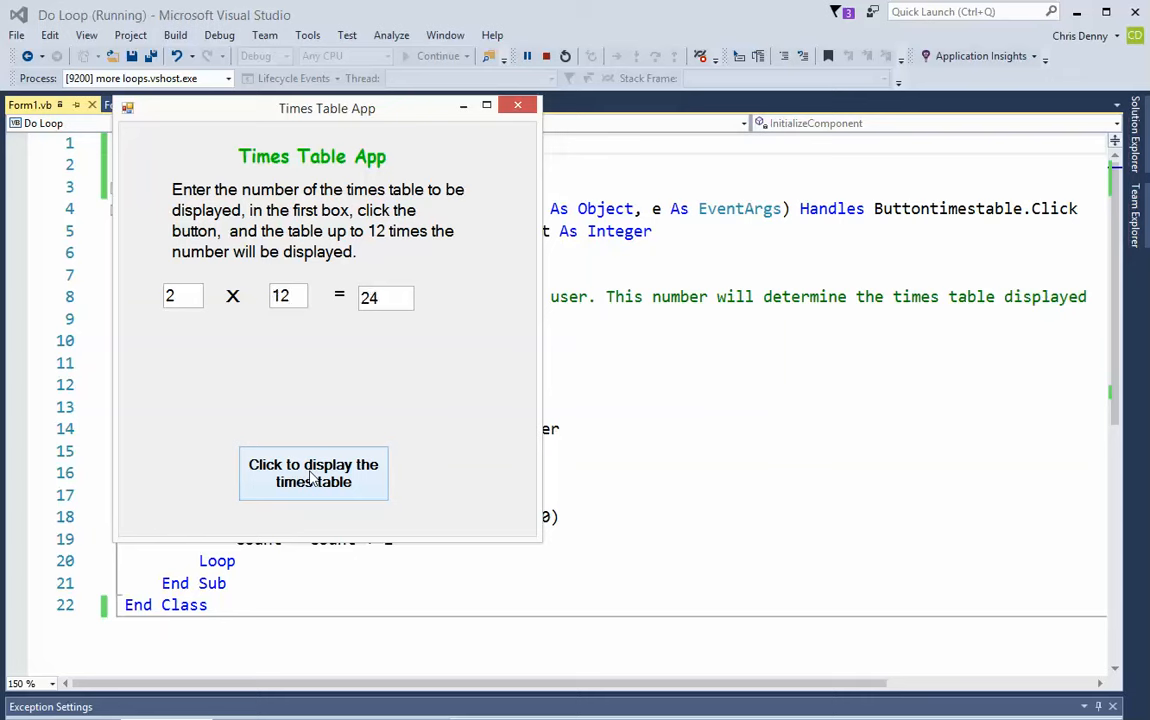
pyautogui.moveTo(516, 108)
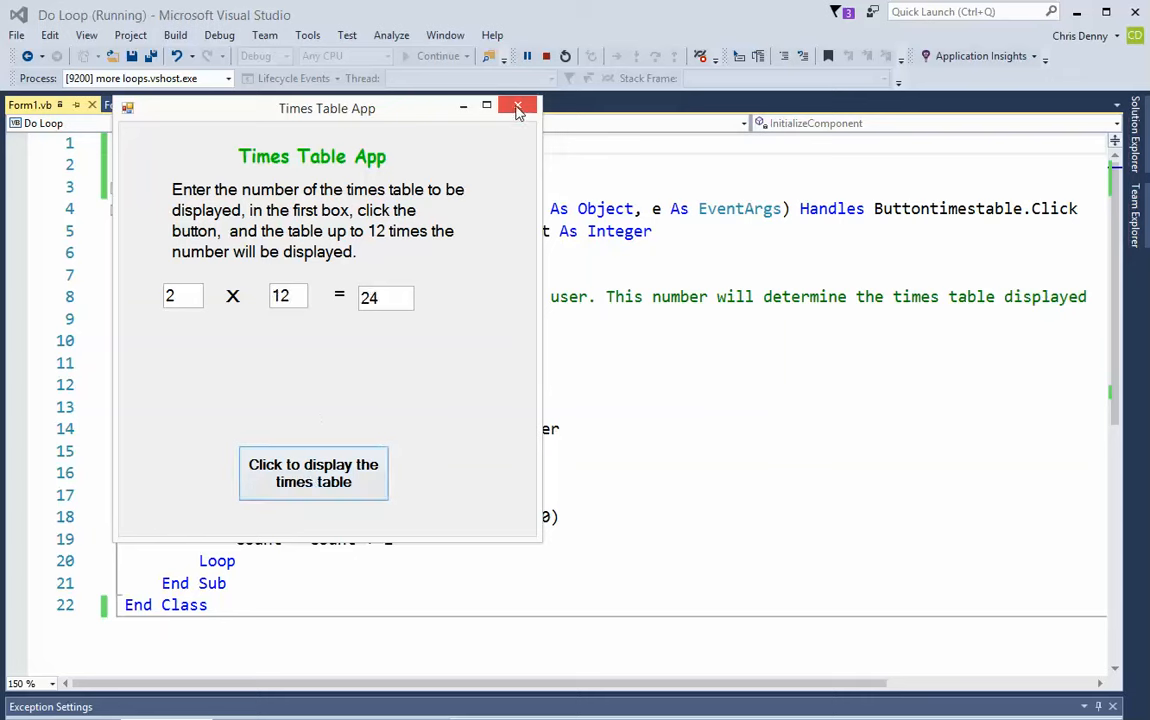
pyautogui.click(516, 108)
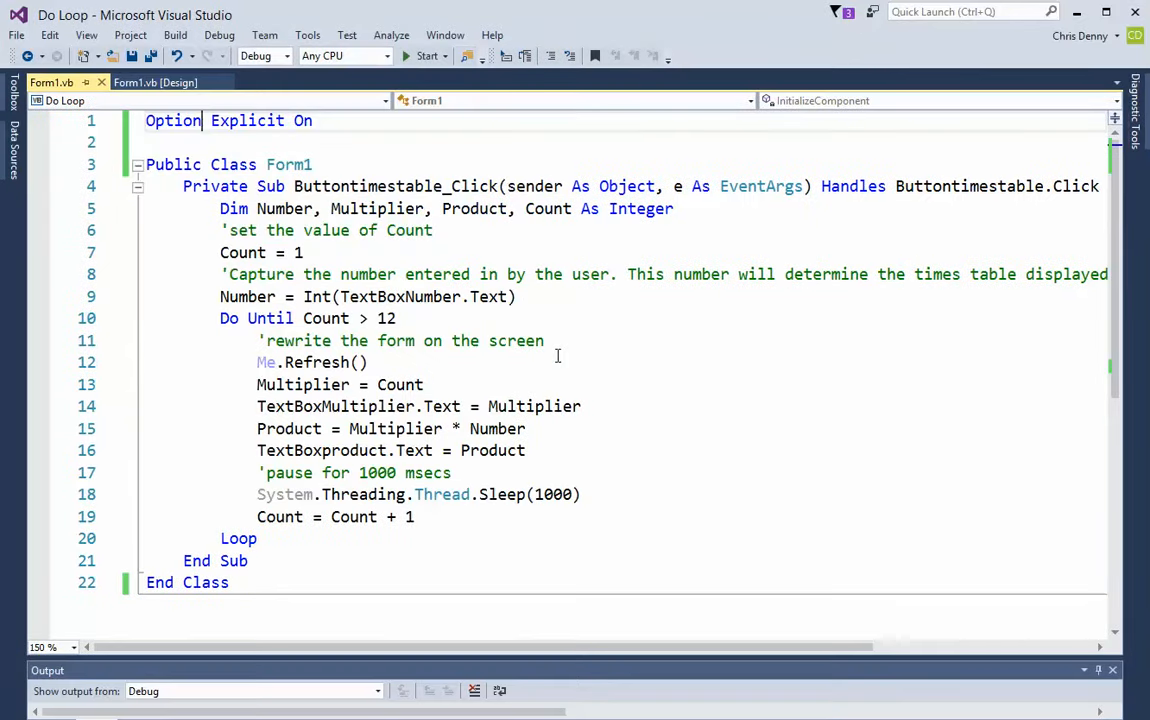
pyautogui.moveTo(564, 328)
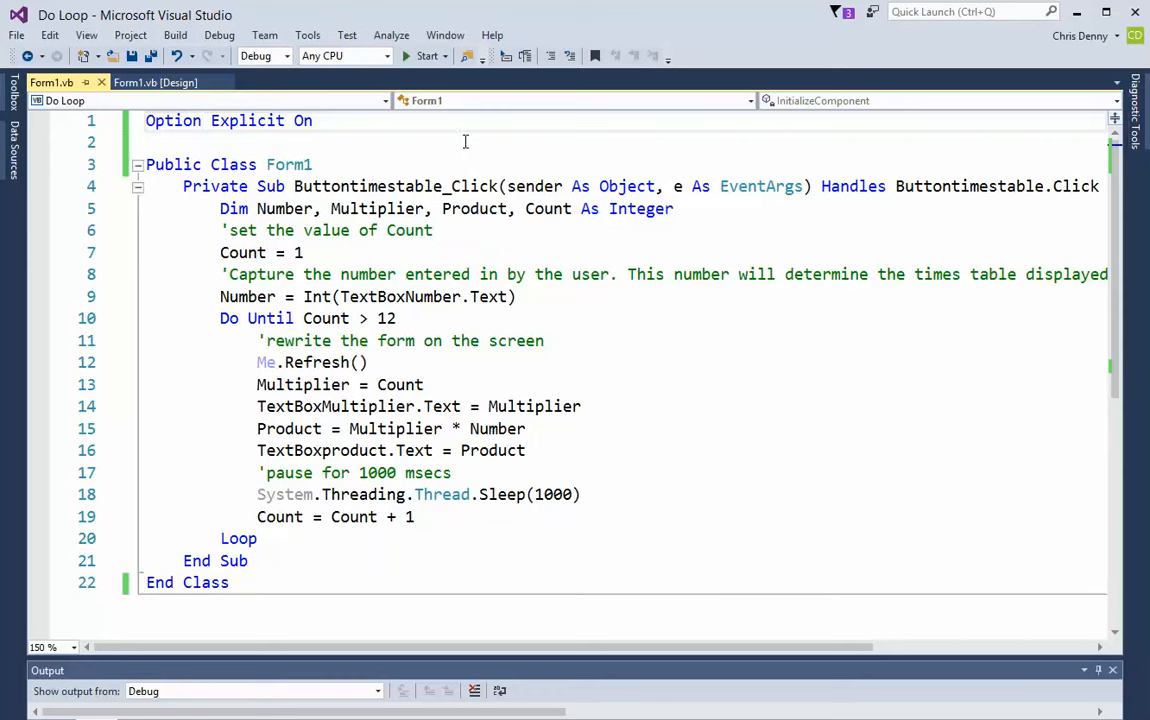
pyautogui.click(200, 120)
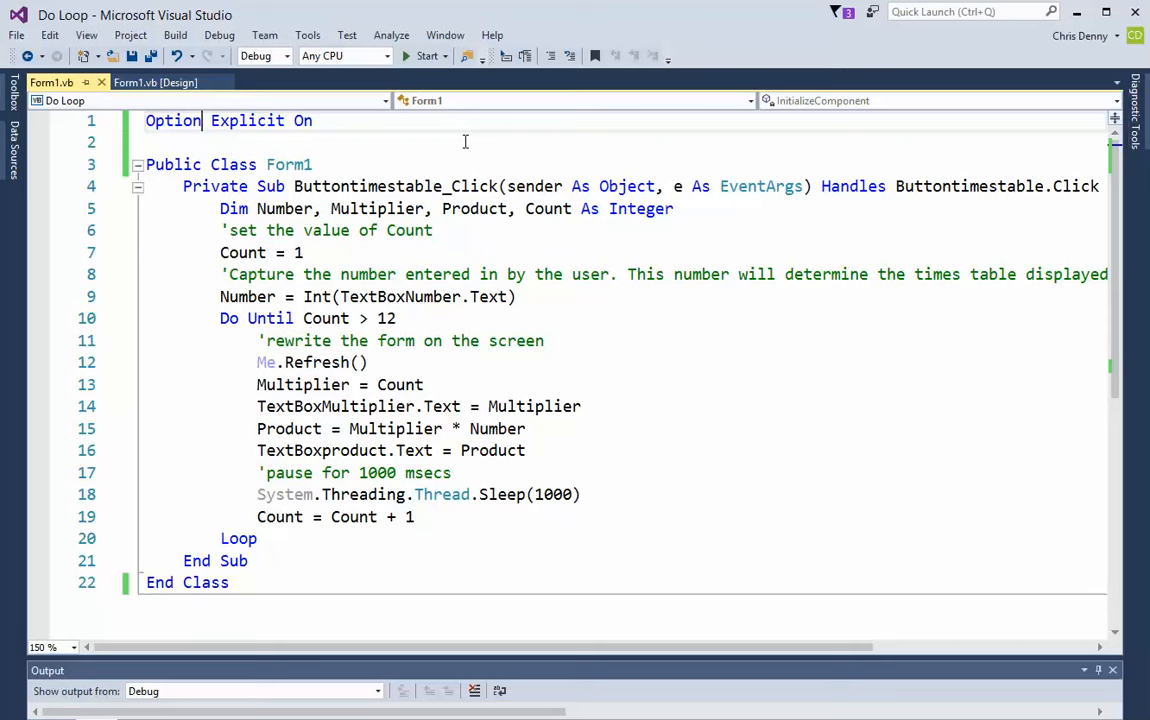